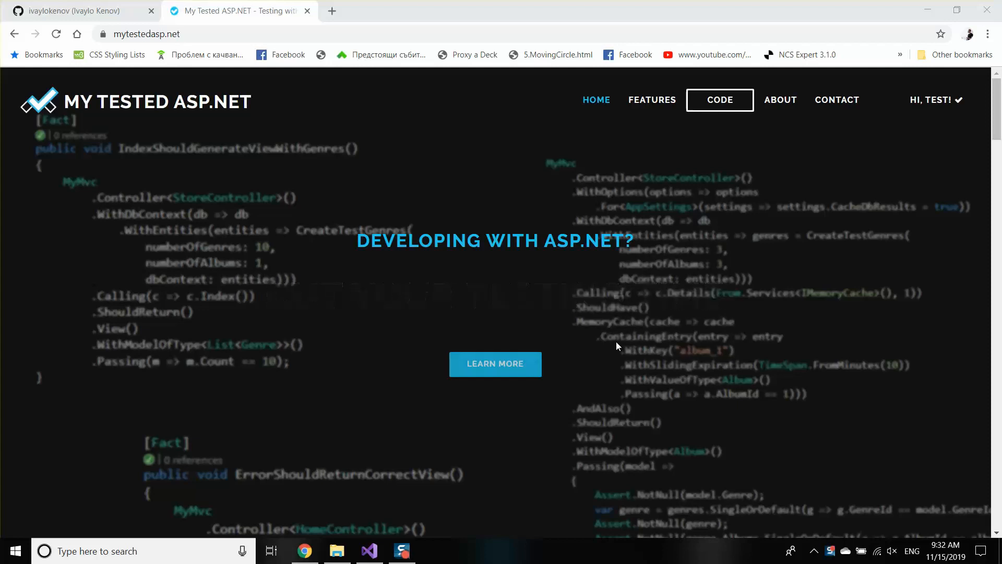
Step: Import System.Reflection and System.Diagnostics, save, and begin var stopwatch = Stopwatch.StartNew() in Main
click(368, 550)
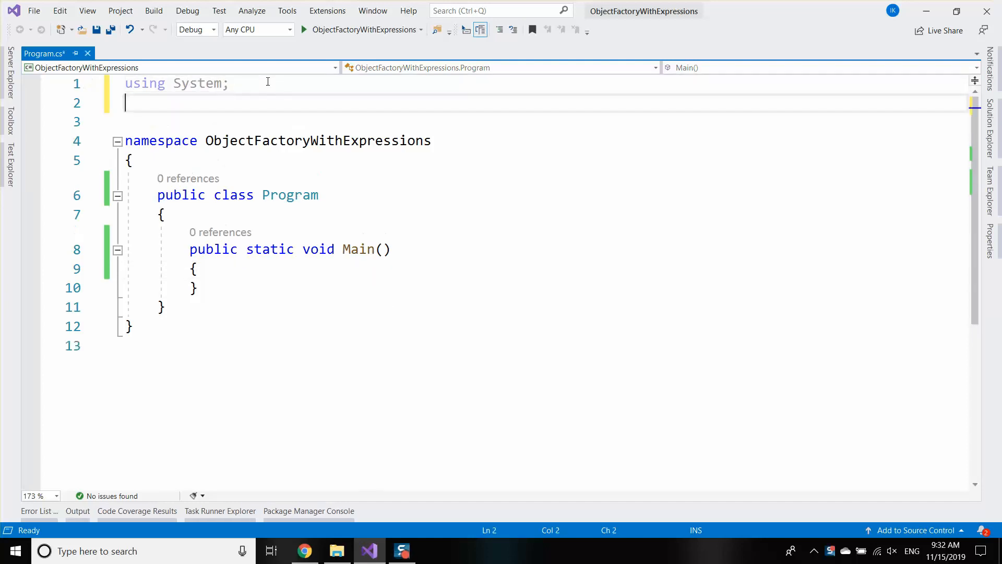
text(using System)
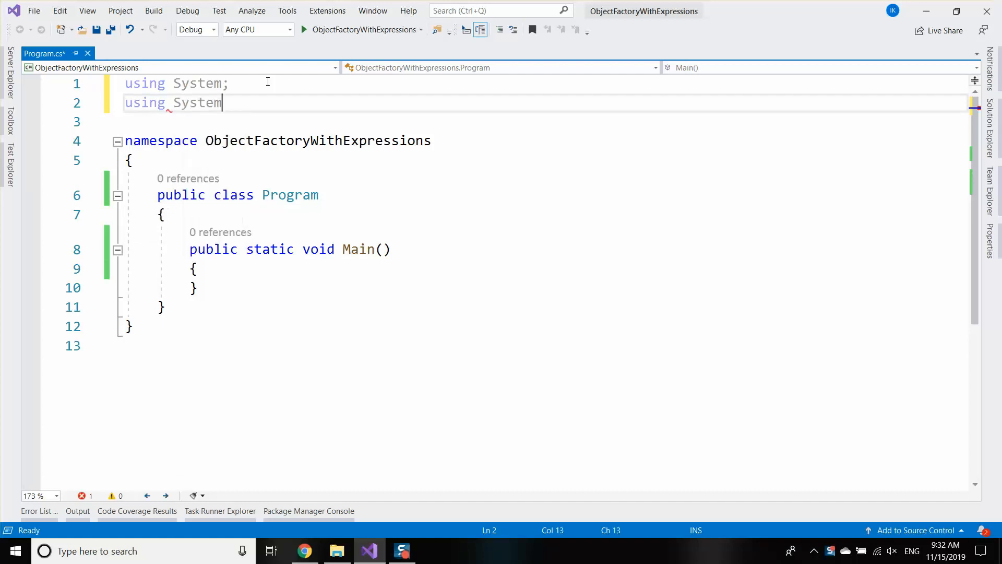
text(.Reflection;)
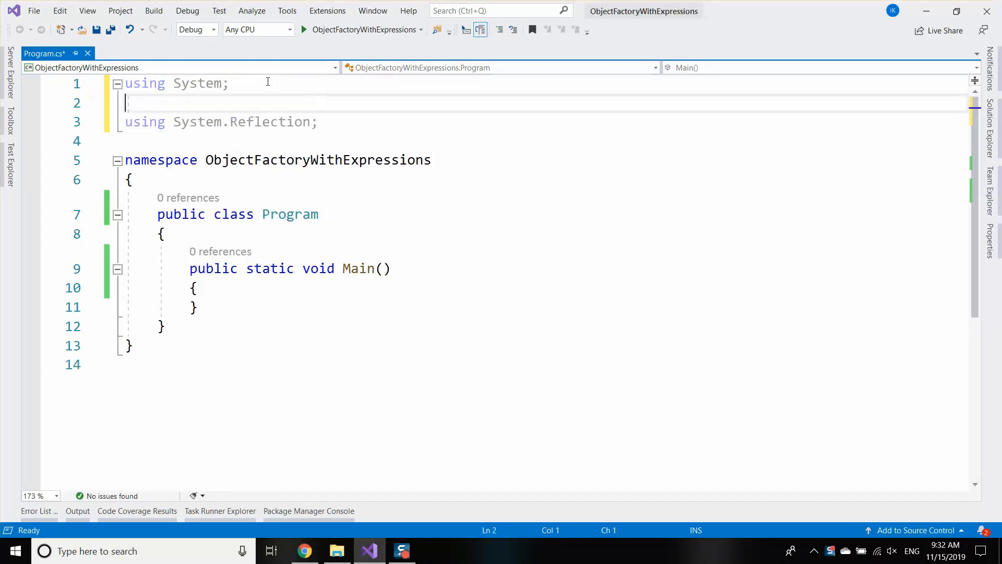
text(using System.)
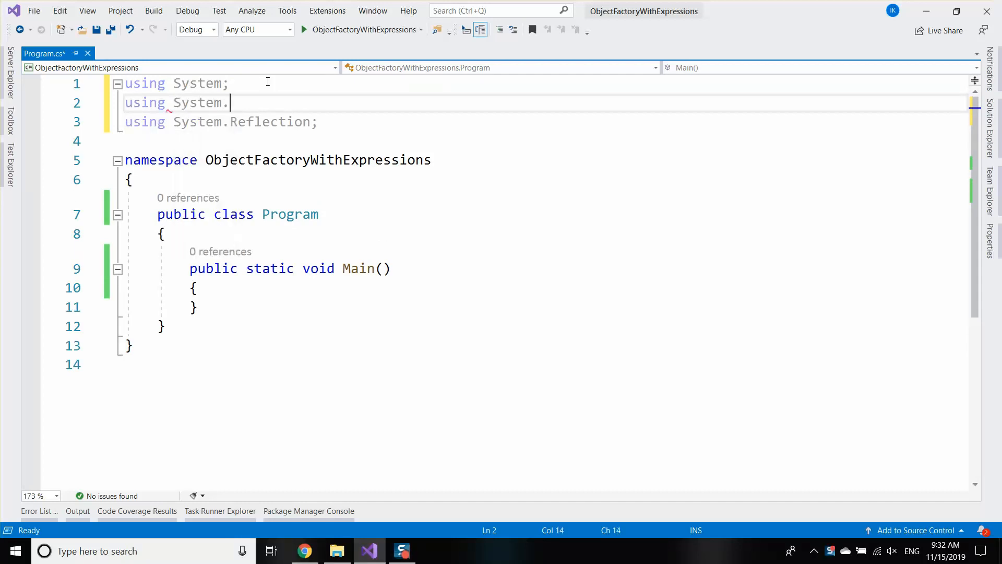
text(Diagnostics;)
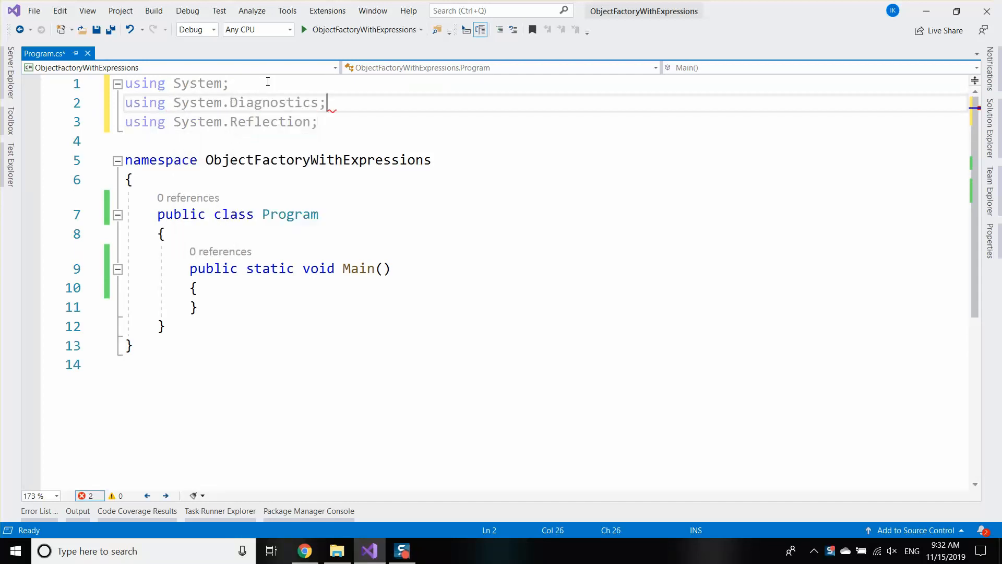
key(ctrl+s)
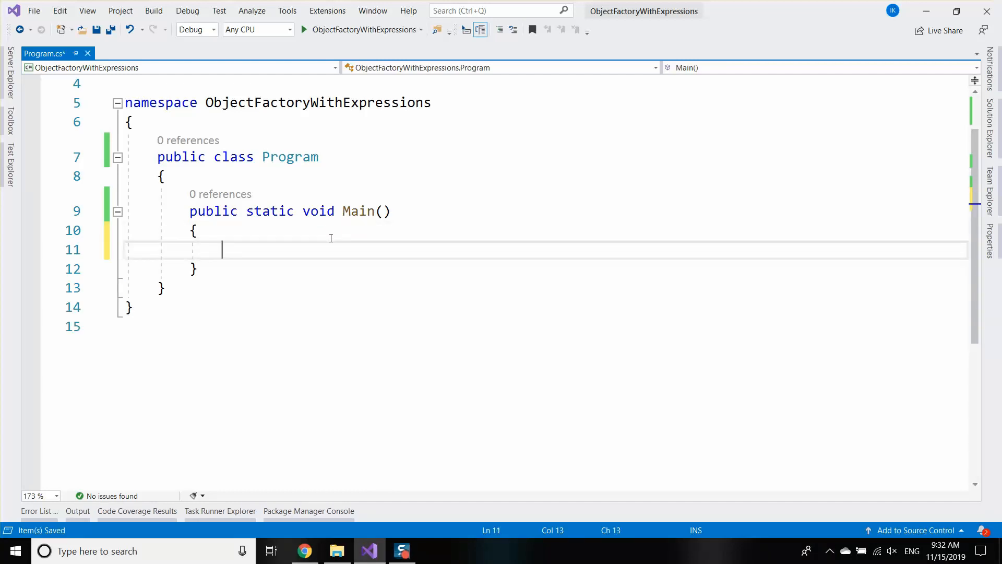
text(var stopwatch)
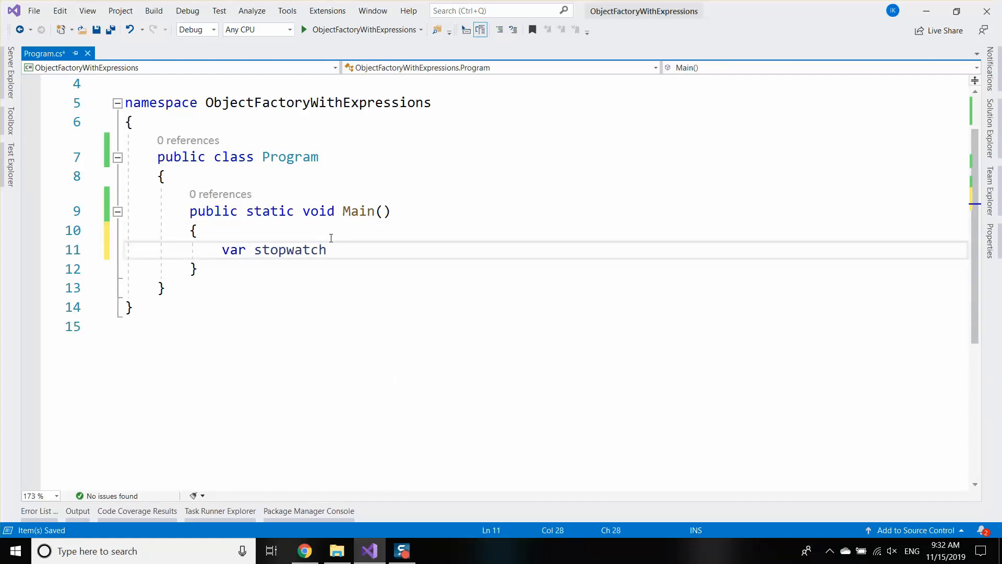
text(= Stopwatch.StartNew();)
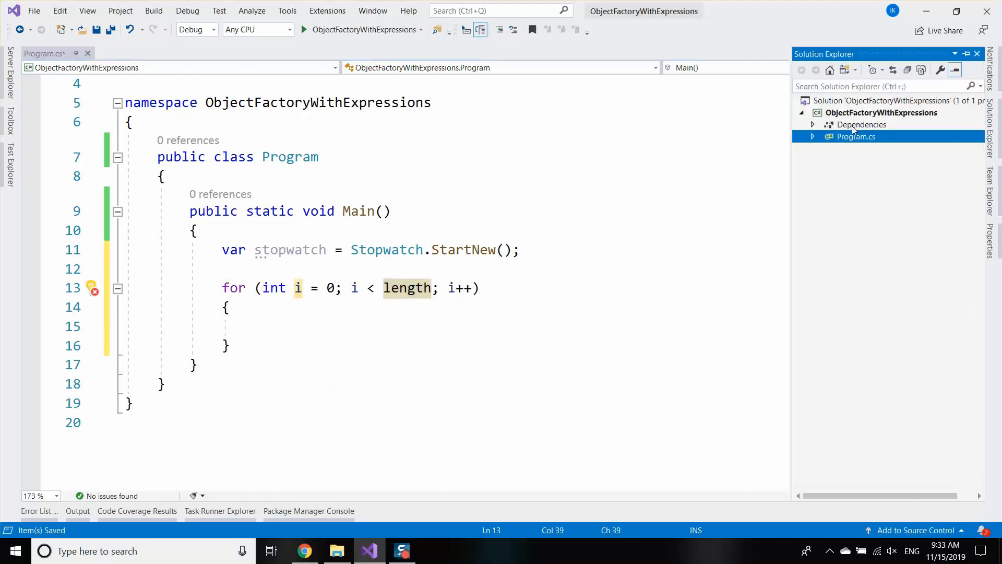
Step: Add a Cat class file to the project and make the class public
right_click(881, 113)
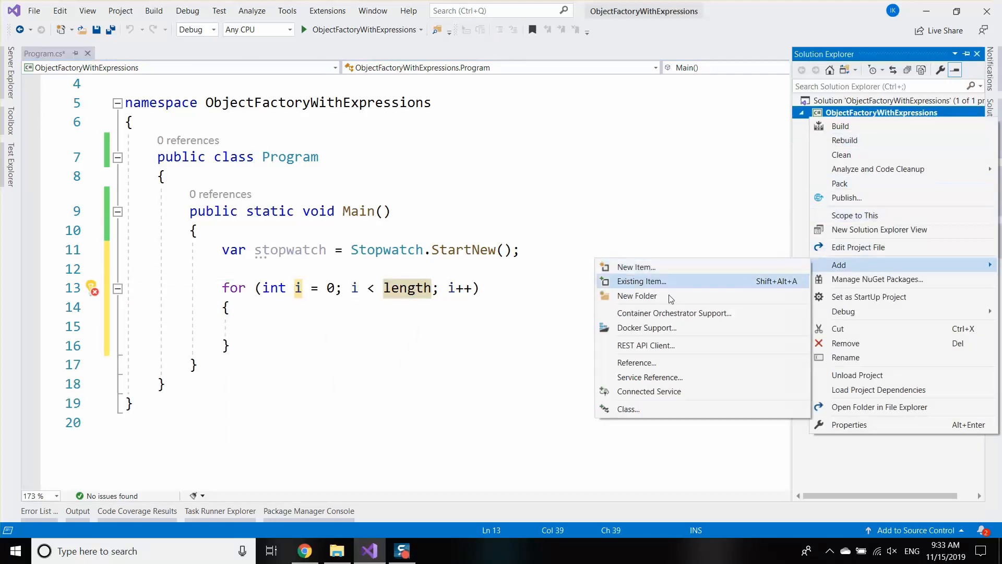
click(635, 266)
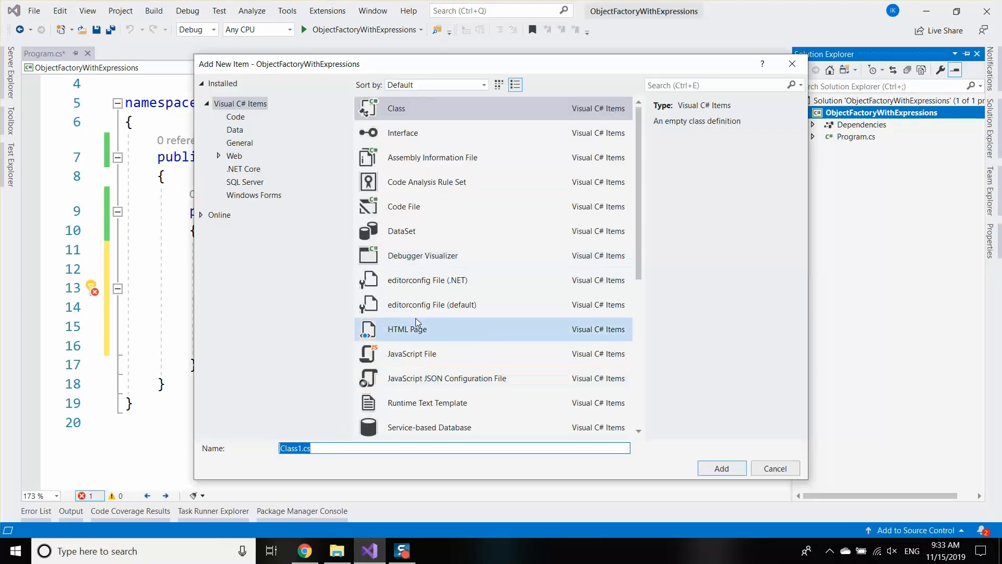
click(721, 467)
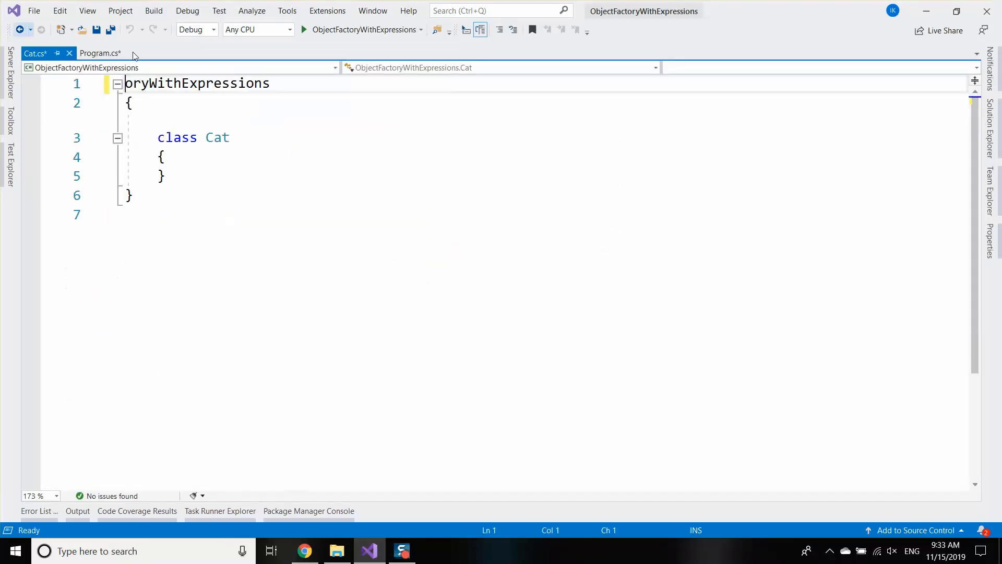
click(134, 103)
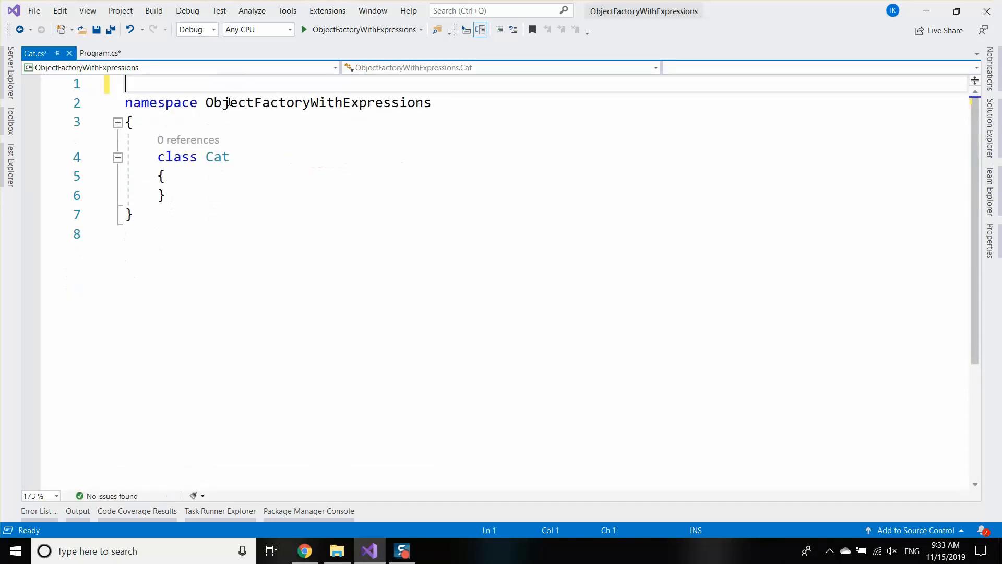
text(public)
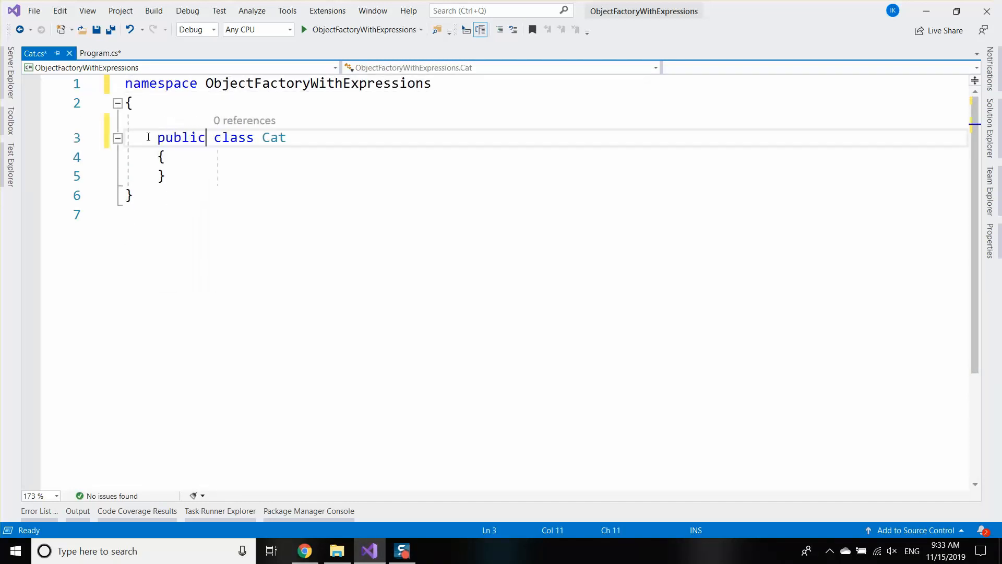
Step: Give Cat a Name property, an empty constructor, and Cat(string name) => this.Name = name
text(public string Name { get; set;)
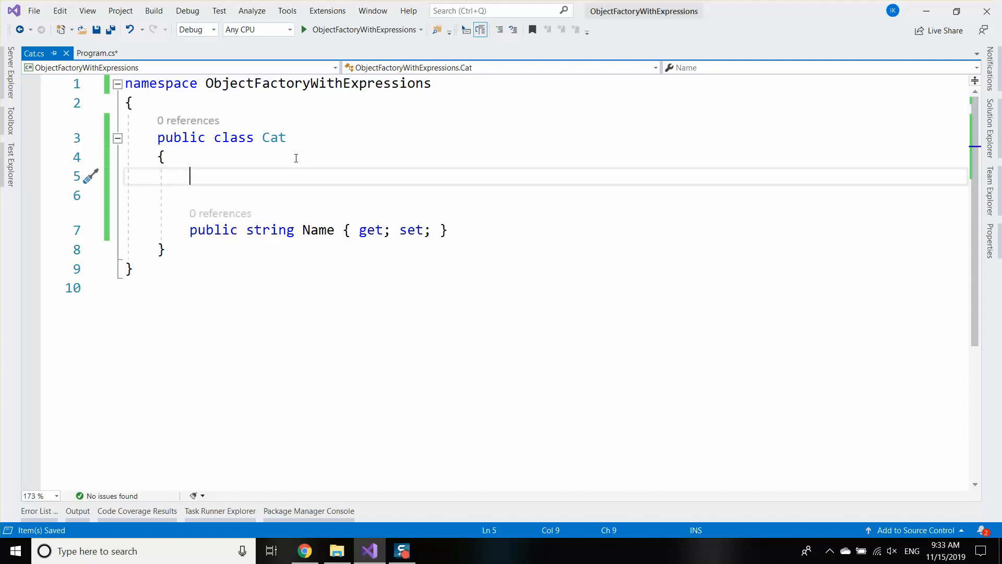
text(public string)
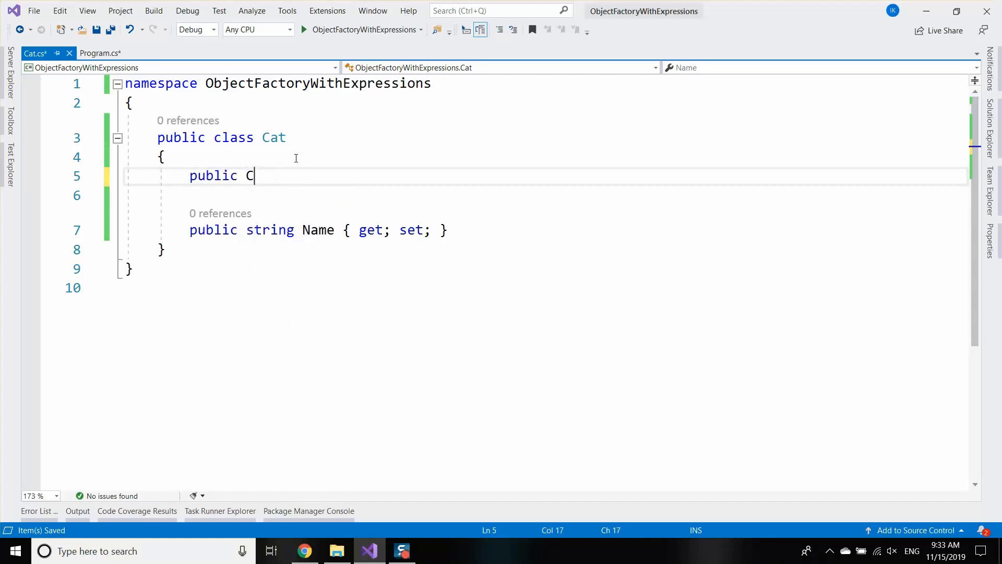
text(at()
text({)
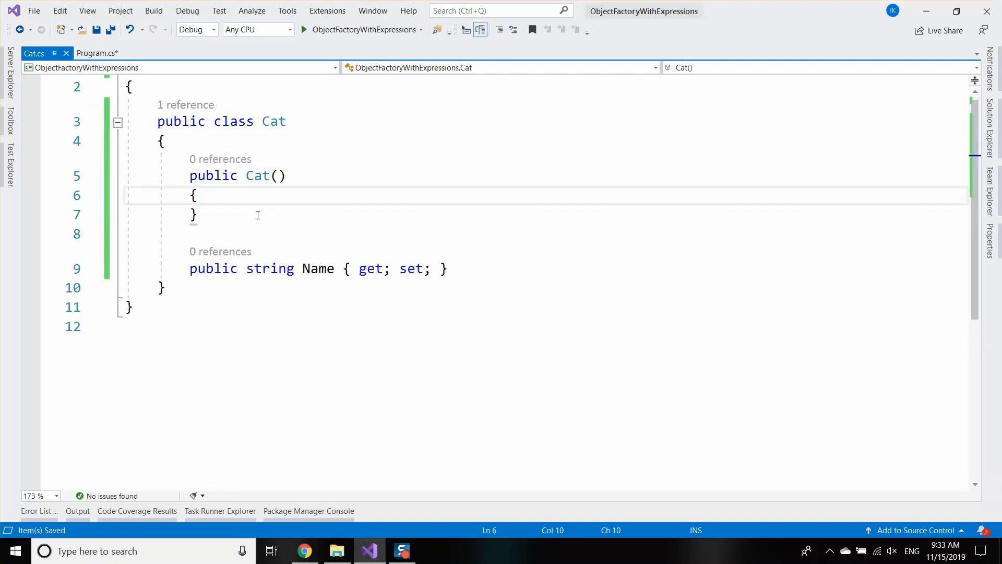
text(public)
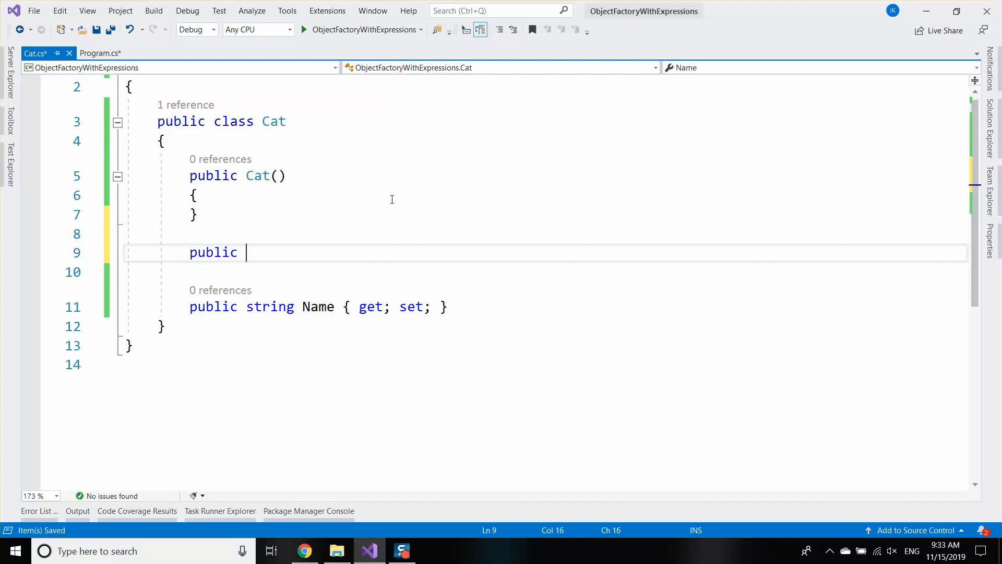
text(Cat)
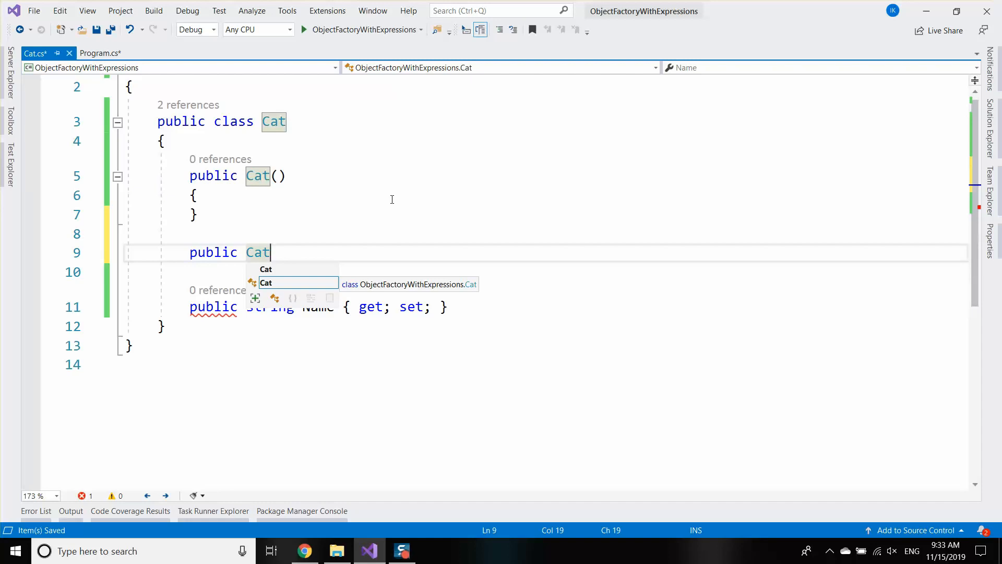
text((string name)
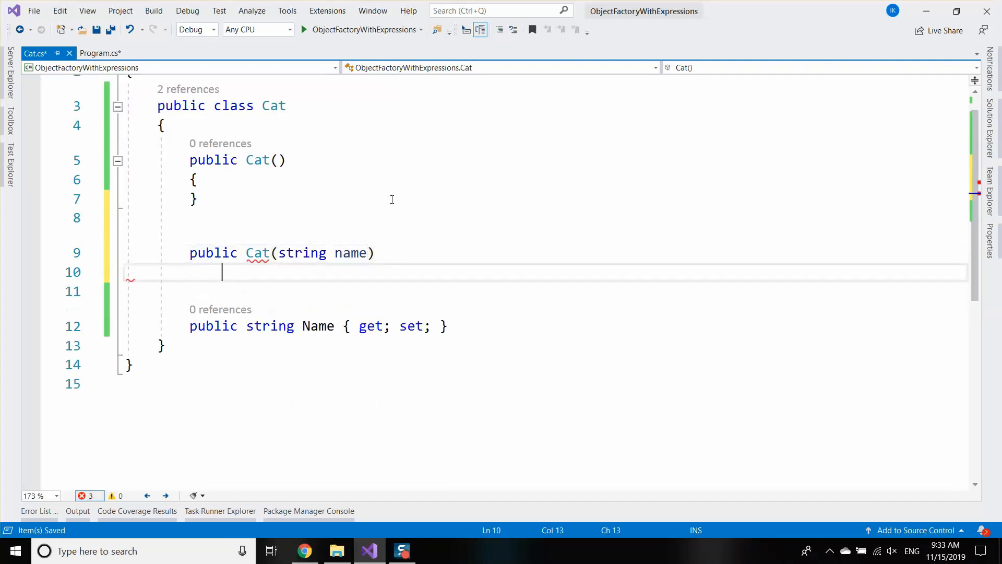
text(thi)
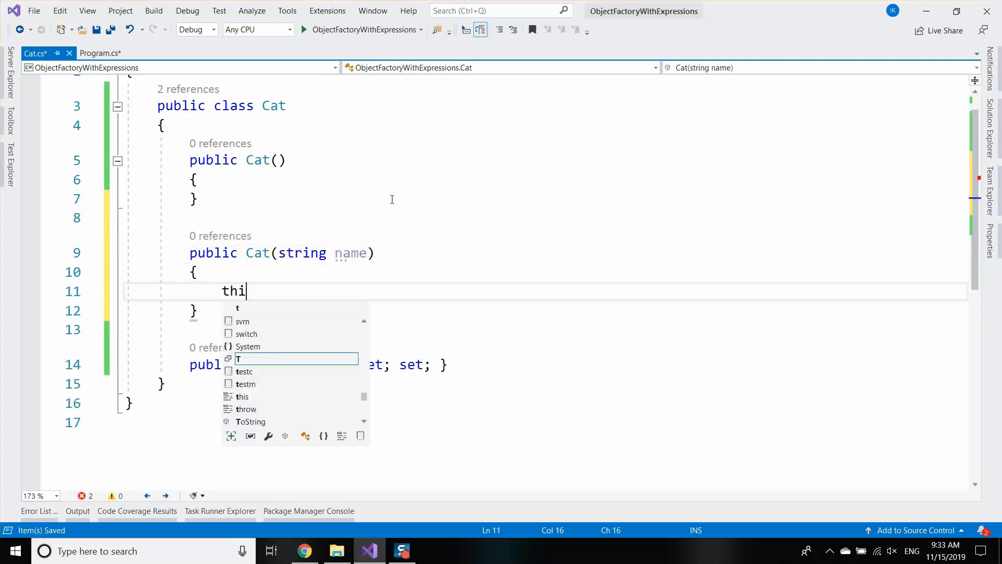
text(s.Name = name)
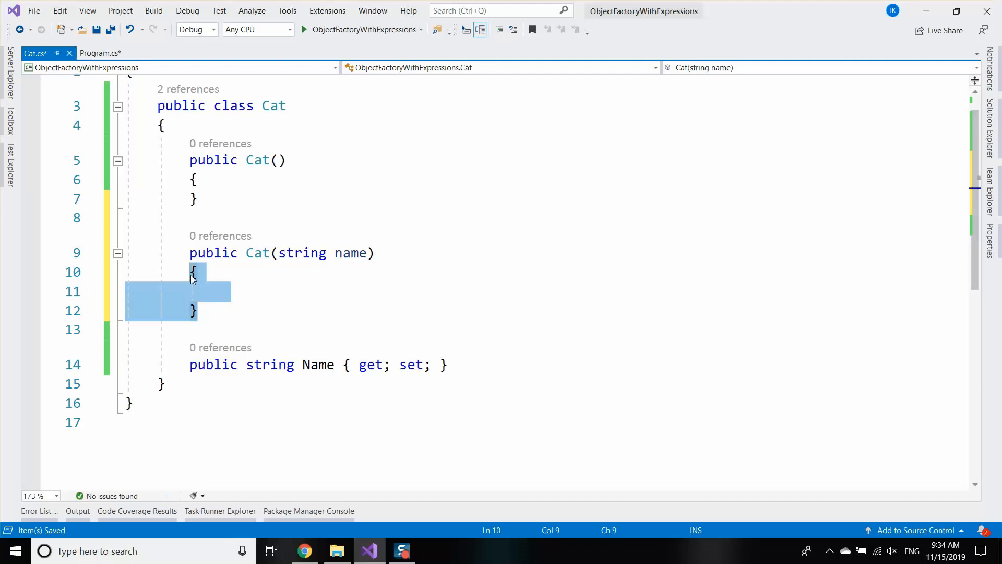
text(=> this.Name = name;)
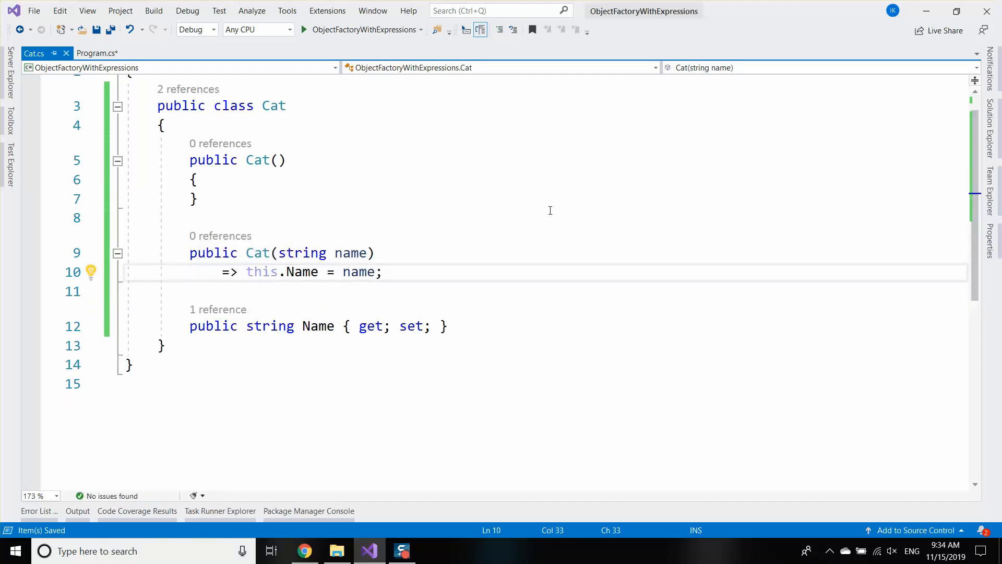
click(381, 271)
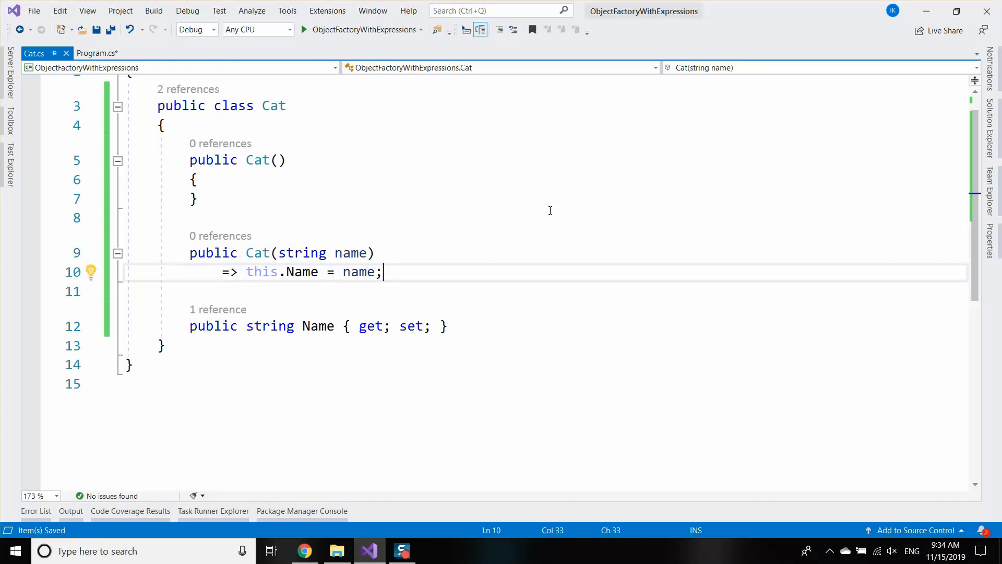
mouse_move(572, 228)
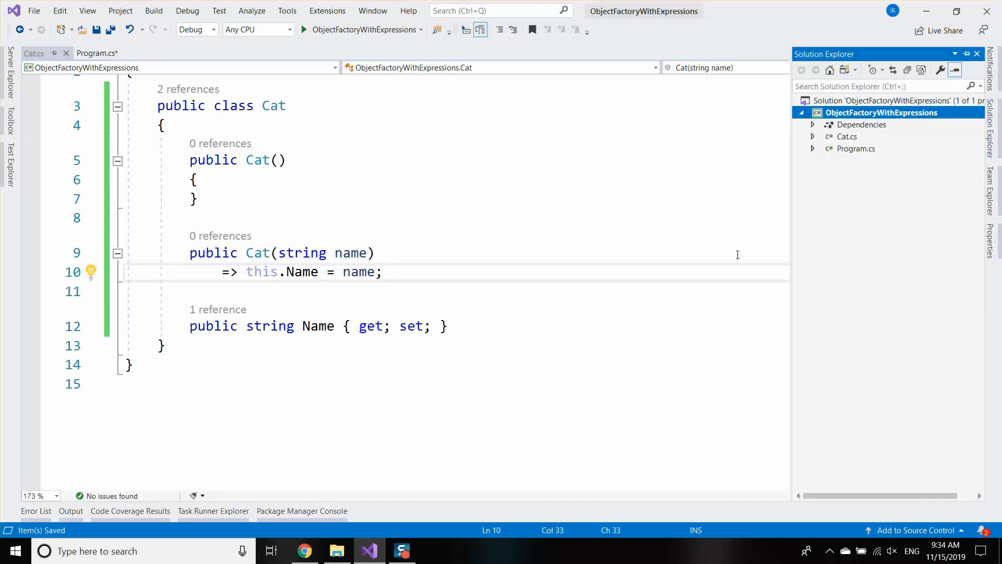
Step: In Program, set the loop count to 100000 and declare var list = new List<Cat>();
click(97, 53)
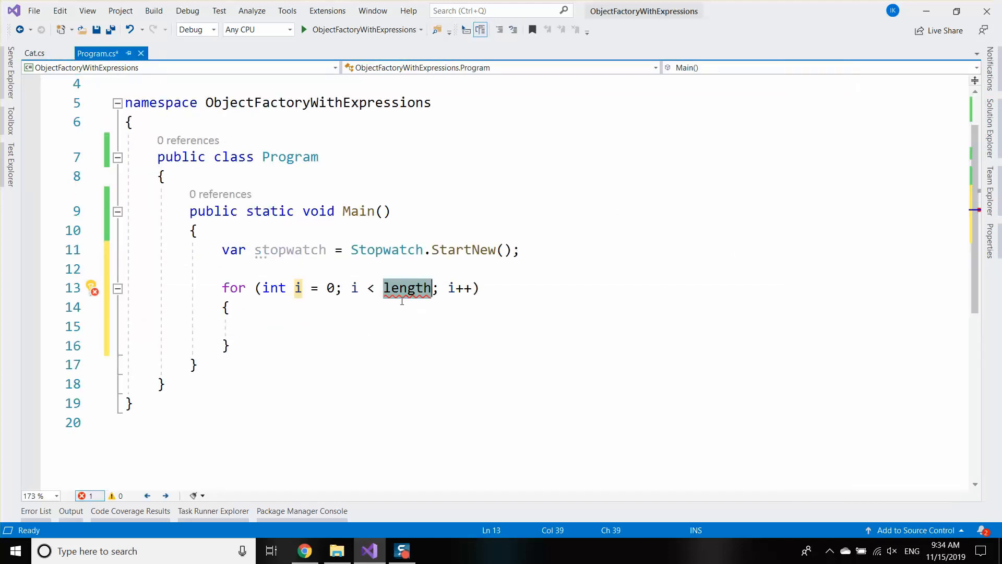
text(100000)
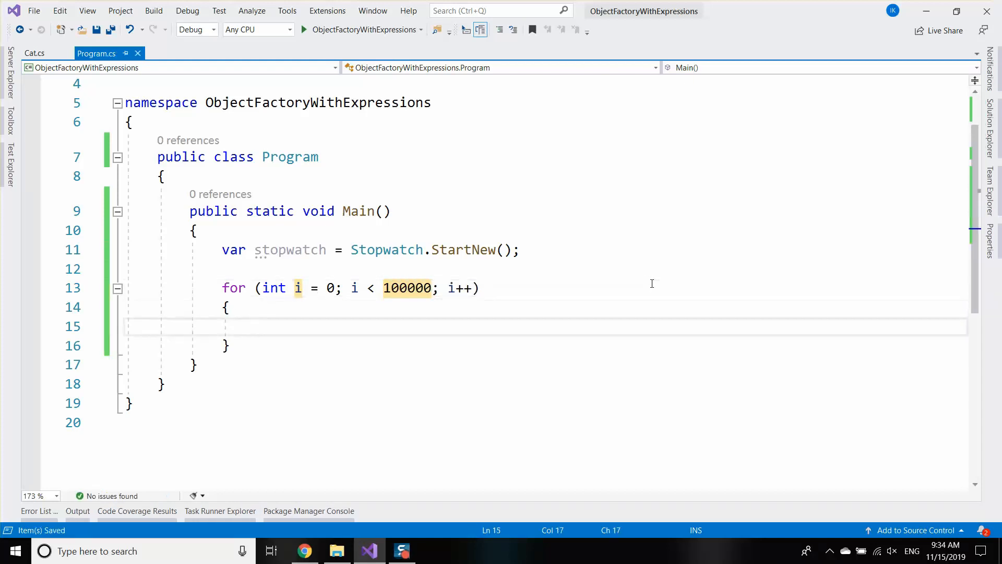
key(Enter)
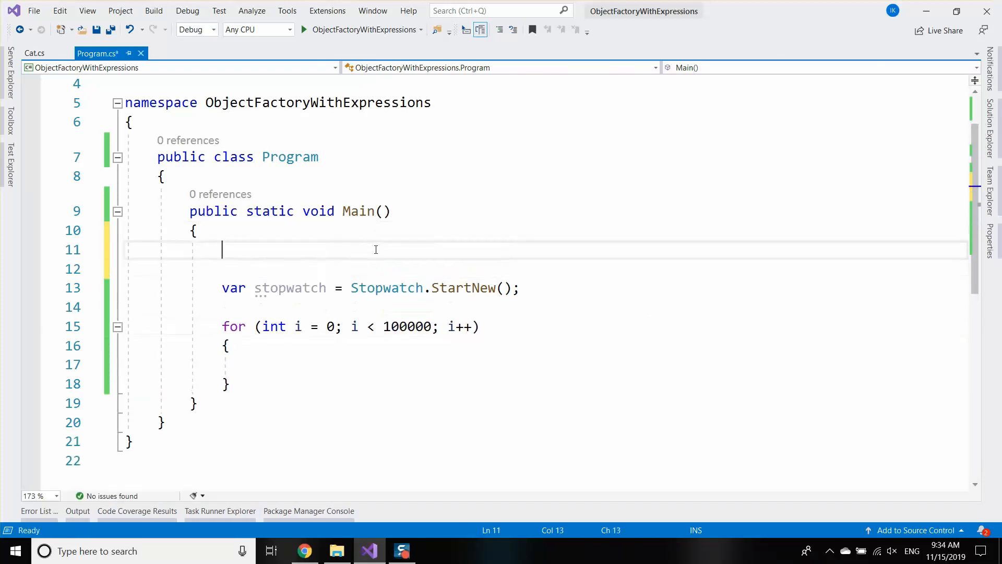
text(var list = new)
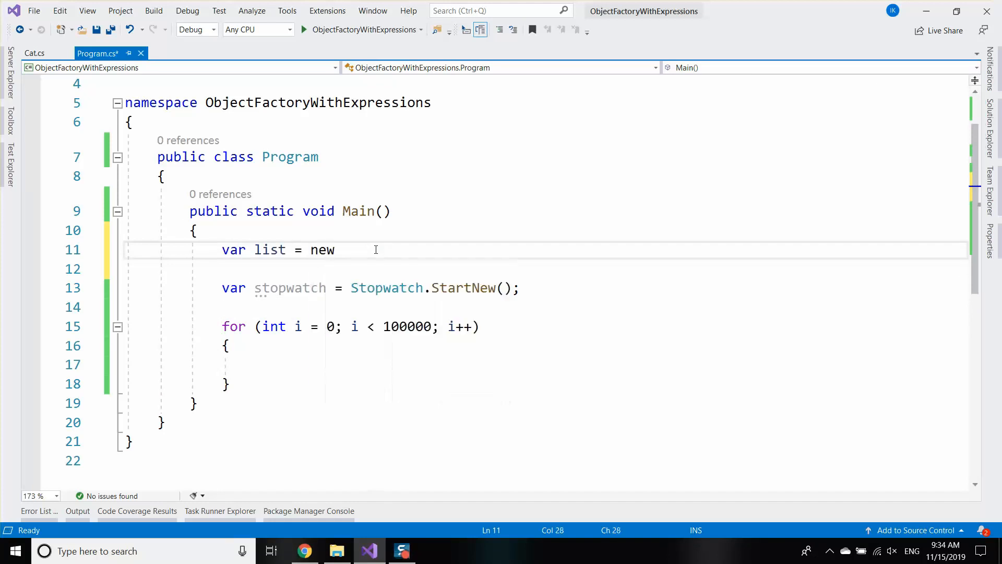
text(List<Cat>)
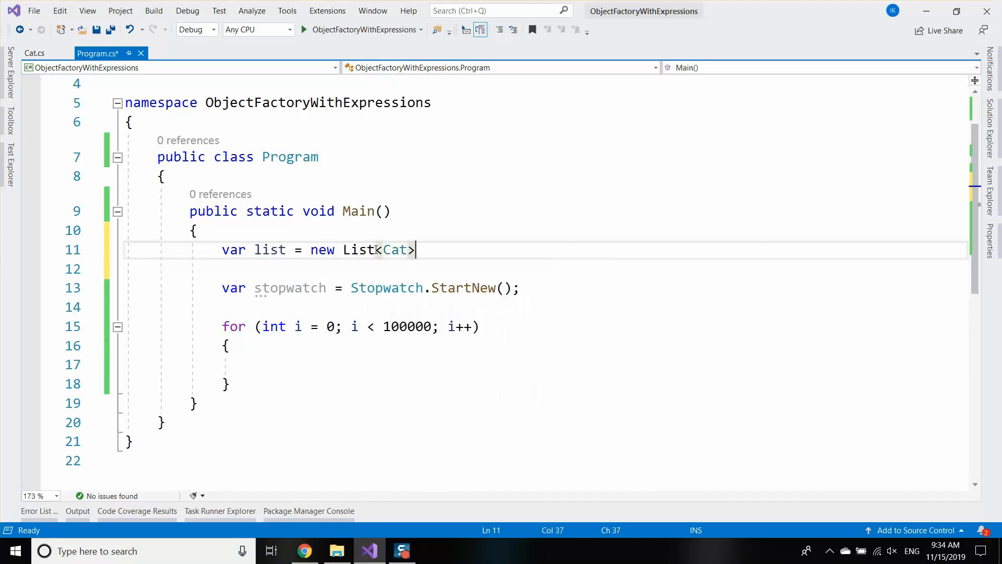
text(();)
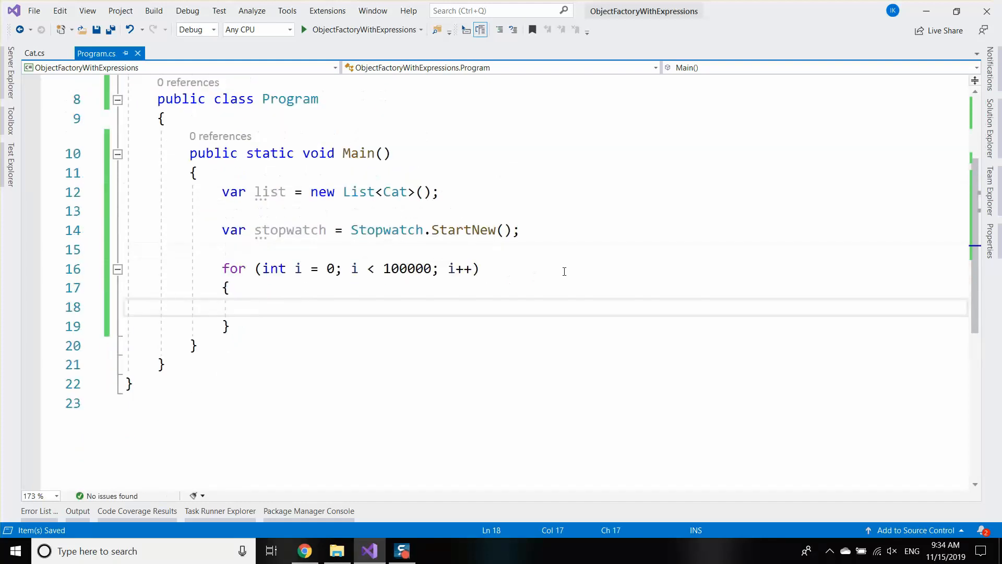
Step: Fill the loop with var cat = Activator.CreateInstance<Cat>(); and list.Add(cat);
click(991, 140)
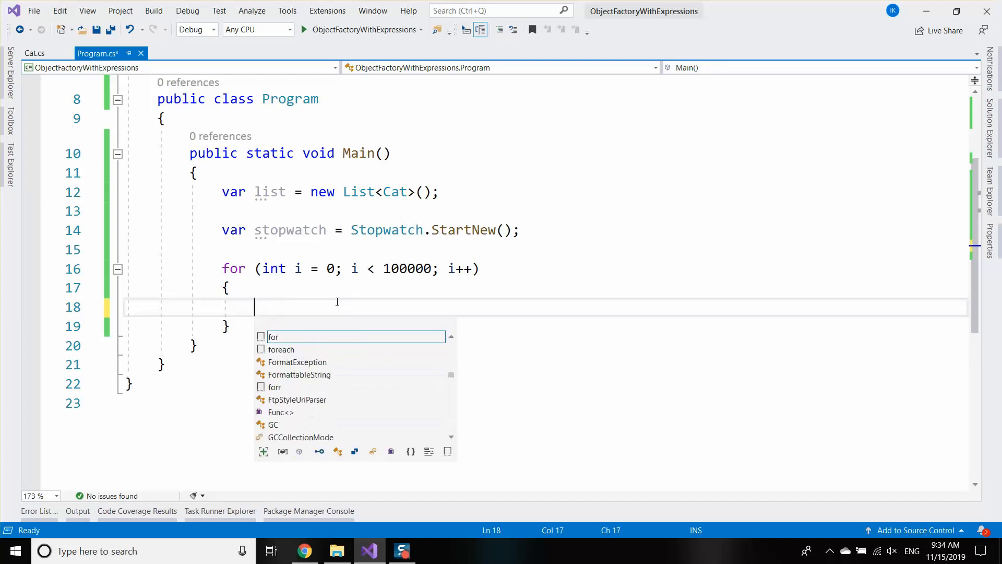
text(var cat = Activator.CreateInstance)
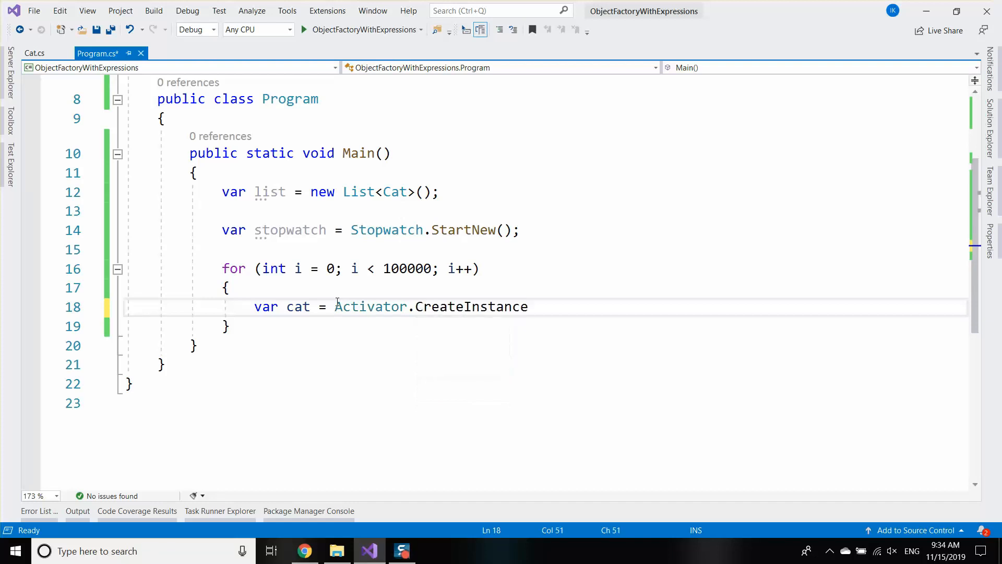
text(<Cat>();)
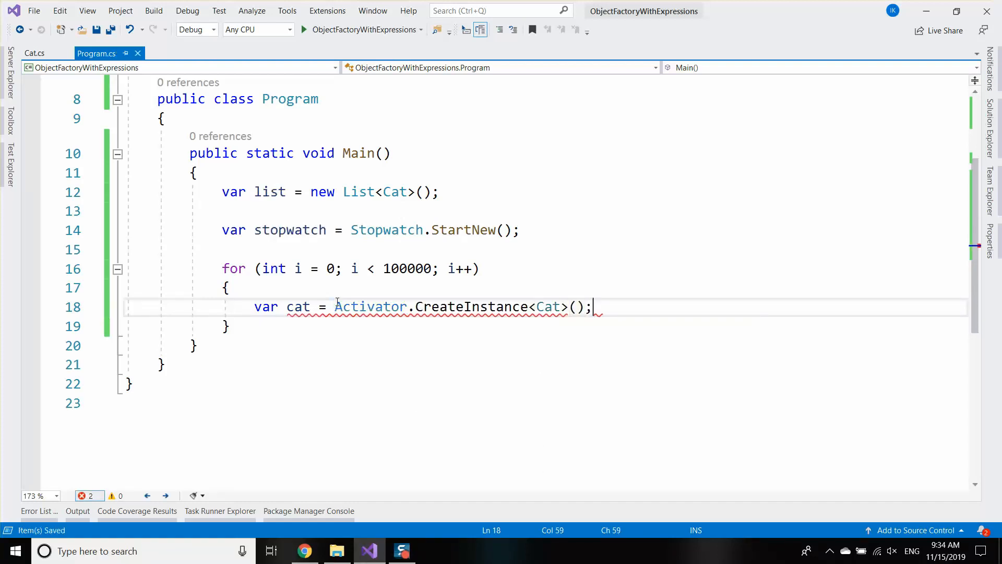
text(list.Add(cat);)
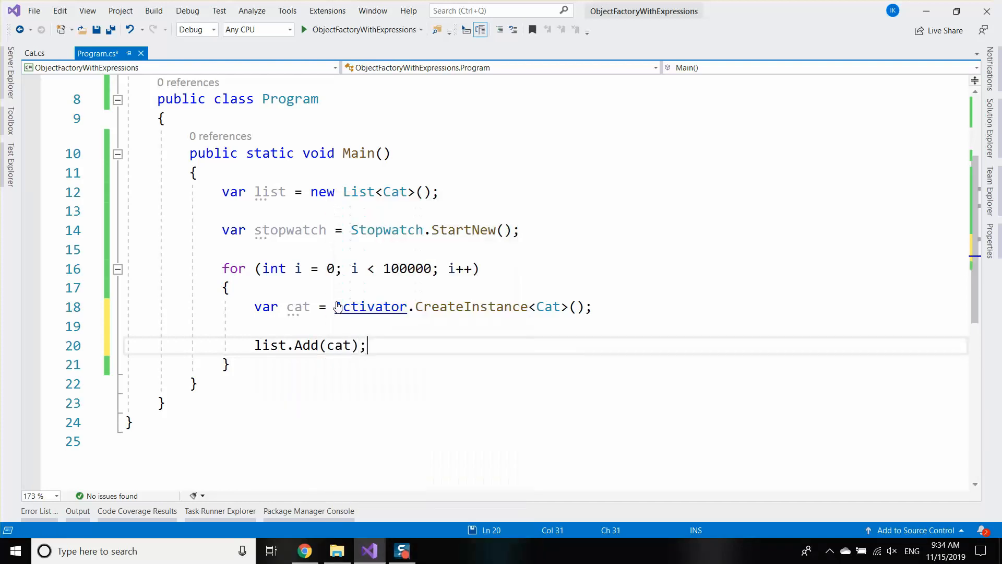
Step: Print stopwatch.Elapsed with the label 'No parameters in constructor Activator' via Console.WriteLine
text(Console.WriteLine();)
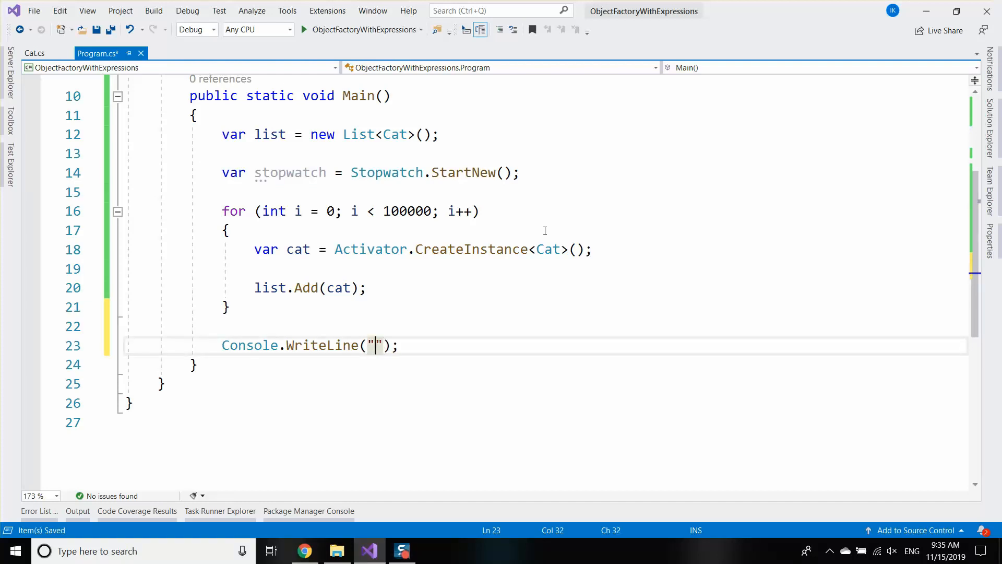
text($)
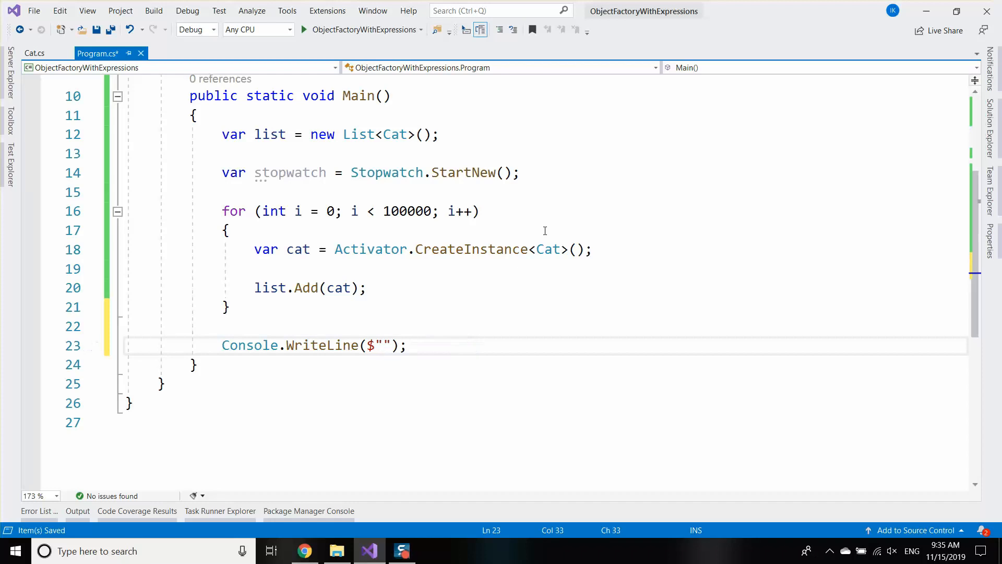
text({stopwatch.el)
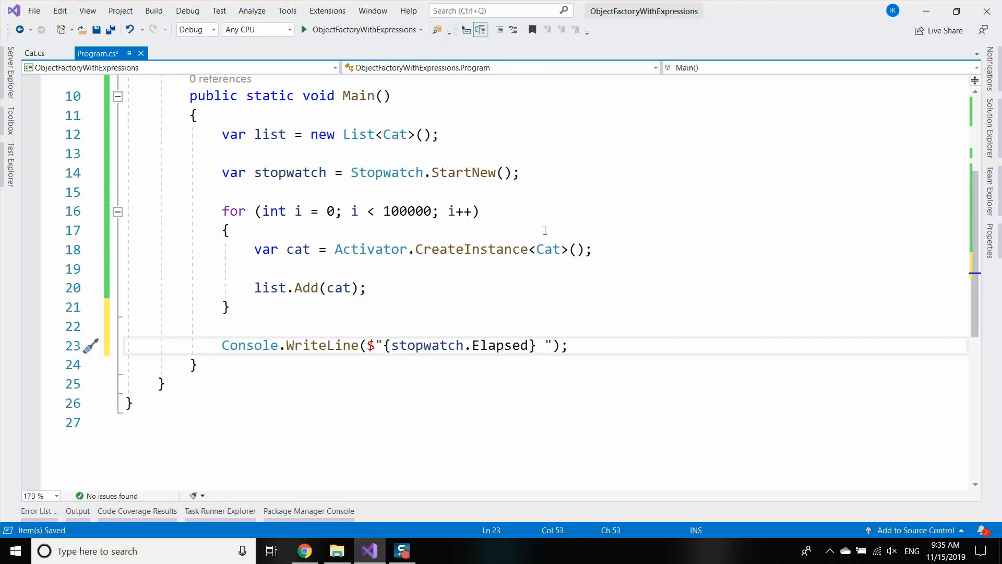
text(-)
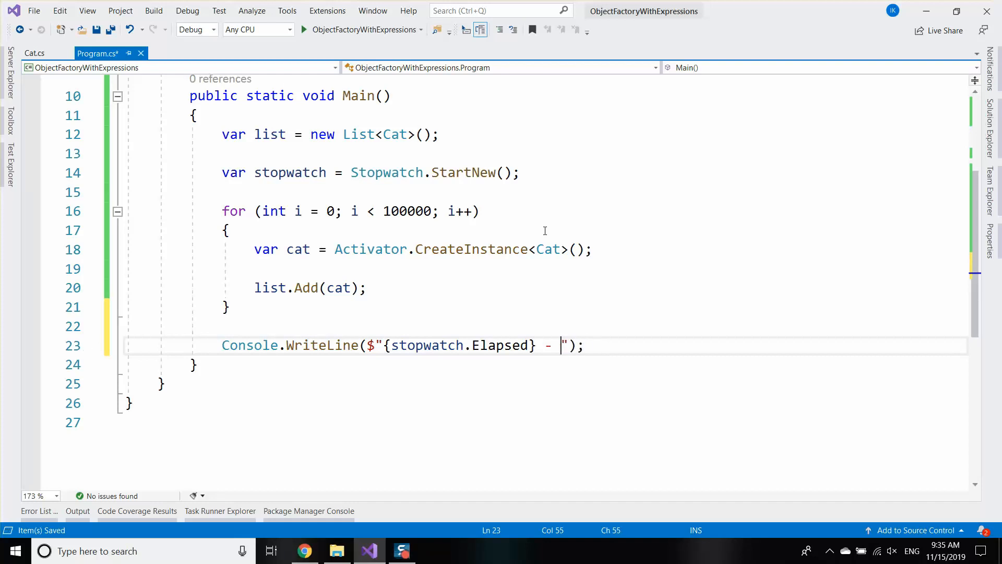
text(No c)
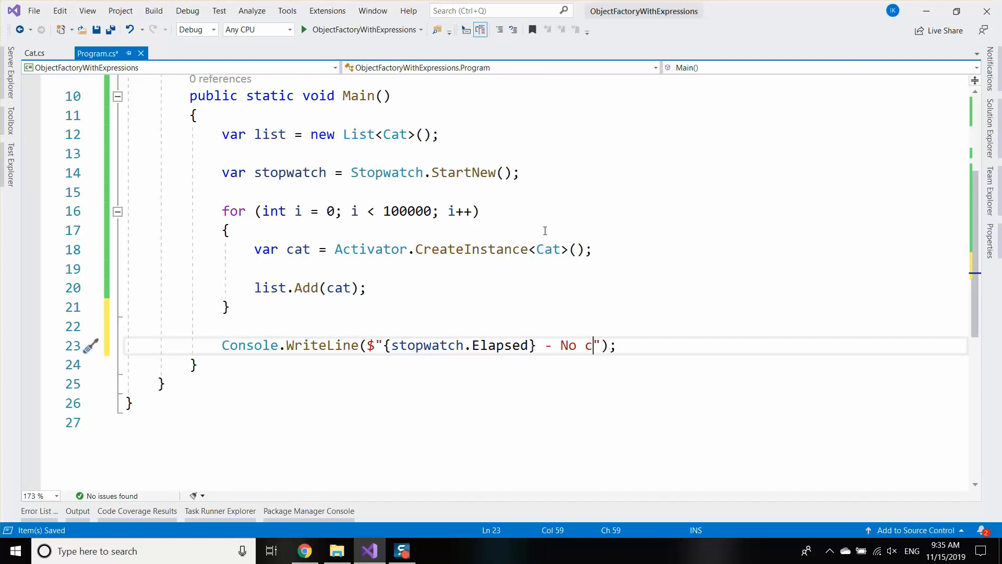
text(arameters in)
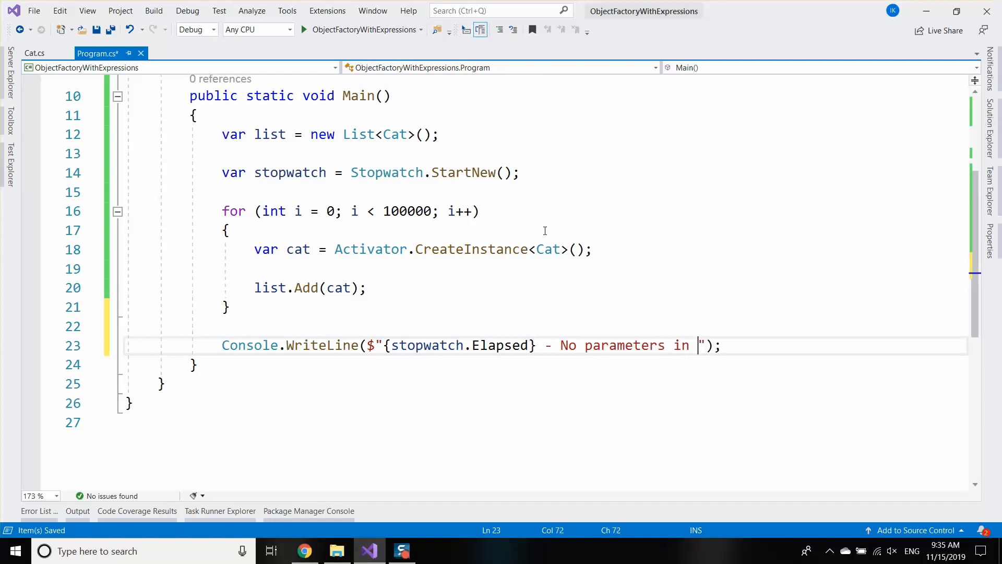
text(construc)
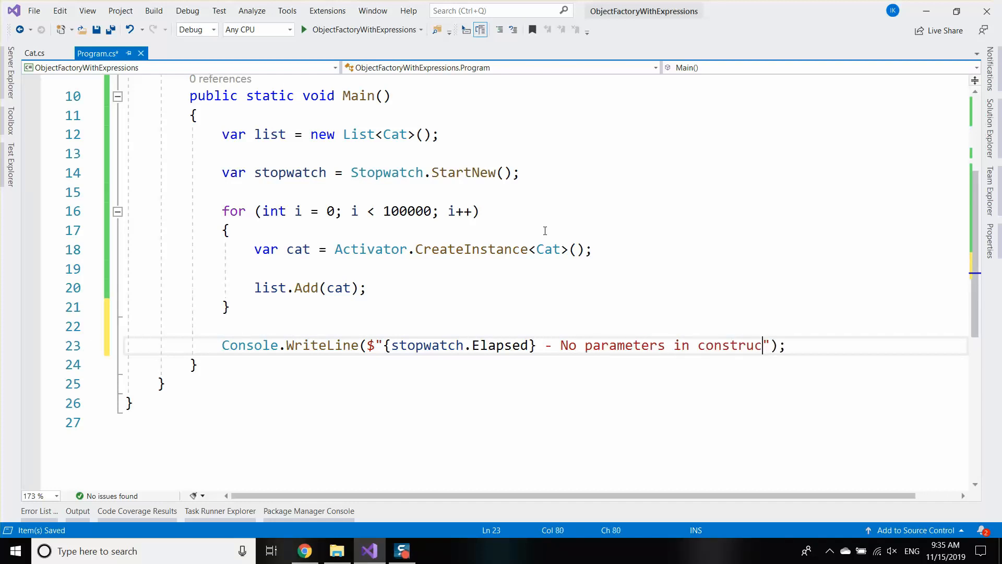
text(tor)
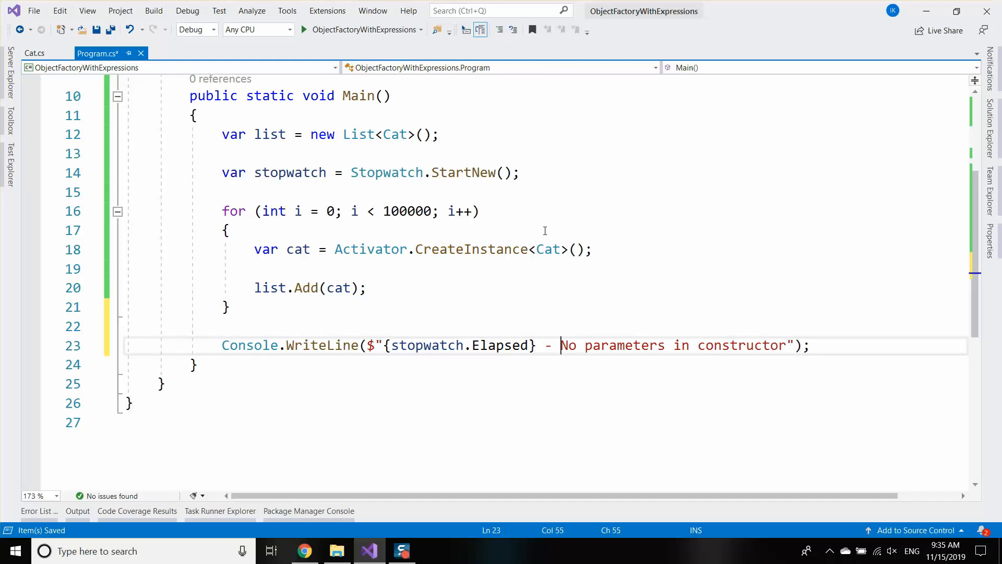
text(Activator -)
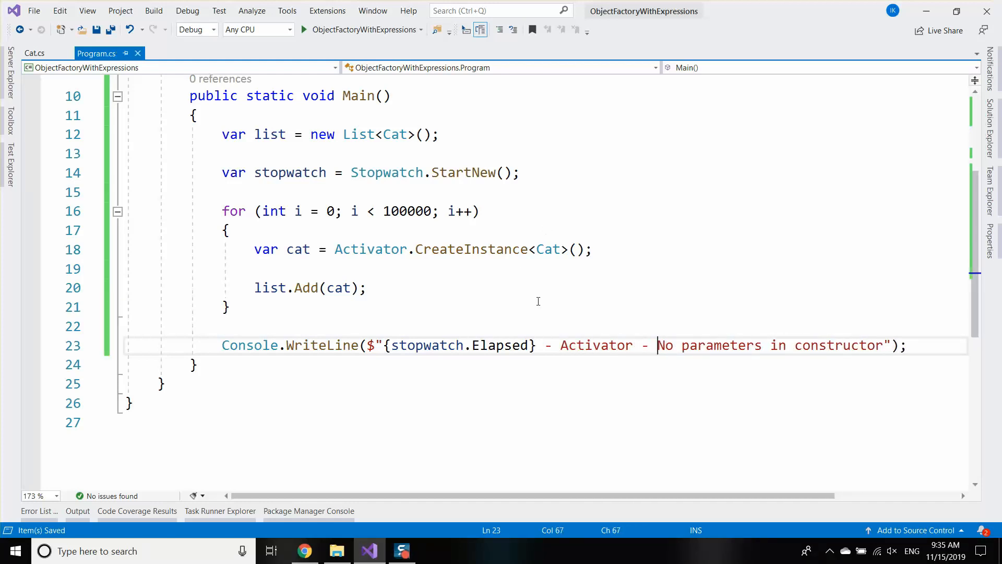
mouse_move(868, 339)
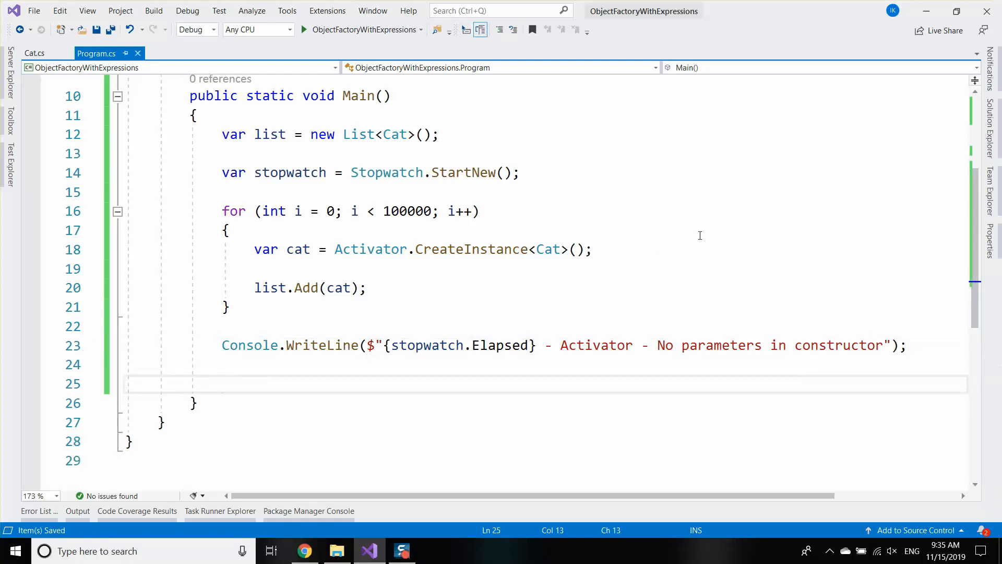
Step: Add an ObjectFactory class file from Solution Explorer and start typing public
click(986, 146)
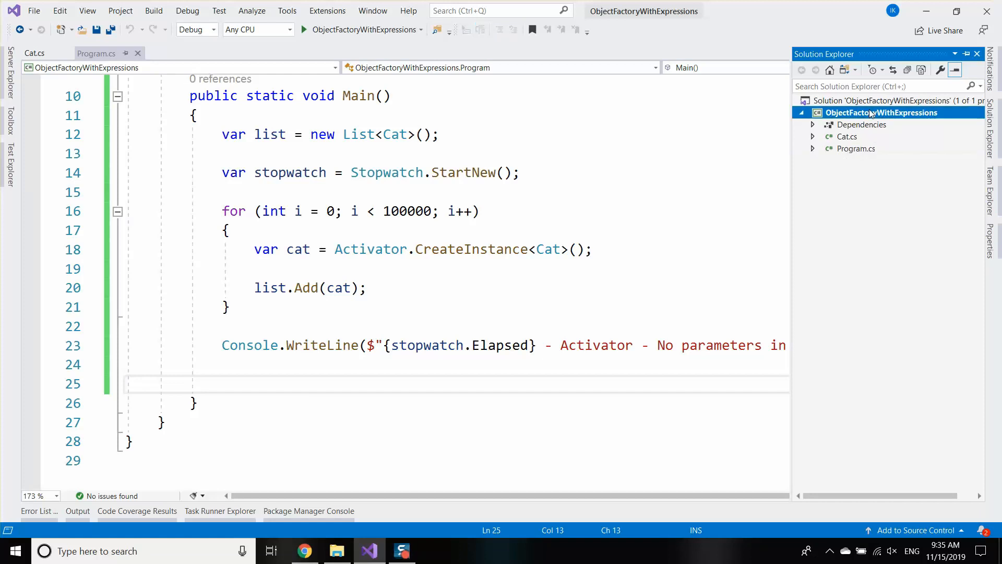
right_click(882, 113)
text(ObjectFactor)
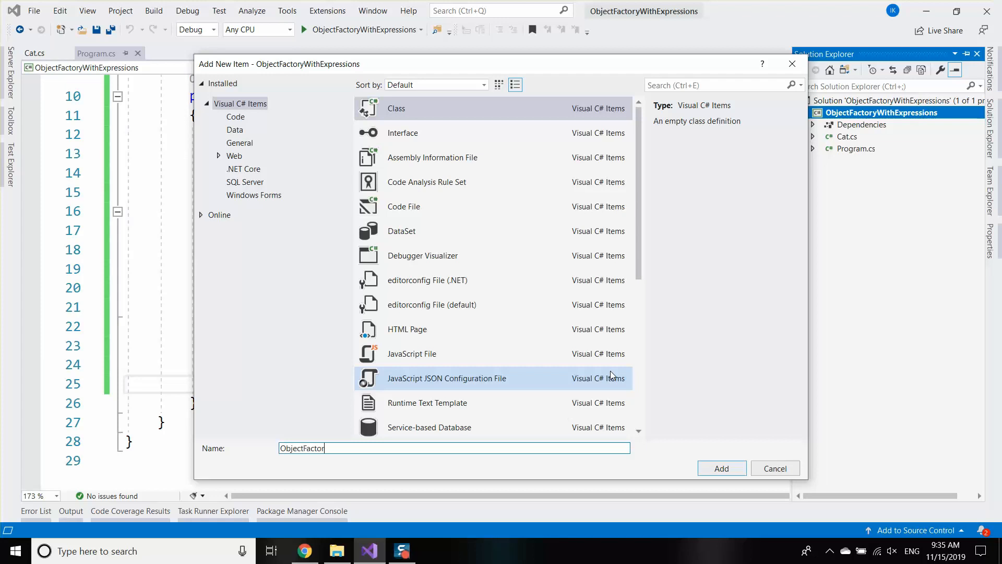
click(720, 468)
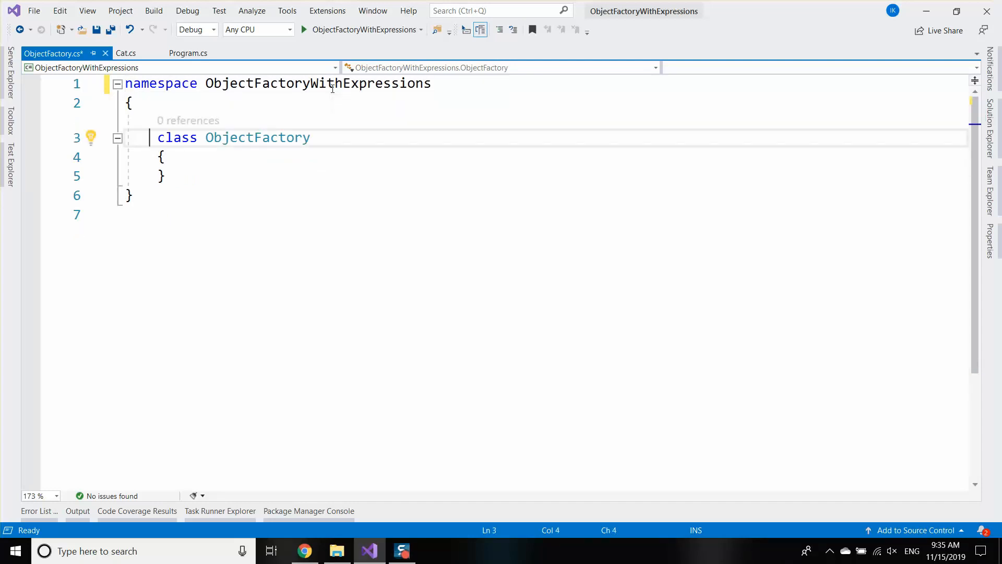
text(public)
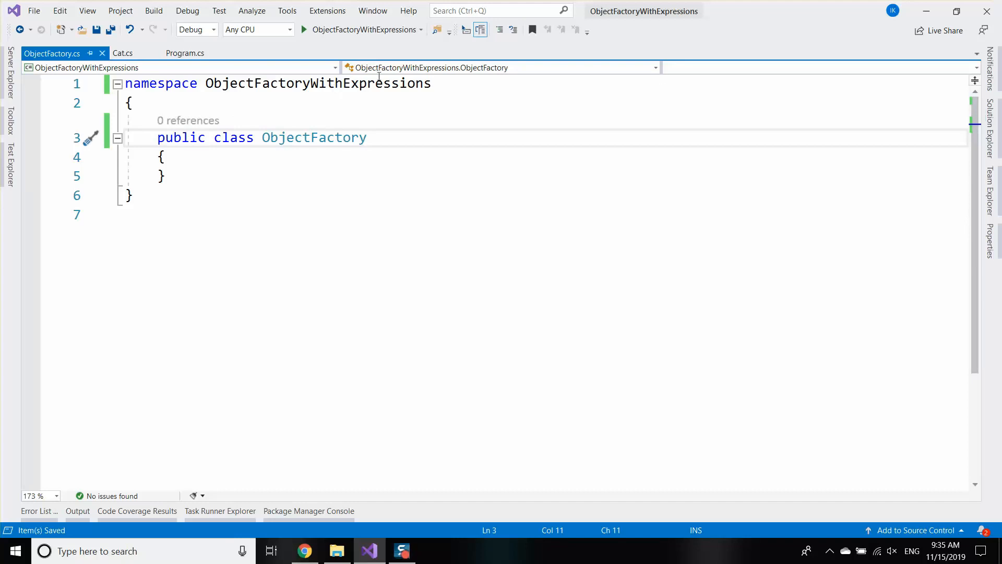
Step: Add a New class file, mark ObjectFactory static, then return to New.cs
right_click(882, 112)
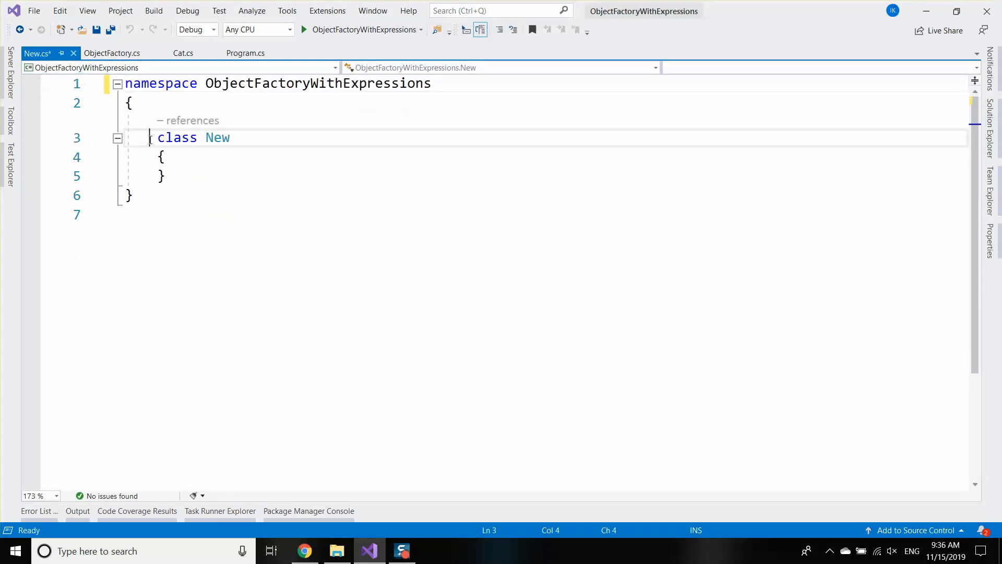
click(109, 53)
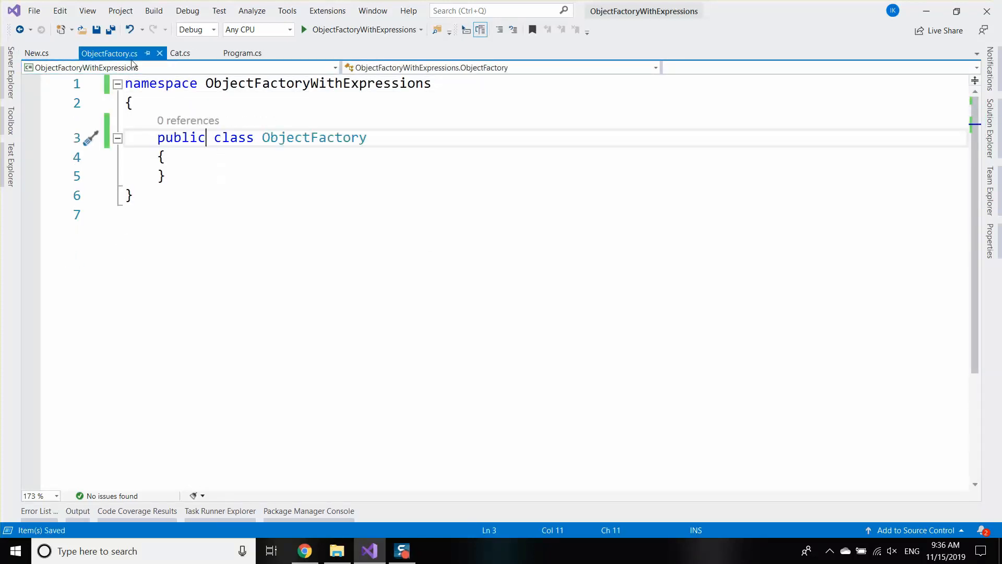
text(static)
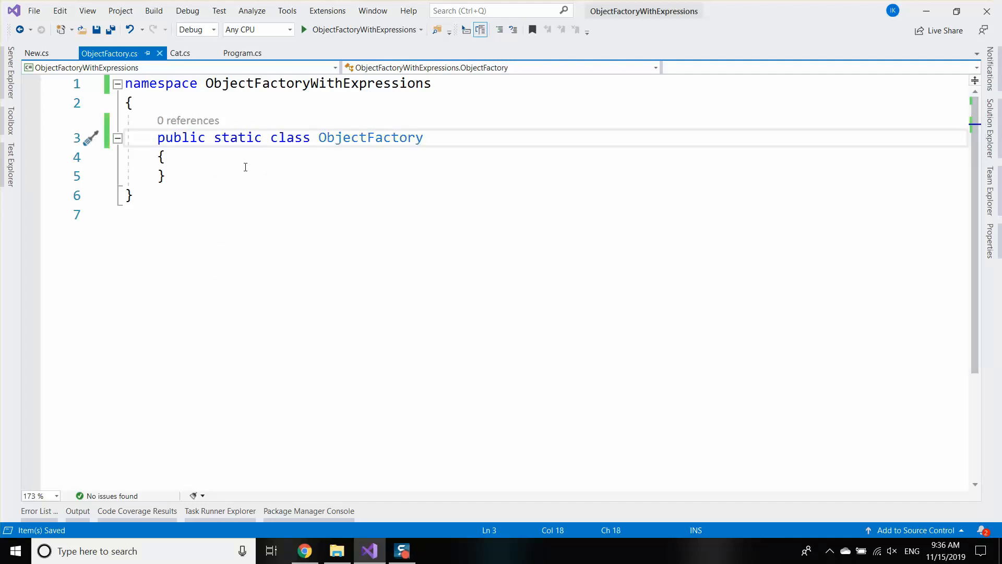
double_click(370, 137)
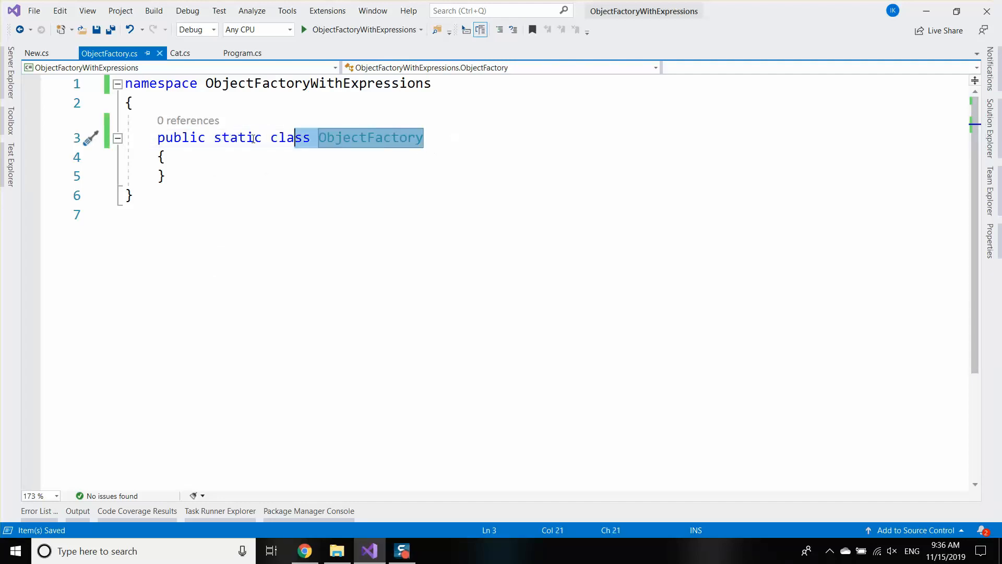
click(36, 52)
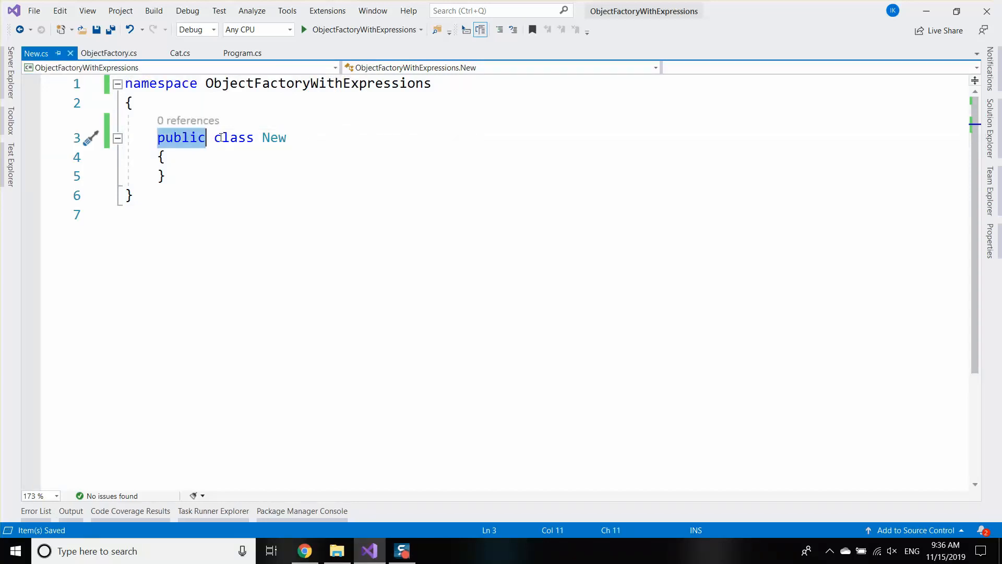
Step: Turn New into a public static generic class New<T>
text(<T>)
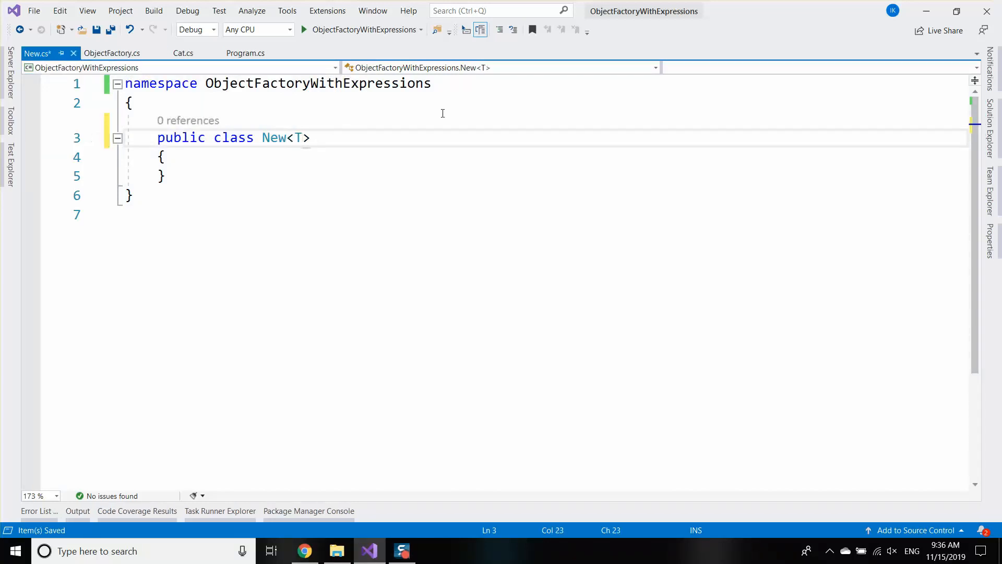
click(173, 156)
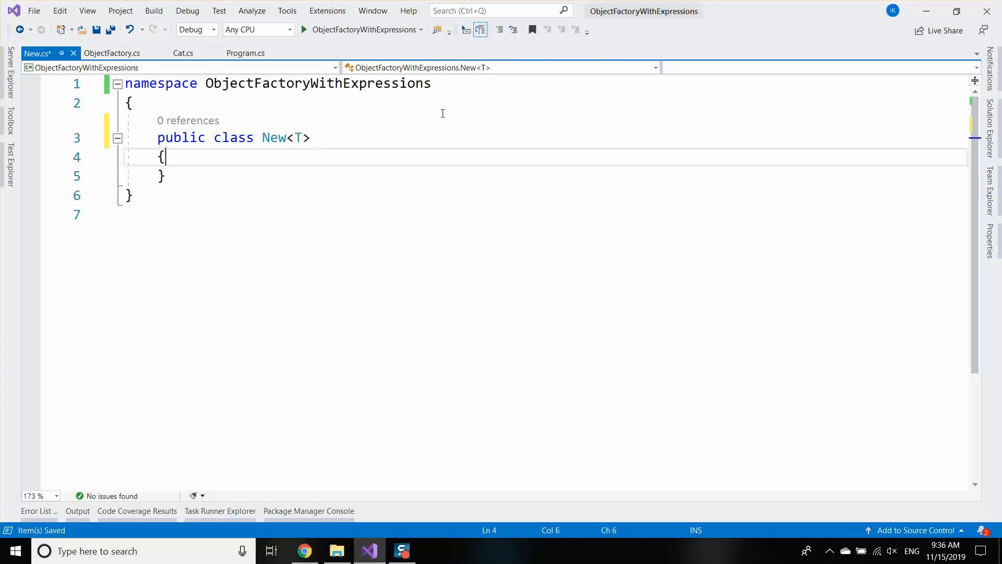
click(215, 137)
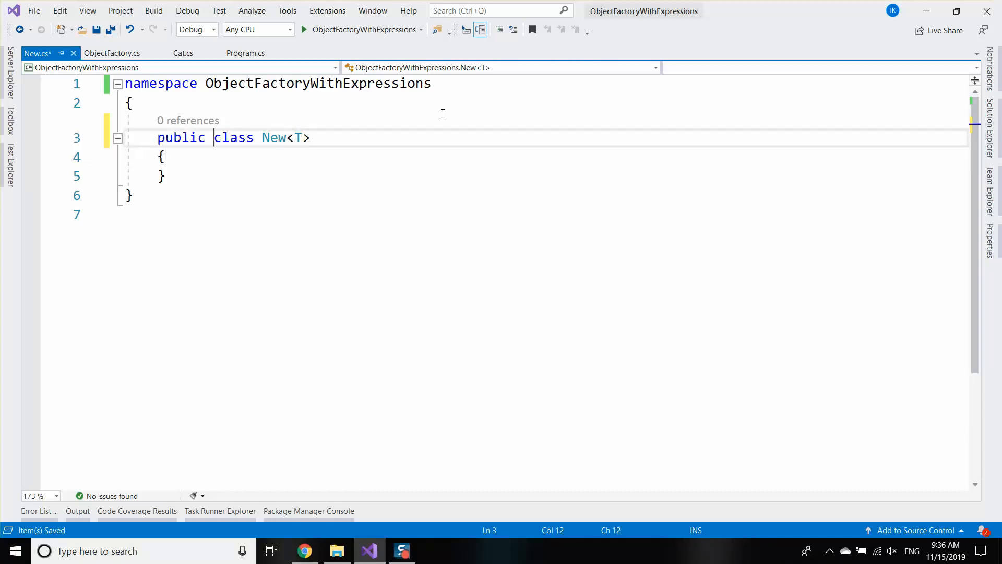
text(static)
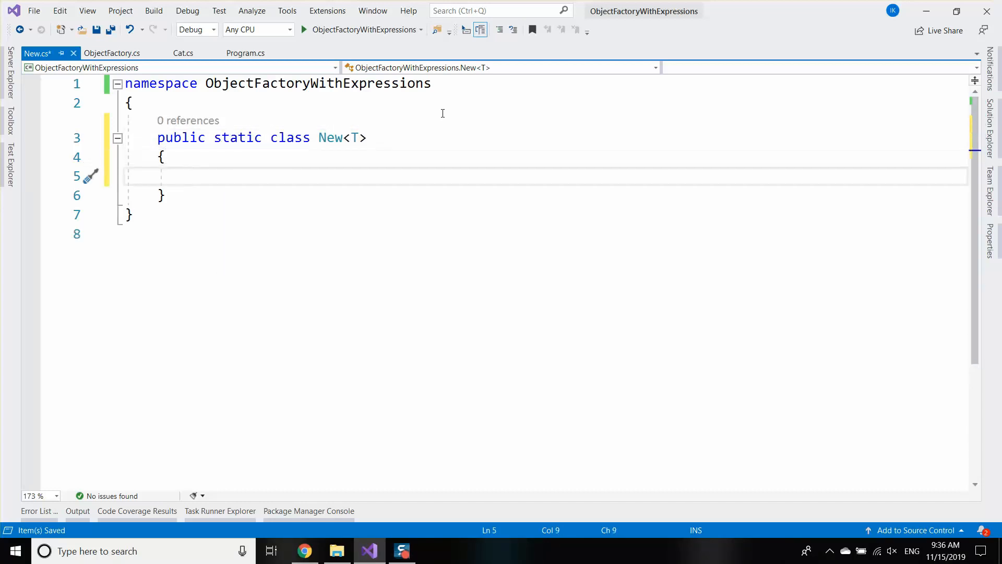
text(public)
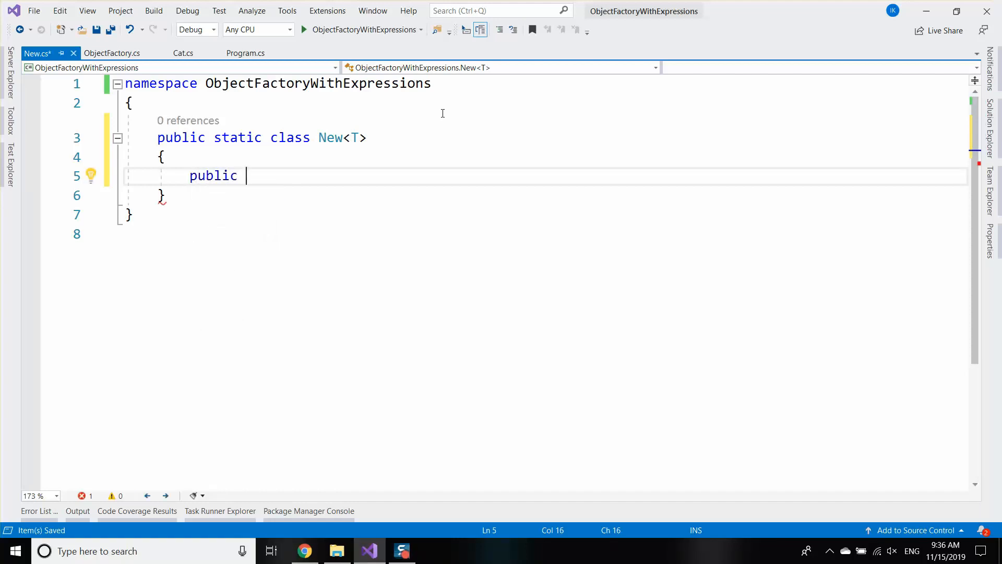
Step: Declare the field public static Func<T> Instance = in New<T>
click(270, 137)
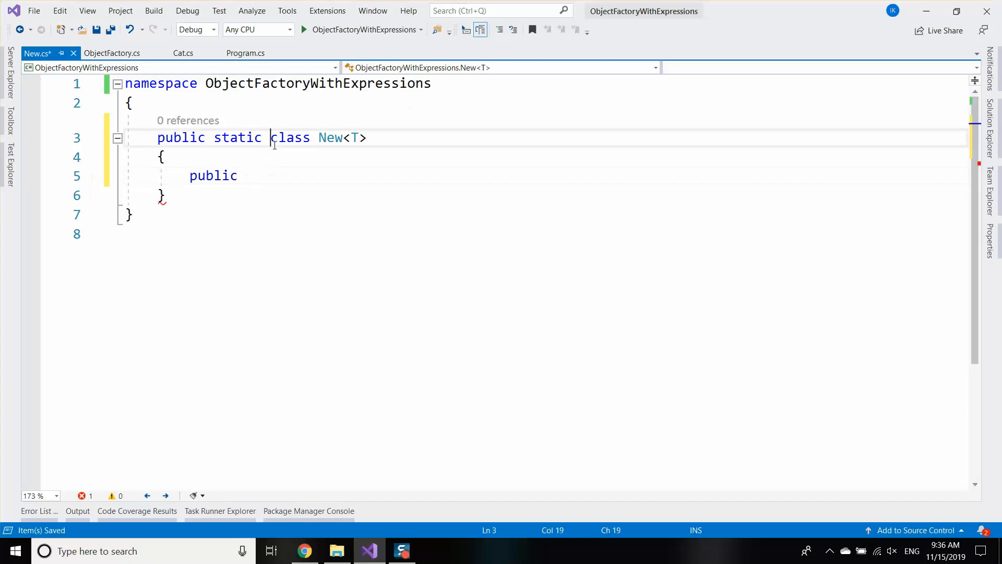
click(350, 137)
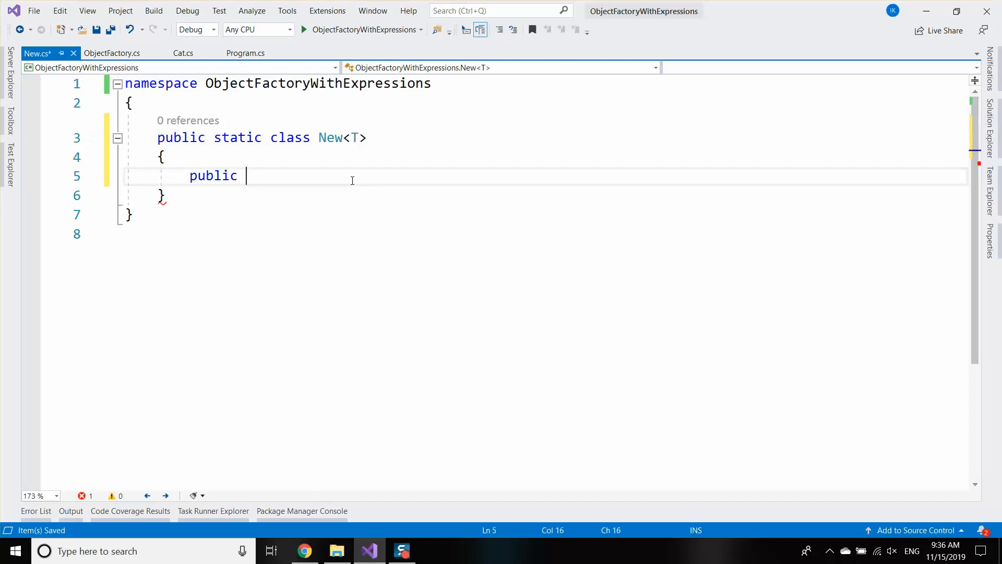
text(Func)
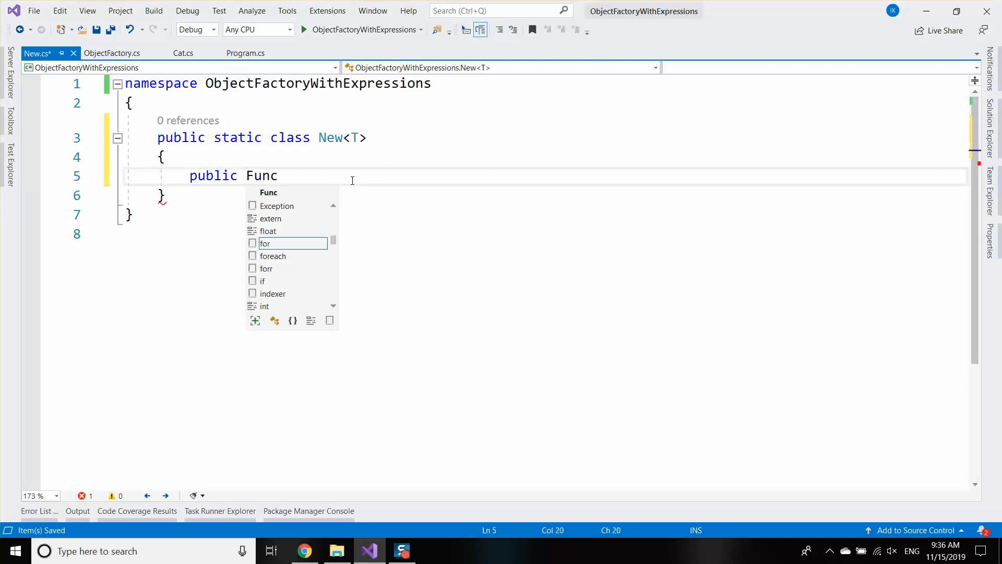
text(<T>)
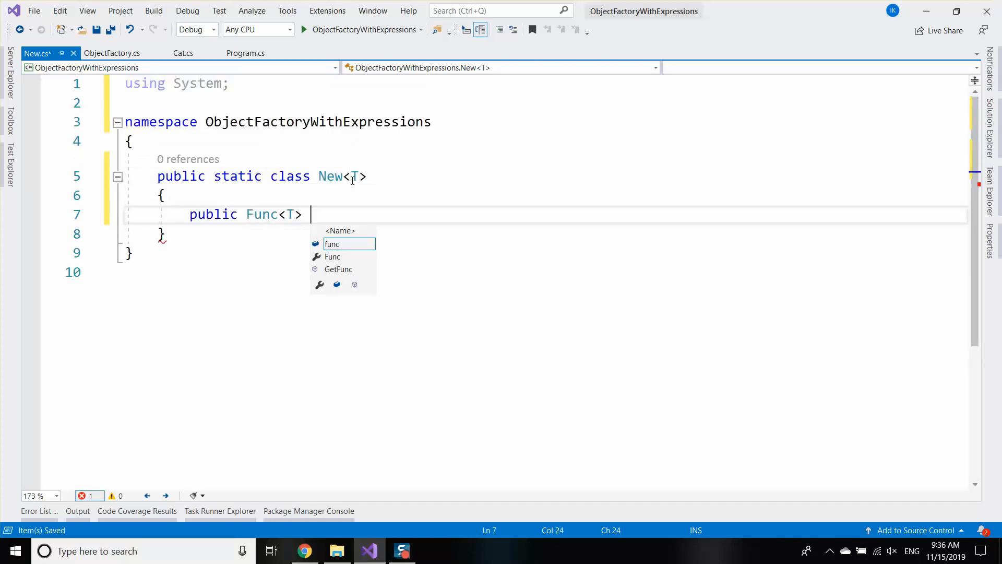
text(Instance)
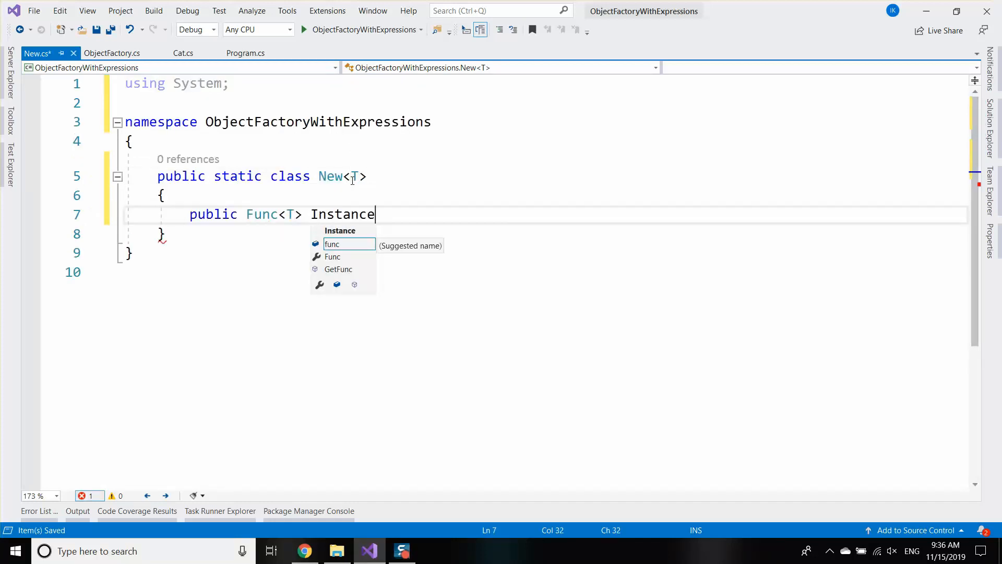
text(=)
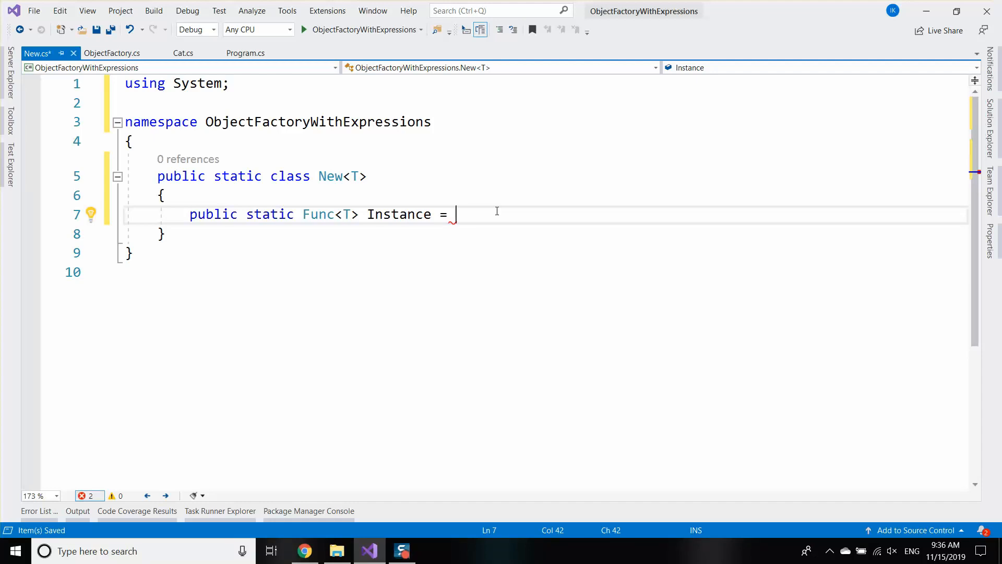
Step: Import System.Linq.Expressions and write Expression.New(typeof(T)) using the Type overload
text(Exp)
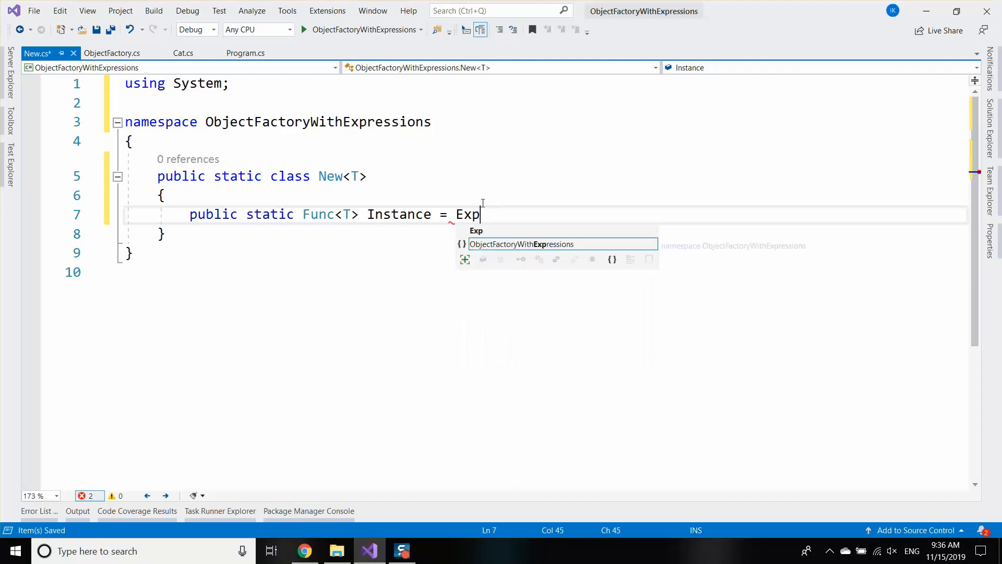
text(using)
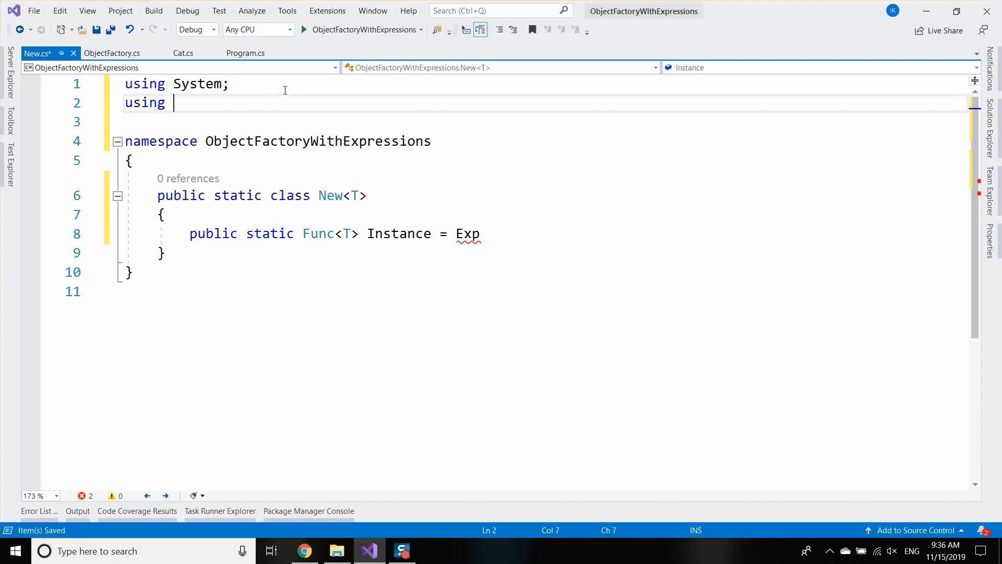
text(System.Linq.e)
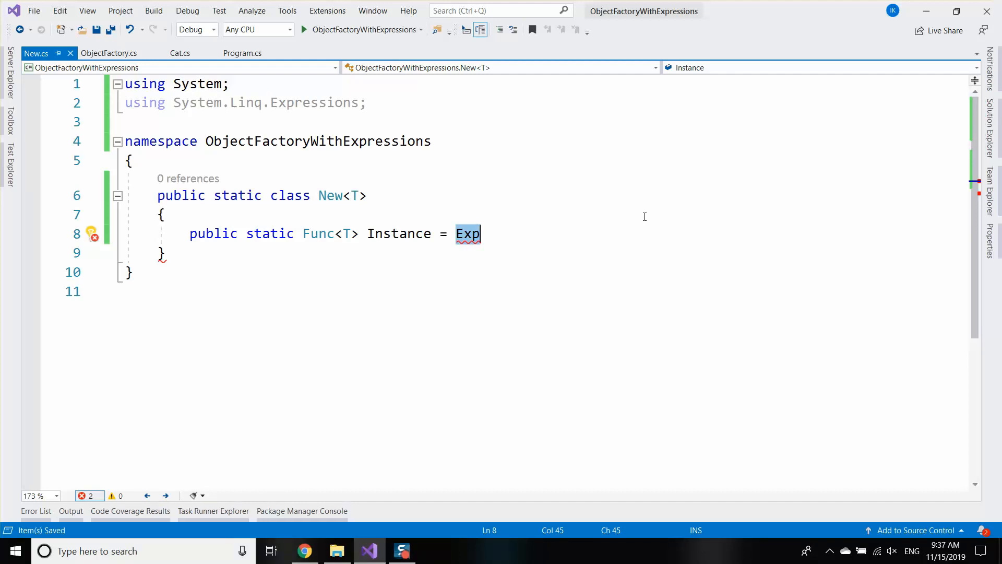
text(ression.ne)
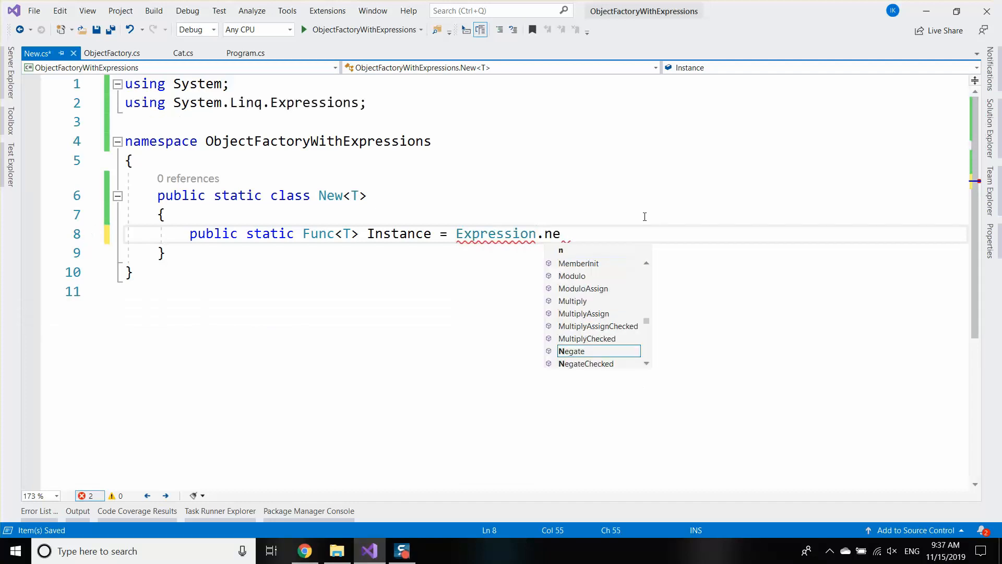
text(New()
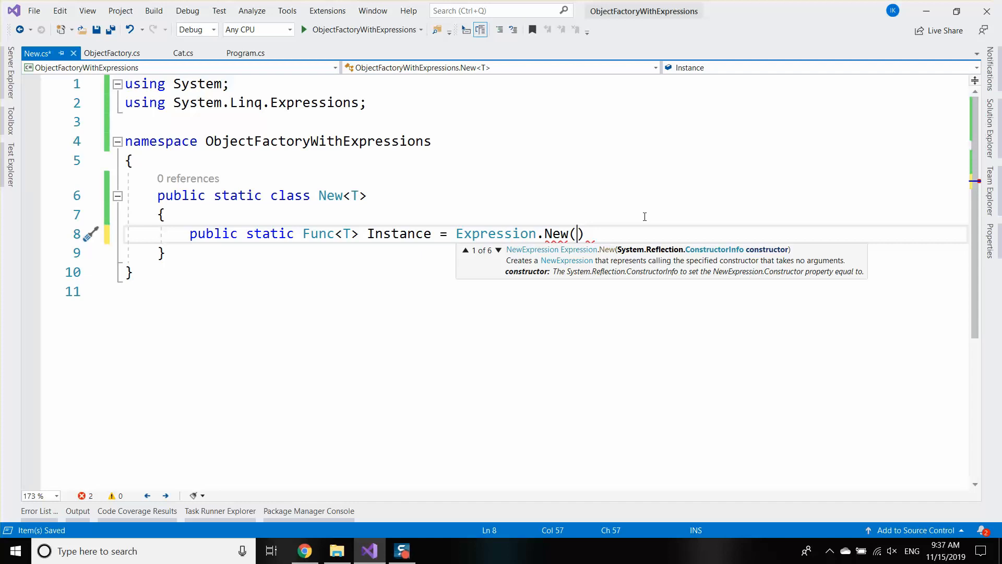
click(498, 250)
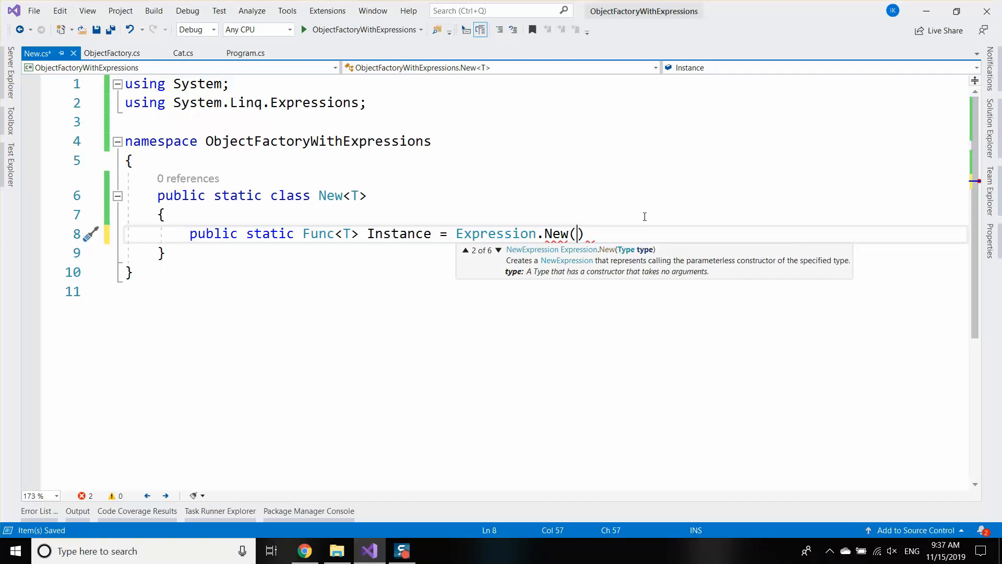
text(t)
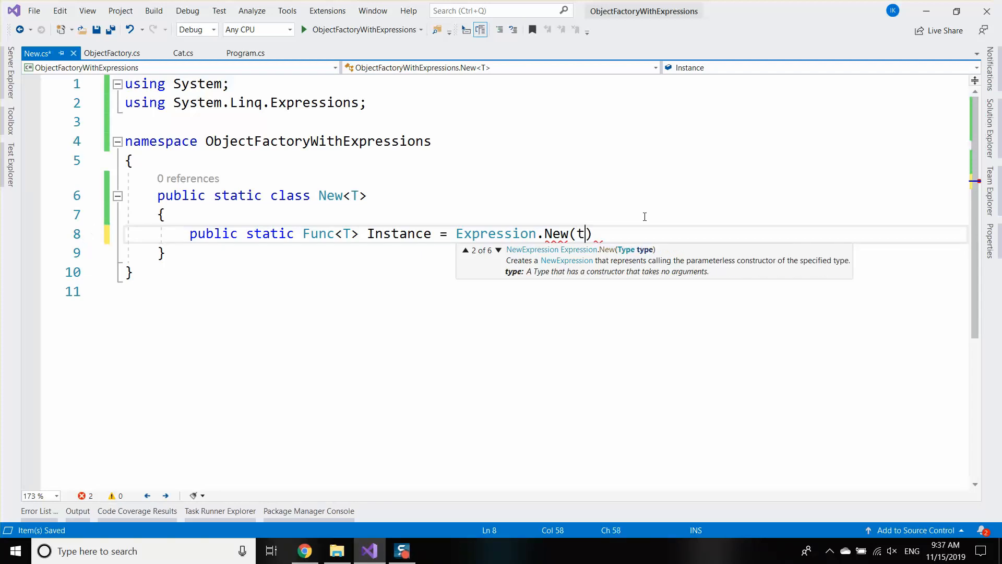
text(ypeof(T)))
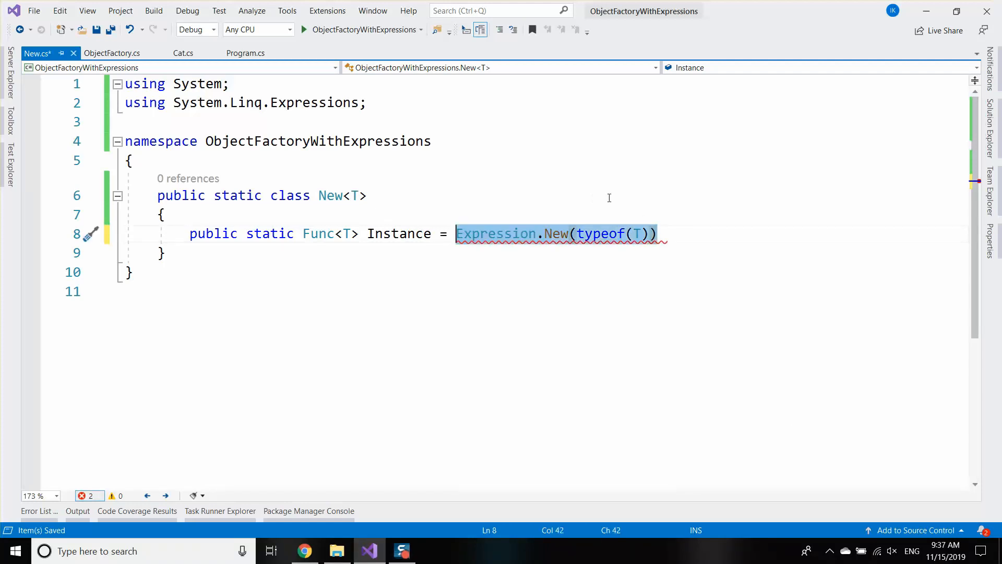
Step: Wrap it as Expression.Lambda<Func<T>>(Expression.New(typeof(T))).Compile(); for Instance
text(Exp)
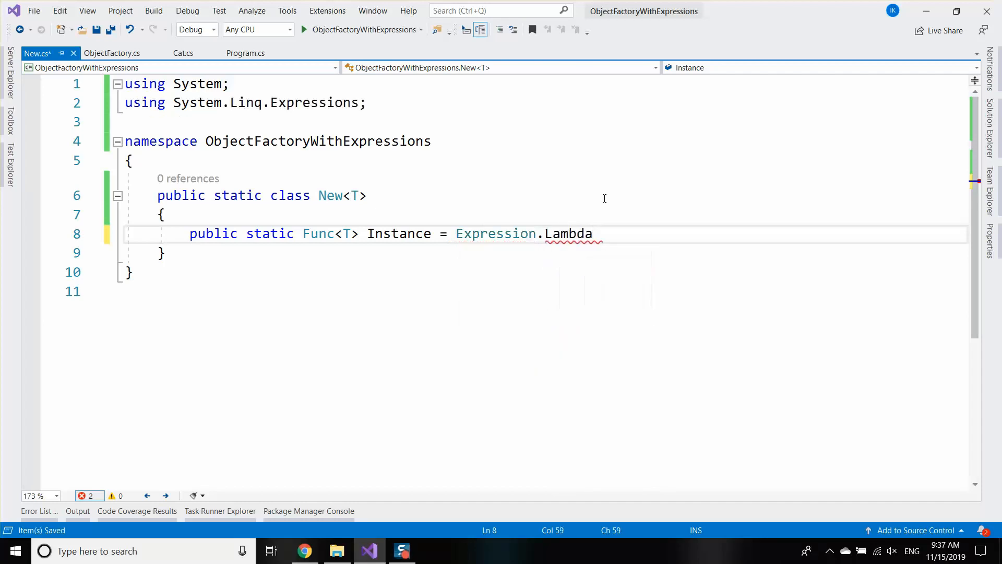
text(<Func<T>>)
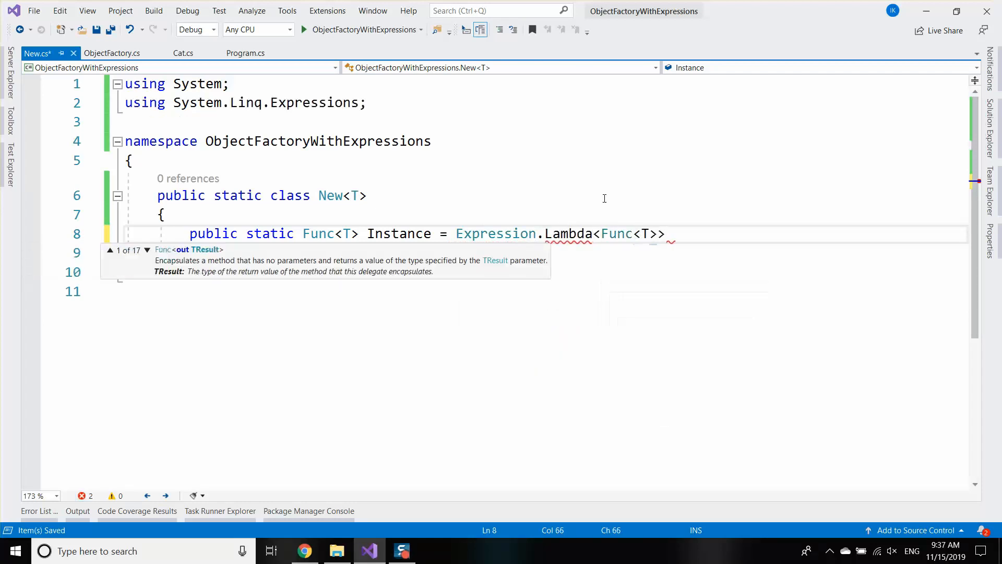
text((Expression.New(typeof(T))))
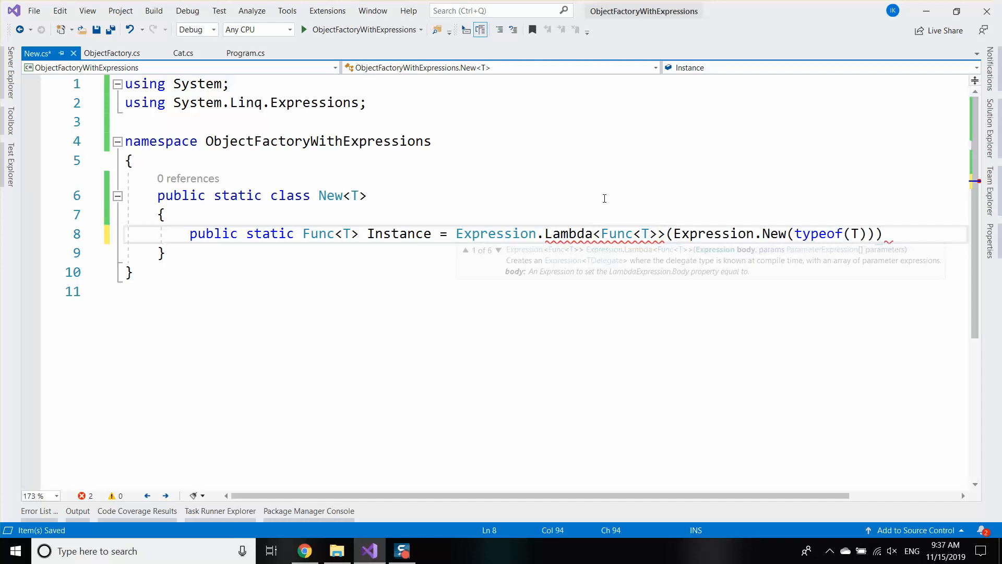
text())
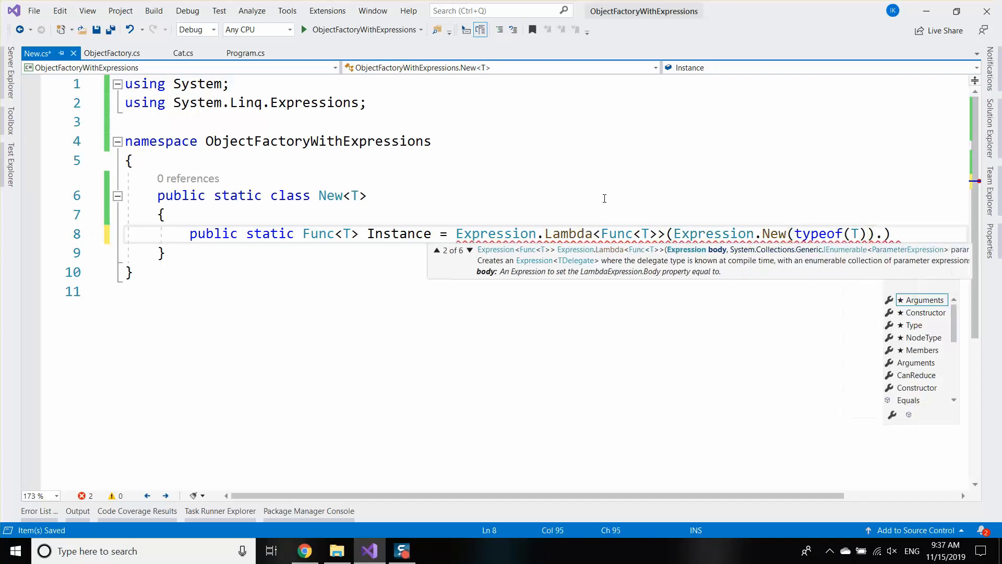
text(.Compile)
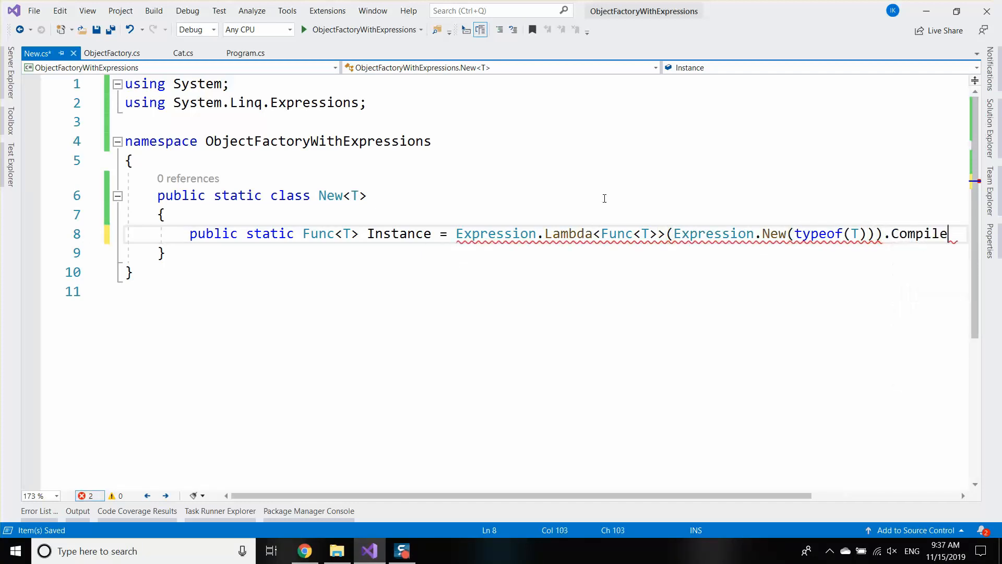
text(();)
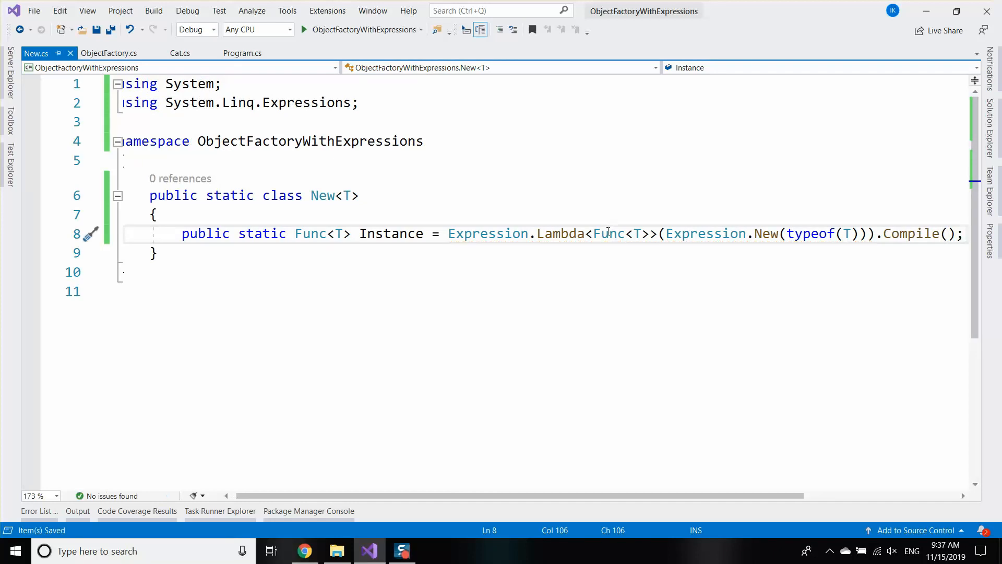
Step: Put the initializer on its own line, save, and add the comment // () => new T();
key(Enter)
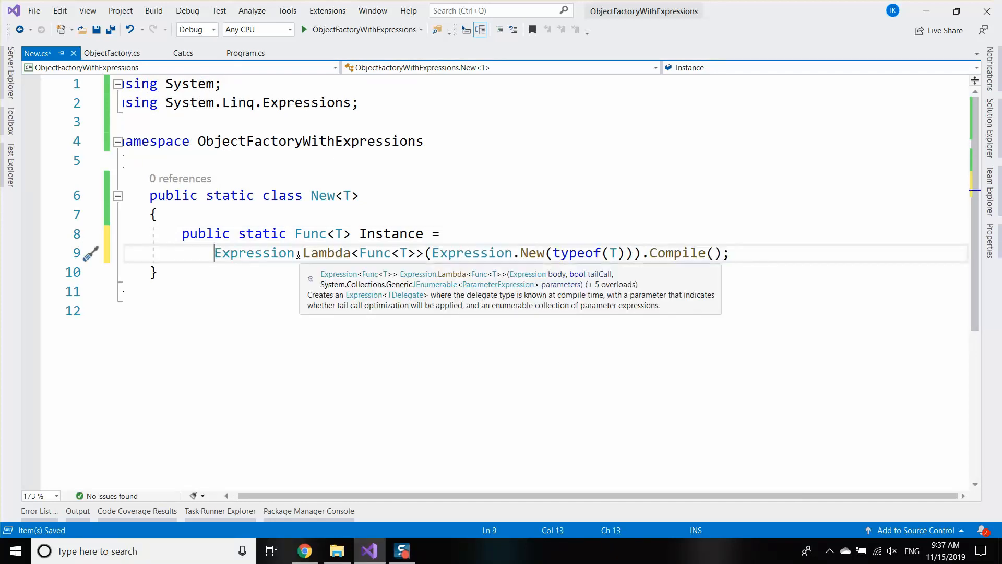
key(Enter)
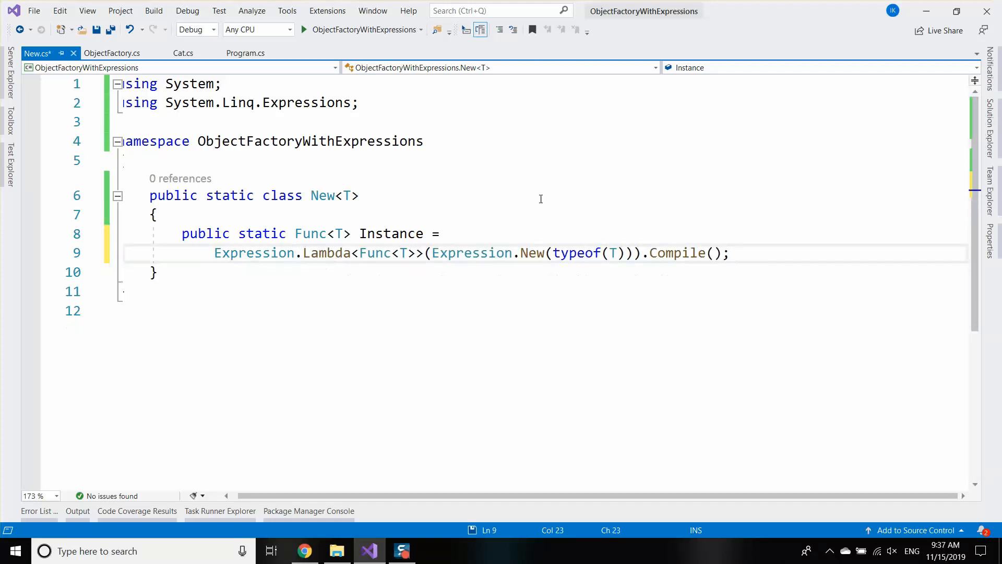
key(ctrl+s)
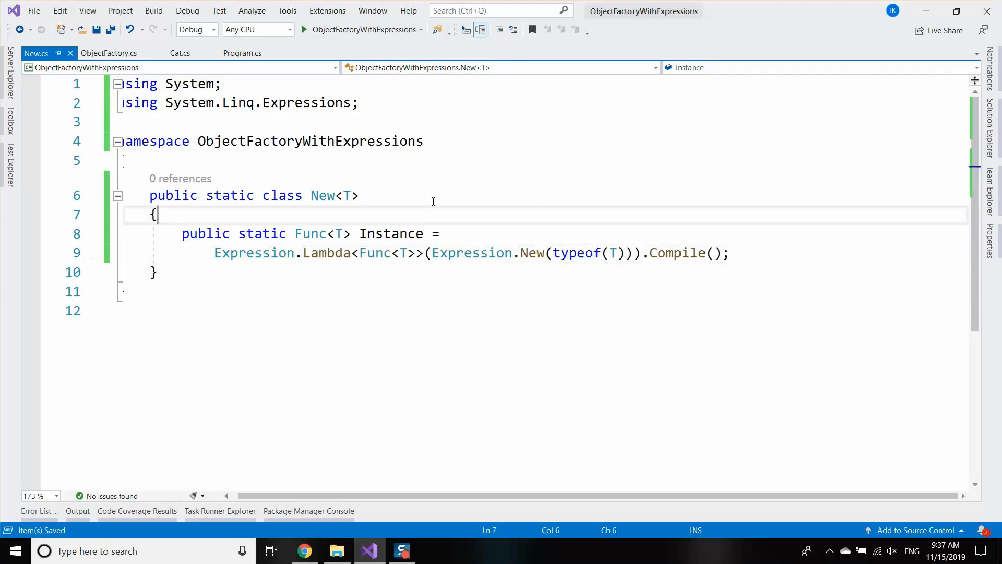
text(// () =>)
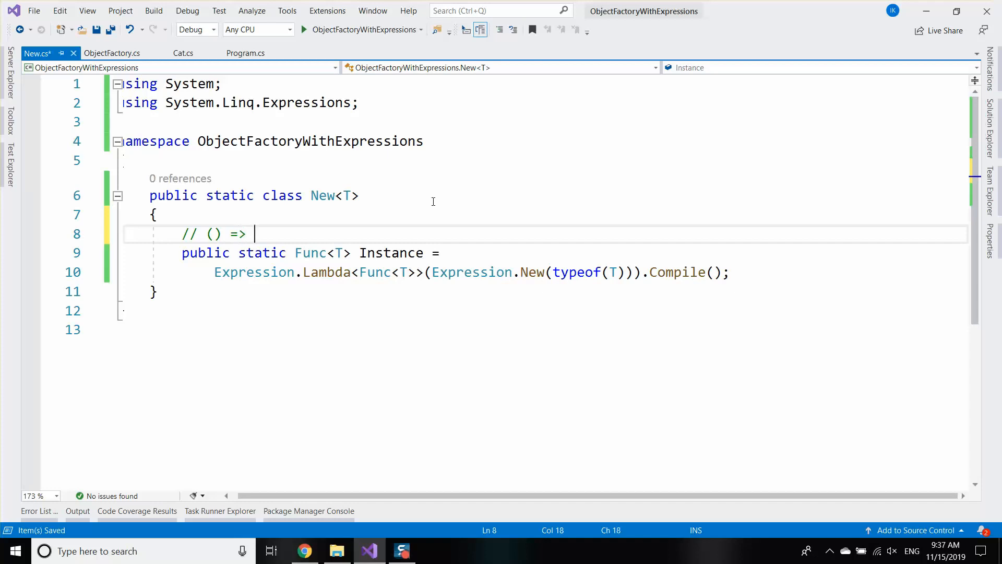
text(new T)
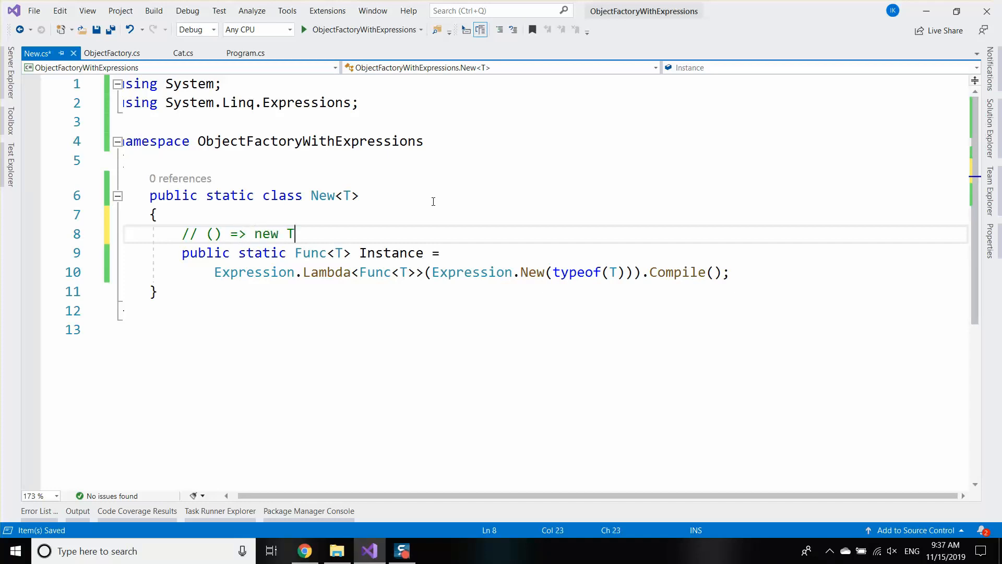
text(();)
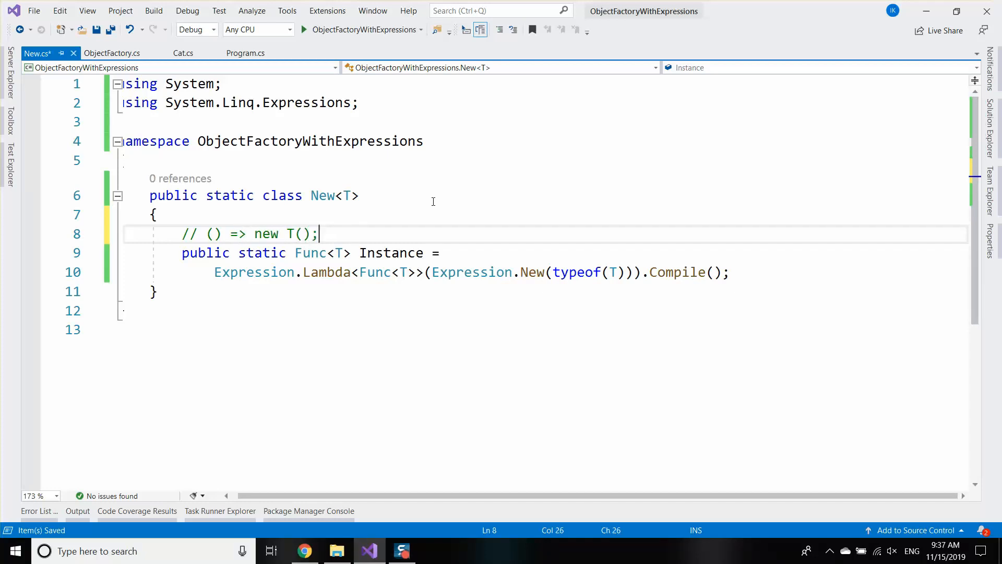
Step: Constrain the generic parameter with where T : new()
text(whe)
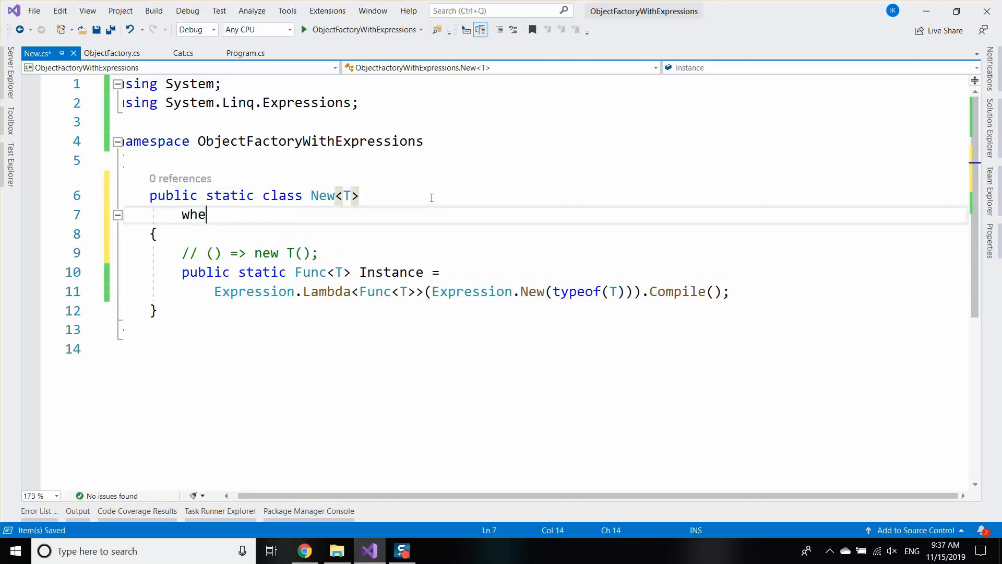
text(re T)
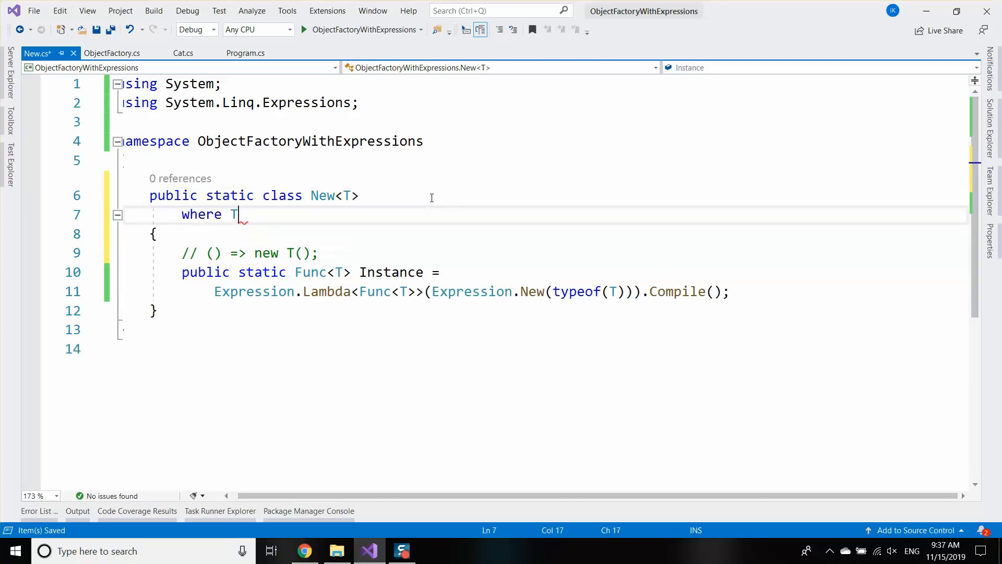
text(: new())
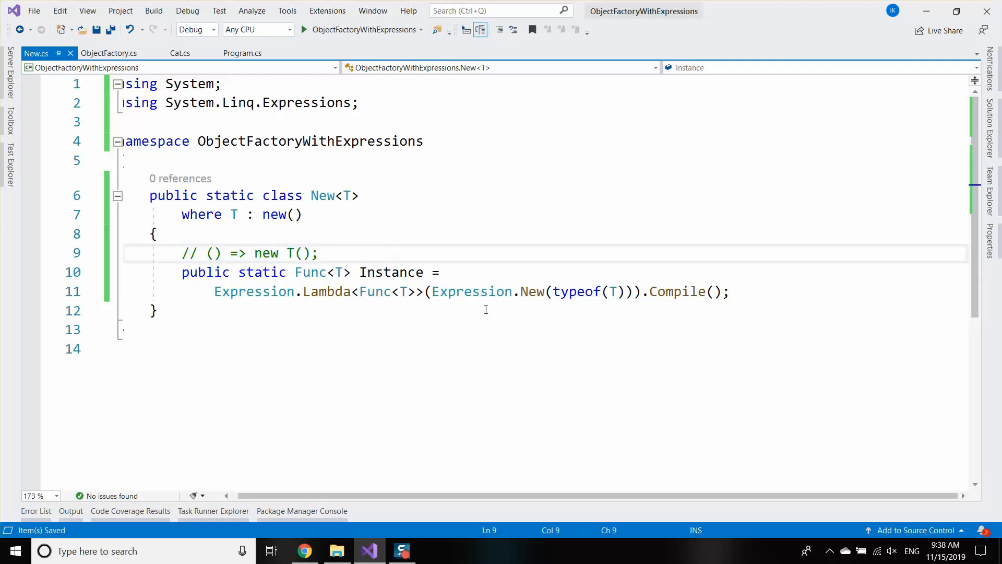
mouse_move(244, 291)
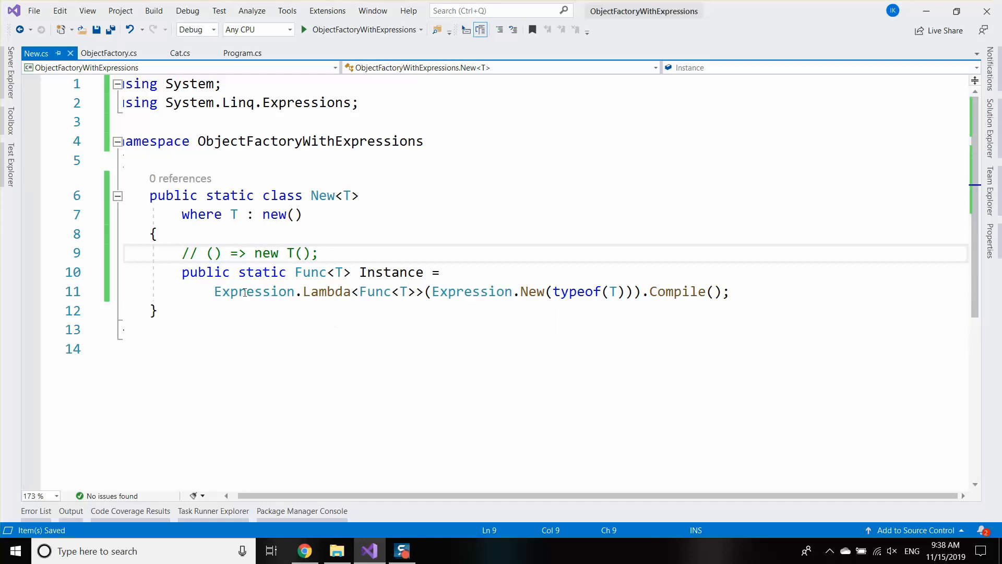
Step: Highlight public, static and .Compile on Instance, then add a blank line at the class body start
double_click(205, 271)
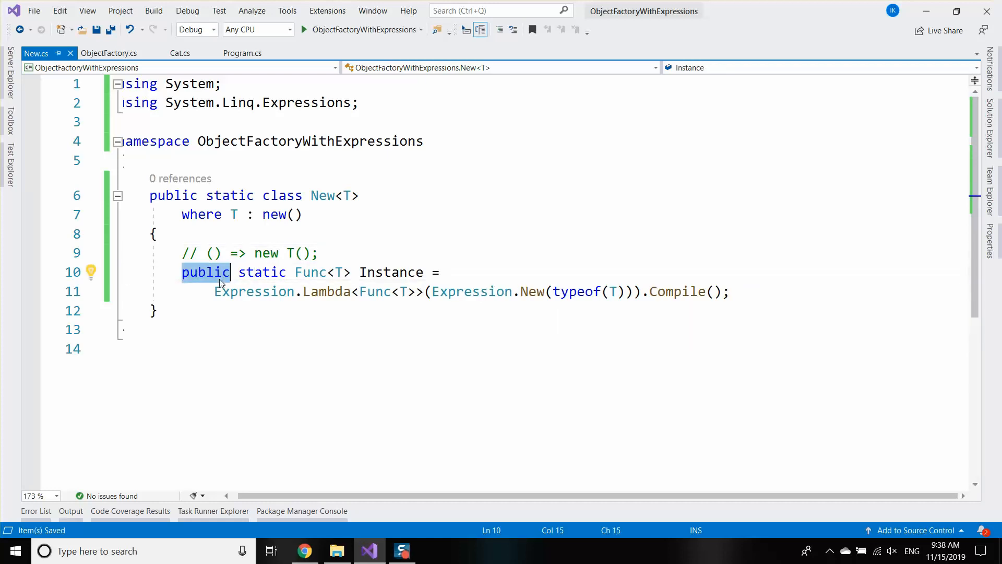
double_click(261, 271)
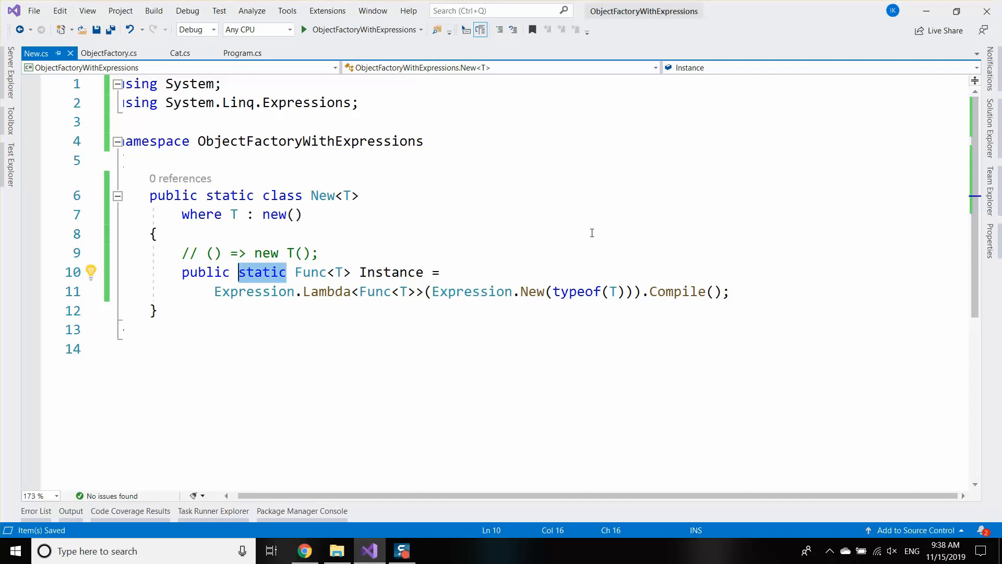
mouse_move(575, 269)
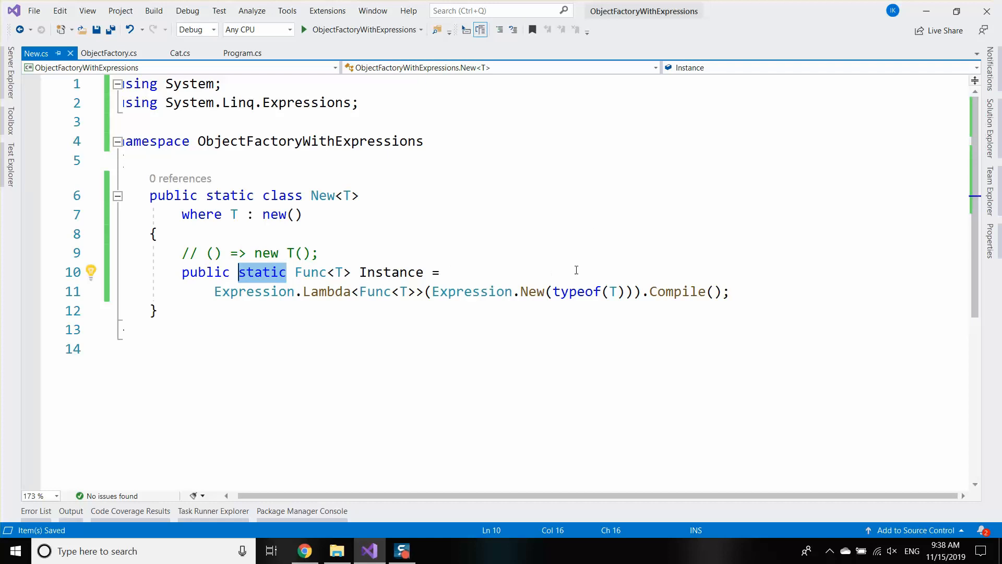
mouse_move(322, 312)
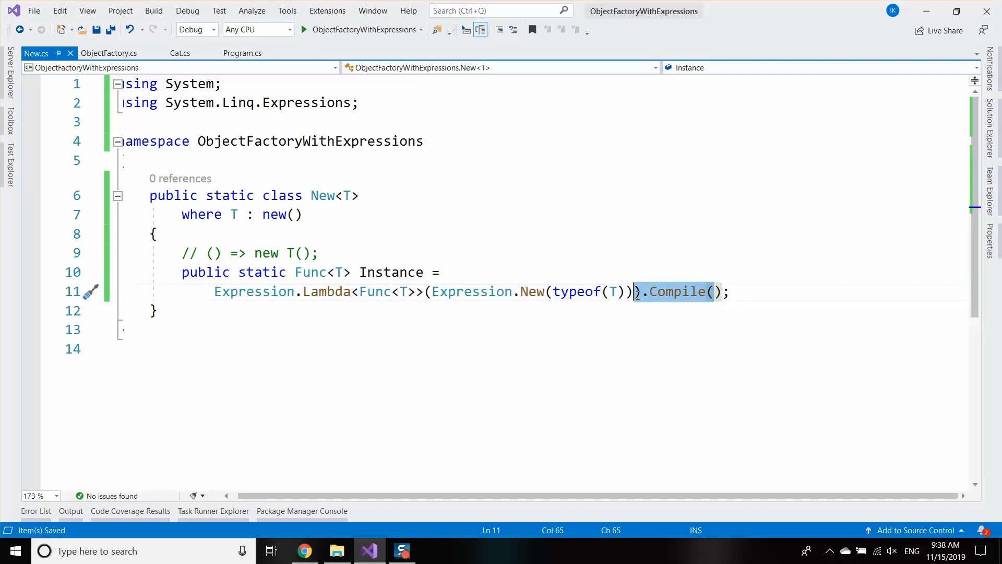
click(409, 291)
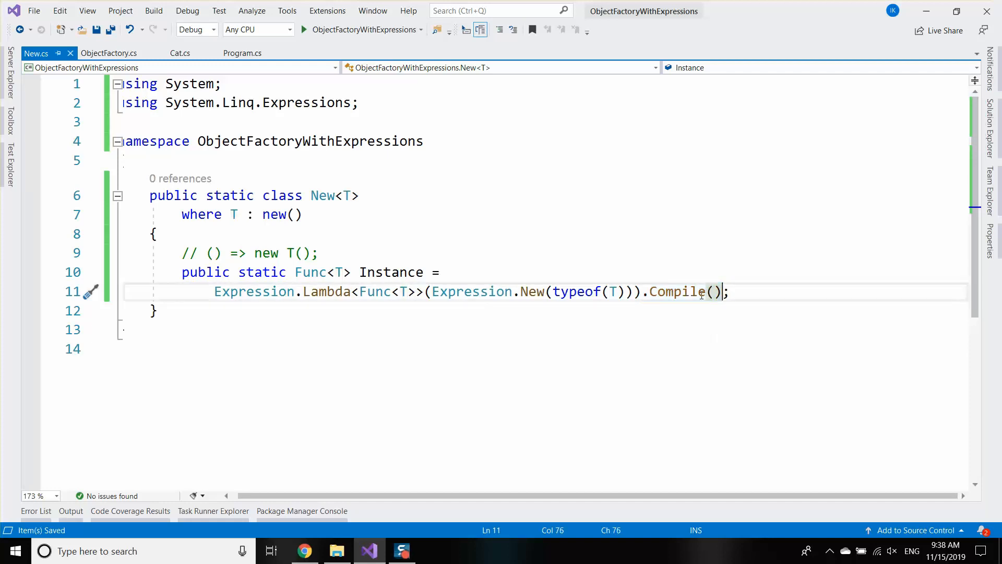
mouse_move(684, 272)
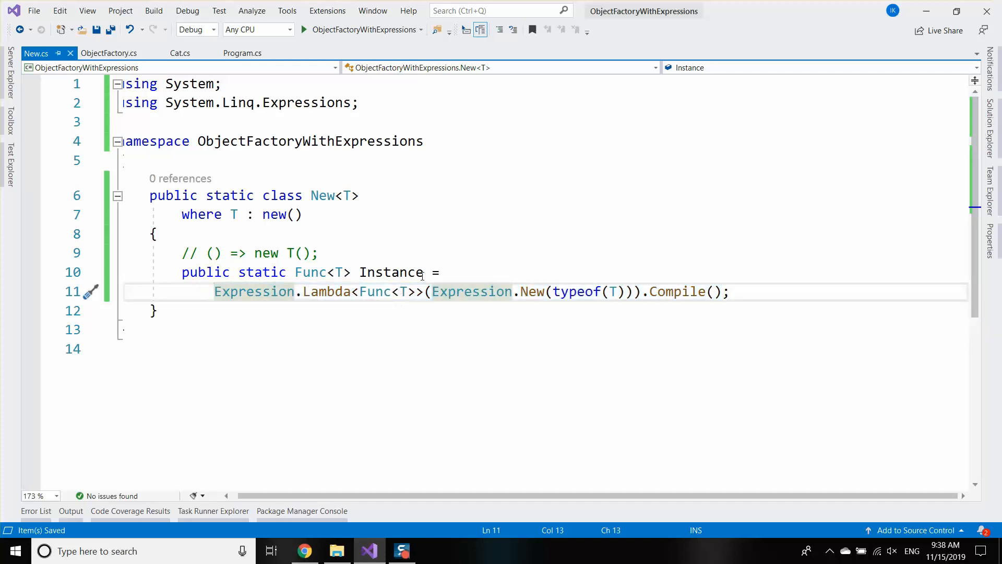
double_click(262, 272)
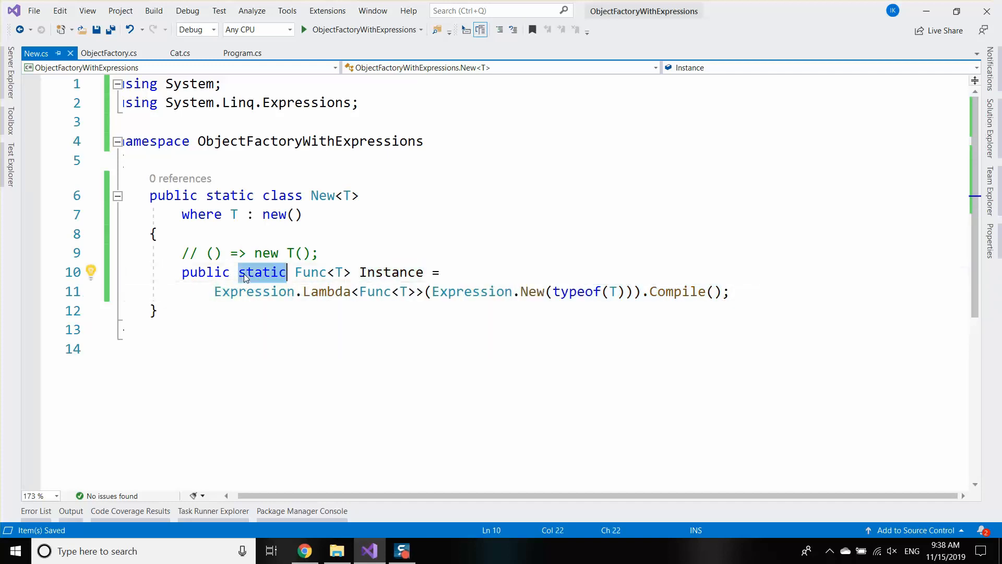
key(Enter)
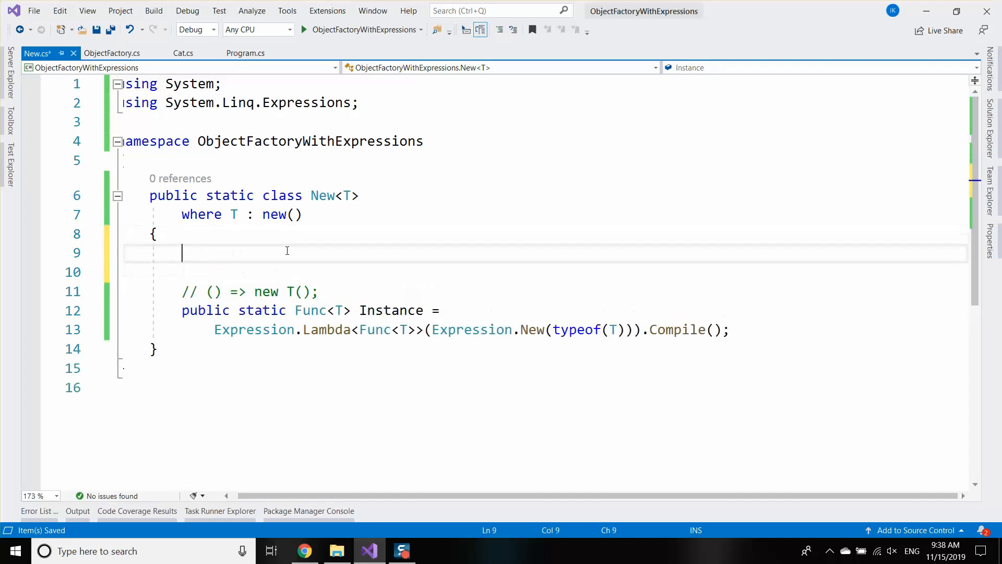
Step: Type a temporary private static int Number = 42; field, then remove it again
text(private static int)
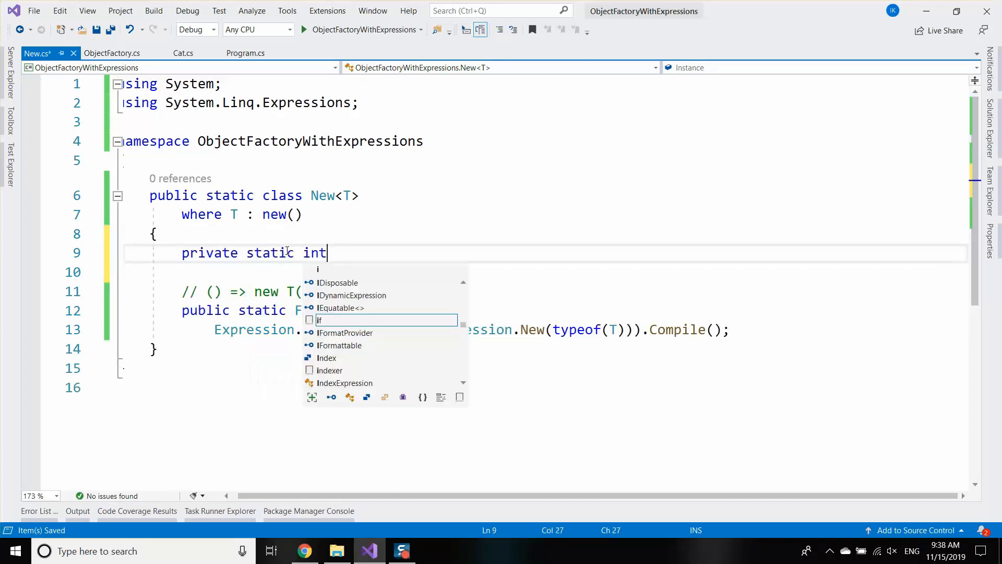
text(Number = 42;)
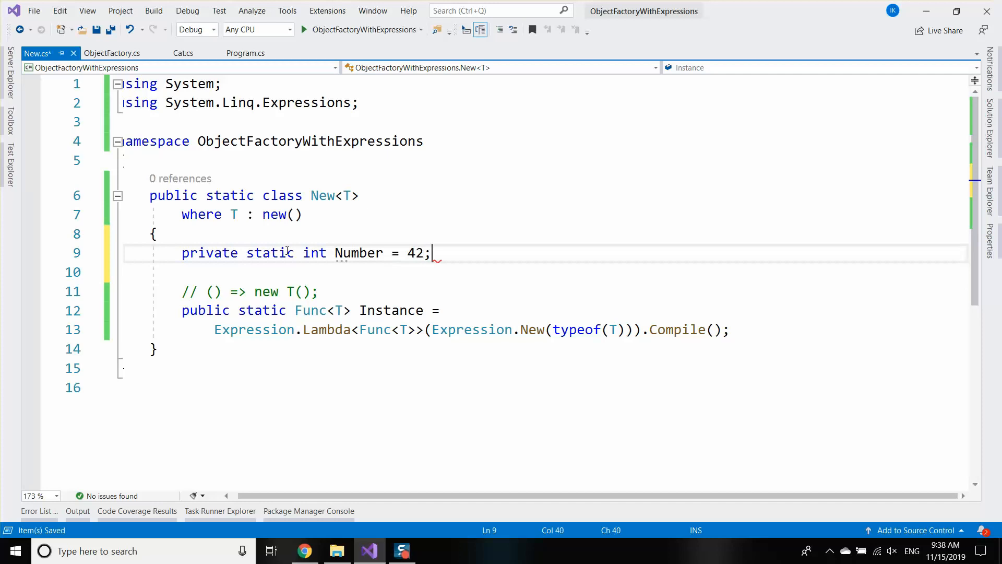
click(358, 253)
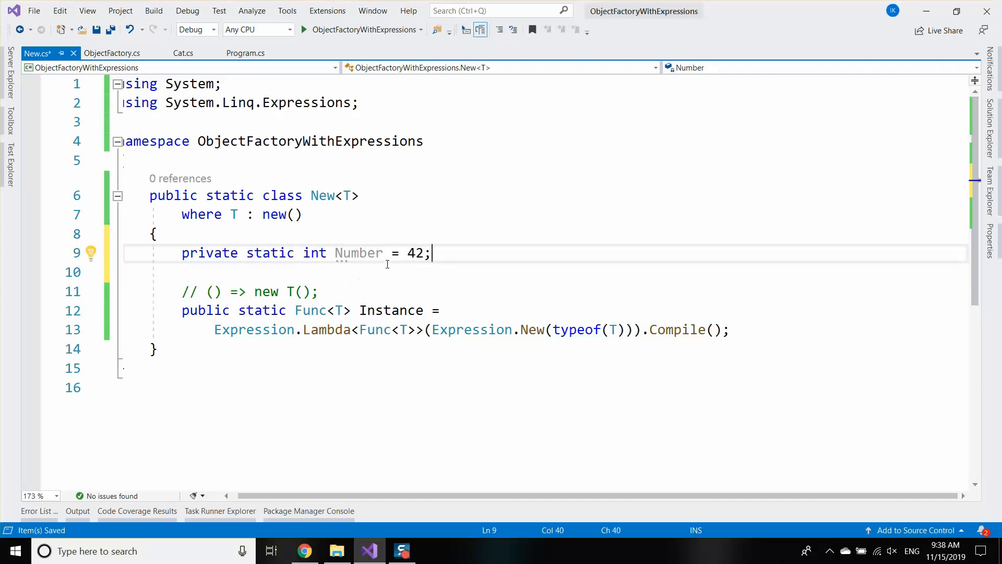
double_click(359, 253)
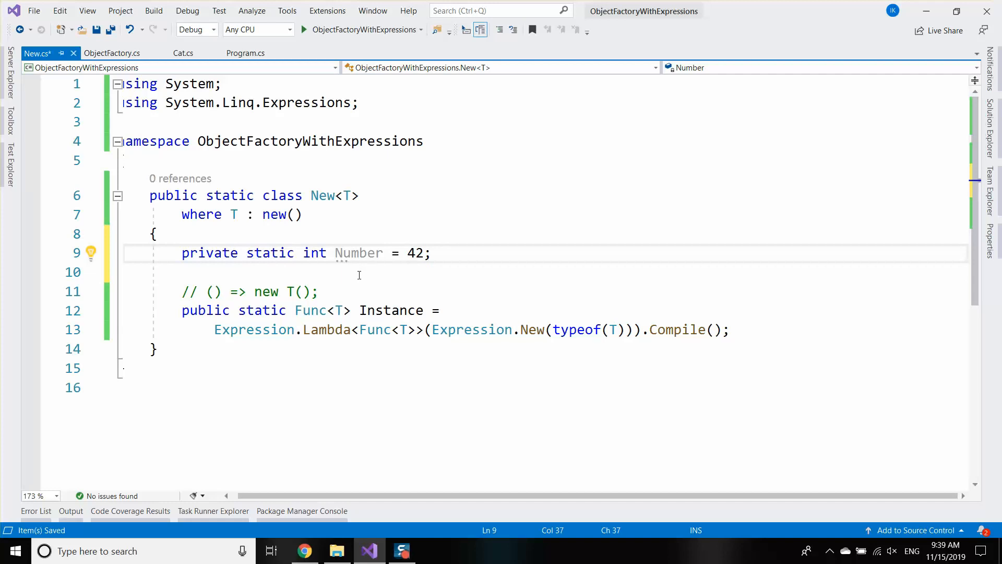
click(154, 234)
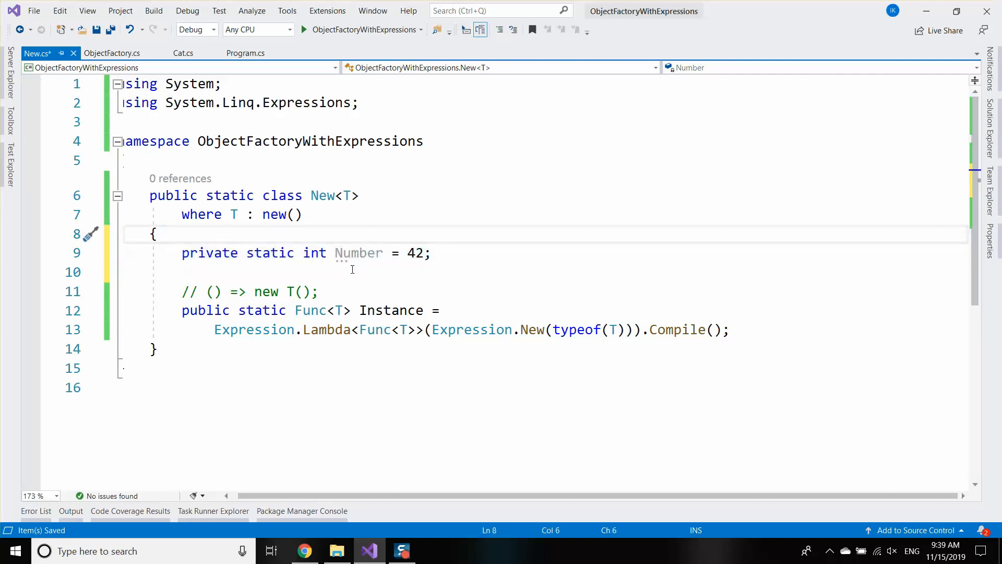
double_click(358, 252)
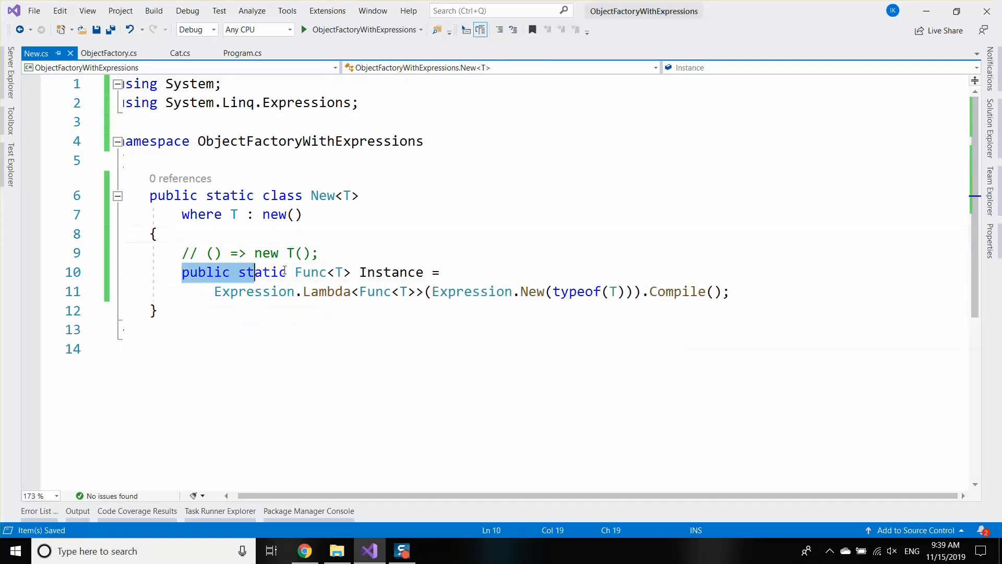
Step: Highlight New<T>'s class keyword, the new T() lambda comment and the Instance field
double_click(281, 194)
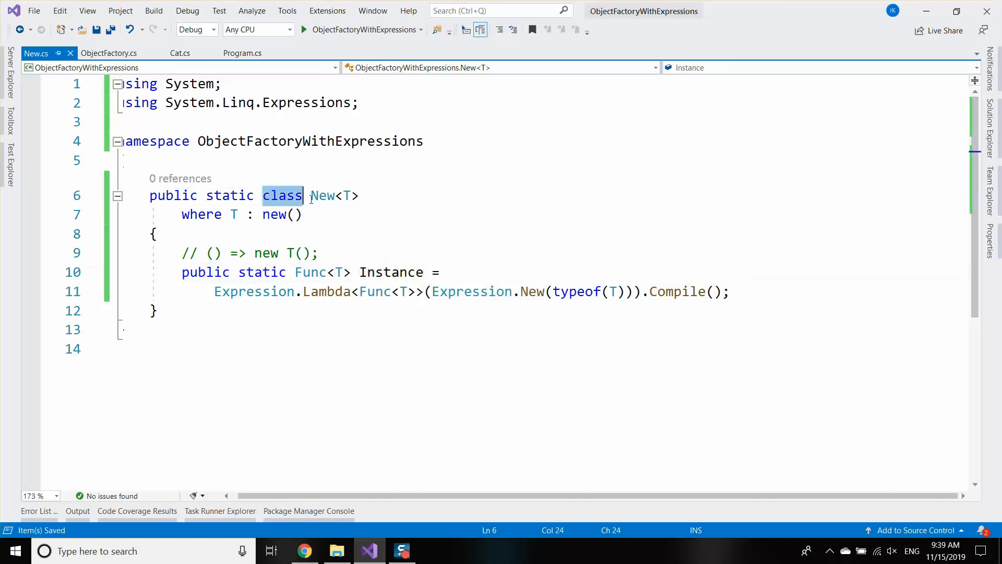
double_click(256, 291)
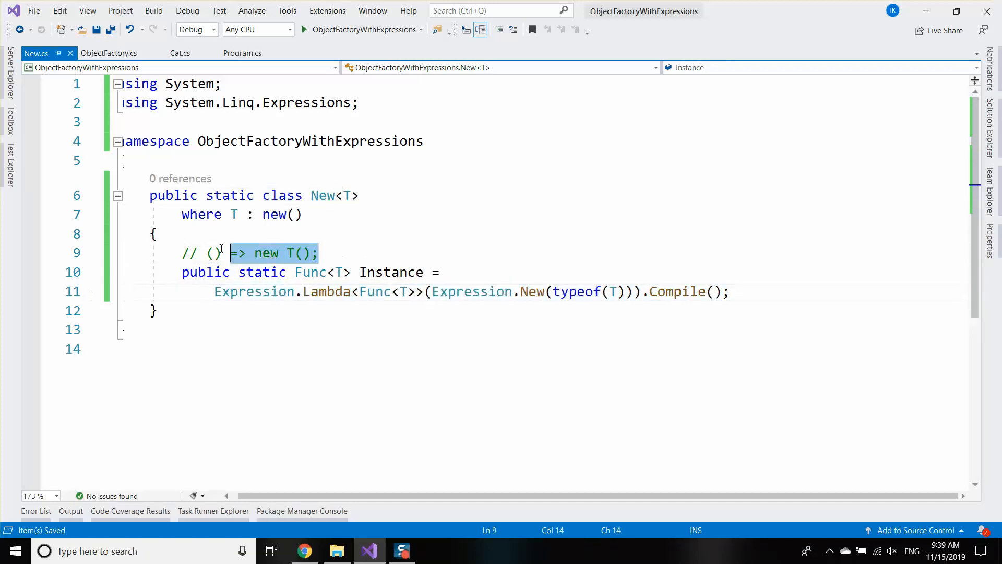
double_click(391, 271)
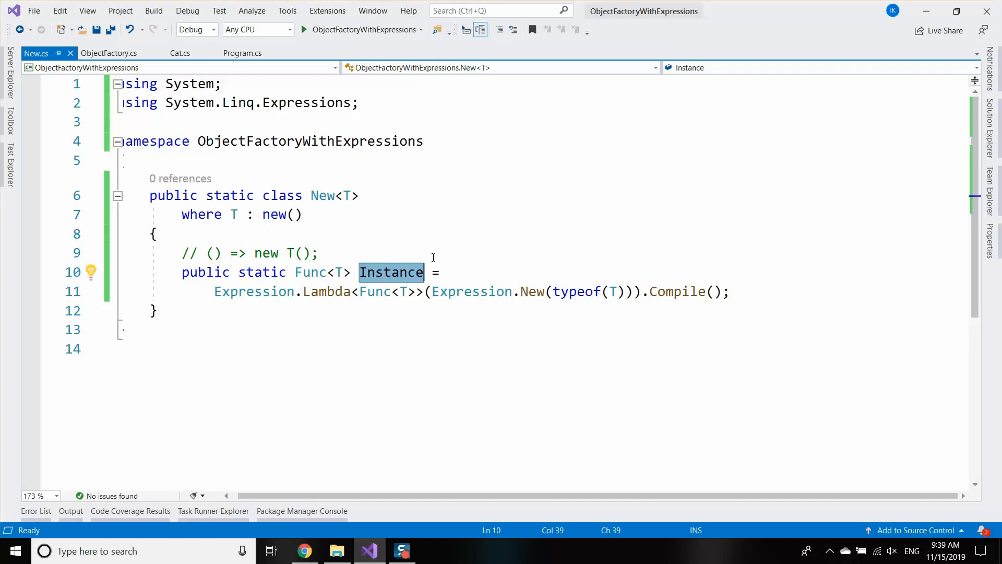
mouse_move(706, 318)
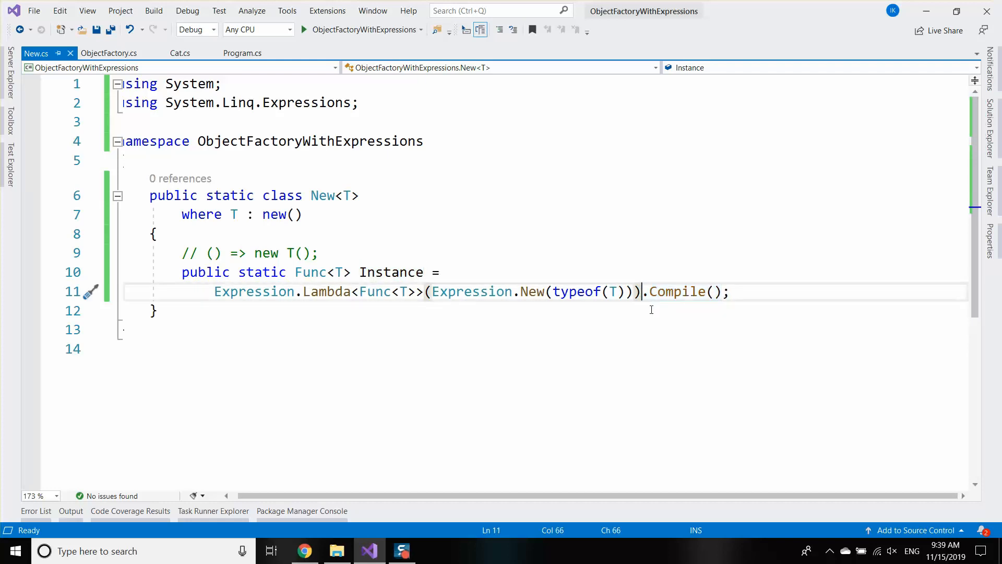
mouse_move(309, 272)
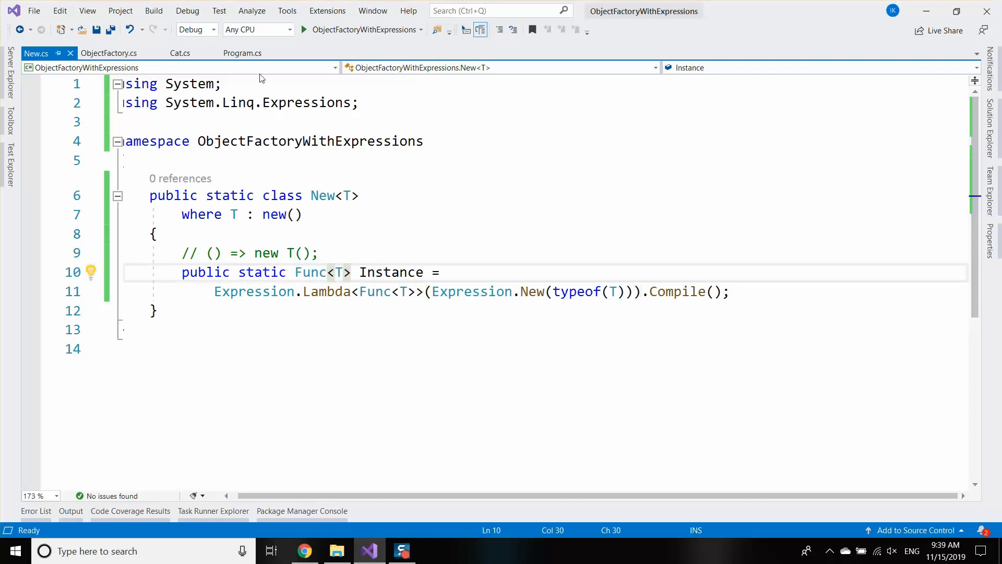
Step: Show Program.cs with the caret after the stopwatch start, then move to the browser
click(243, 53)
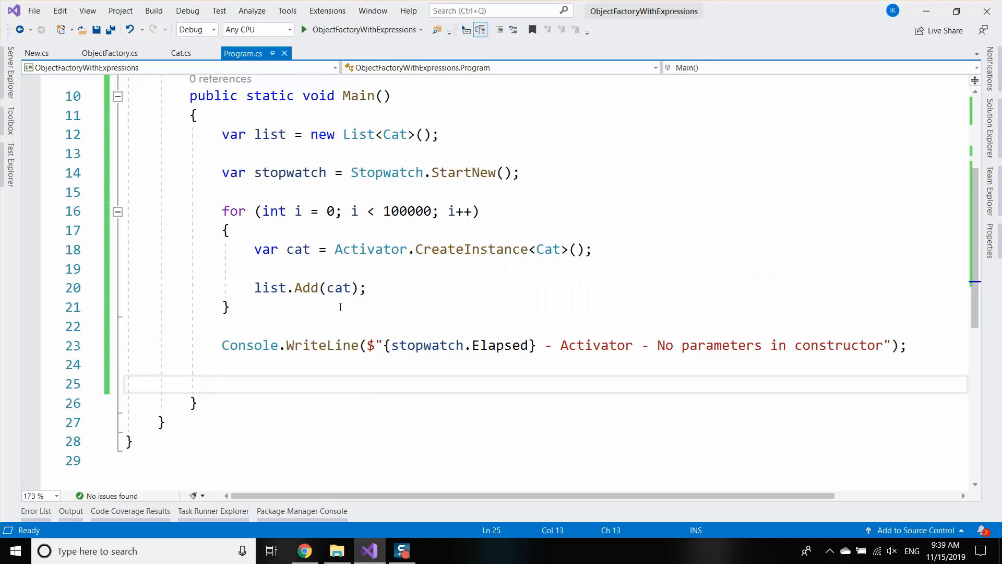
click(222, 192)
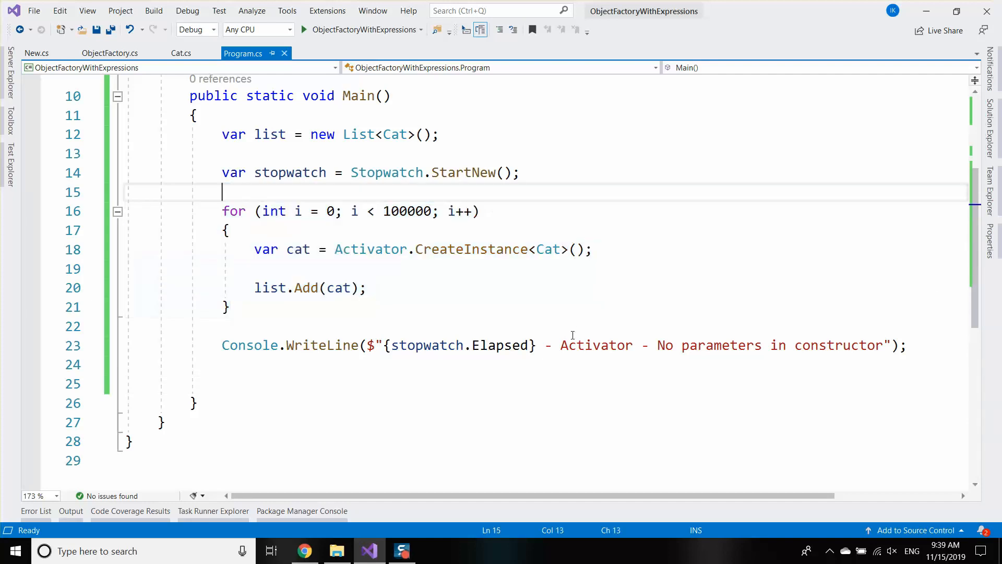
click(305, 550)
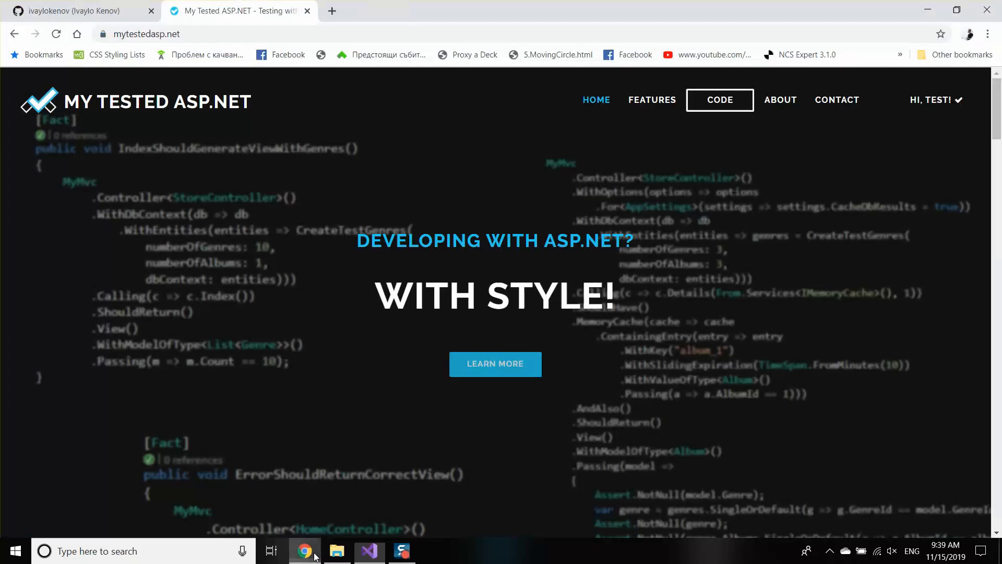
Step: Open the MyTested.AspNetCore.Mvc repository from the GitHub profile and scroll its README
click(77, 11)
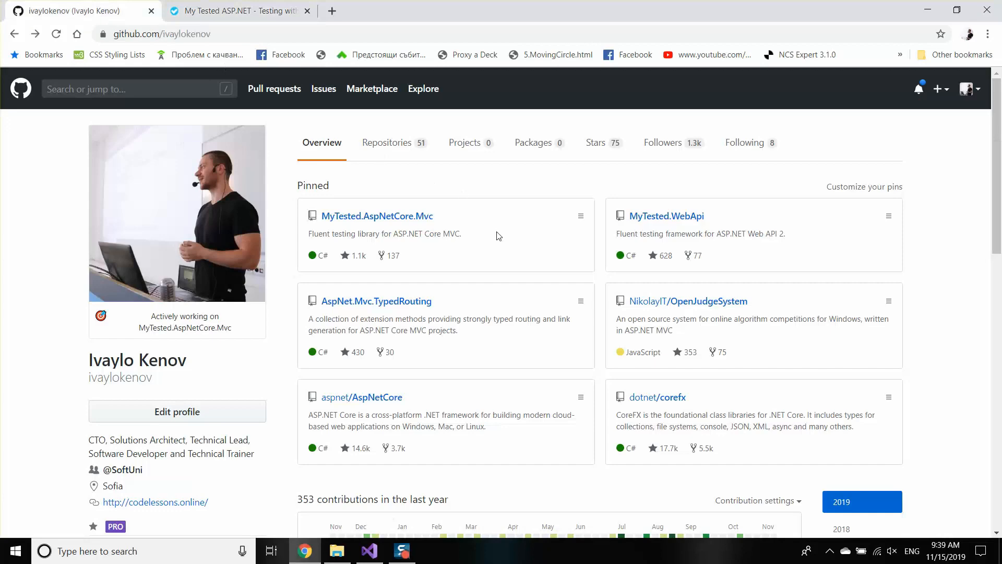
click(376, 215)
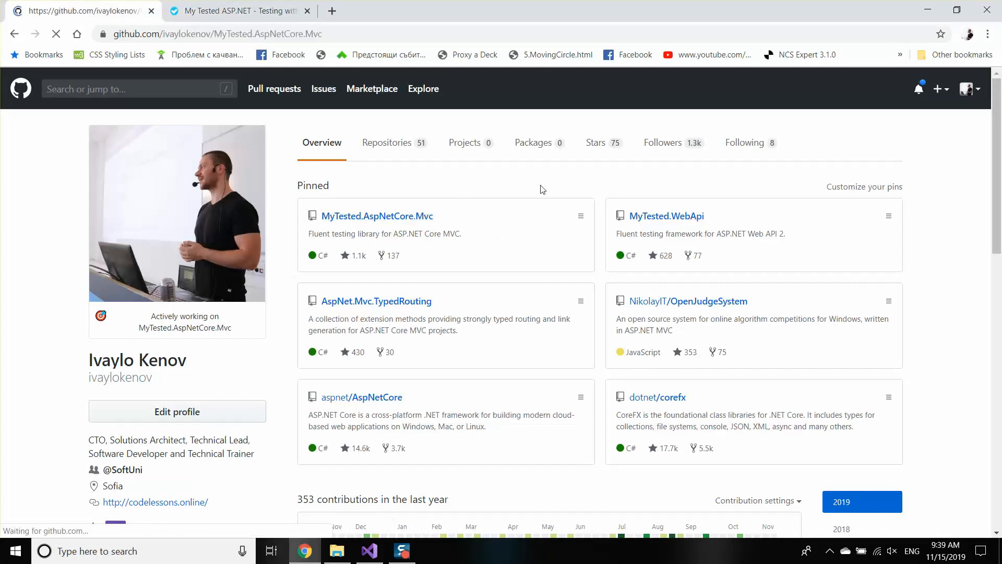
click(376, 215)
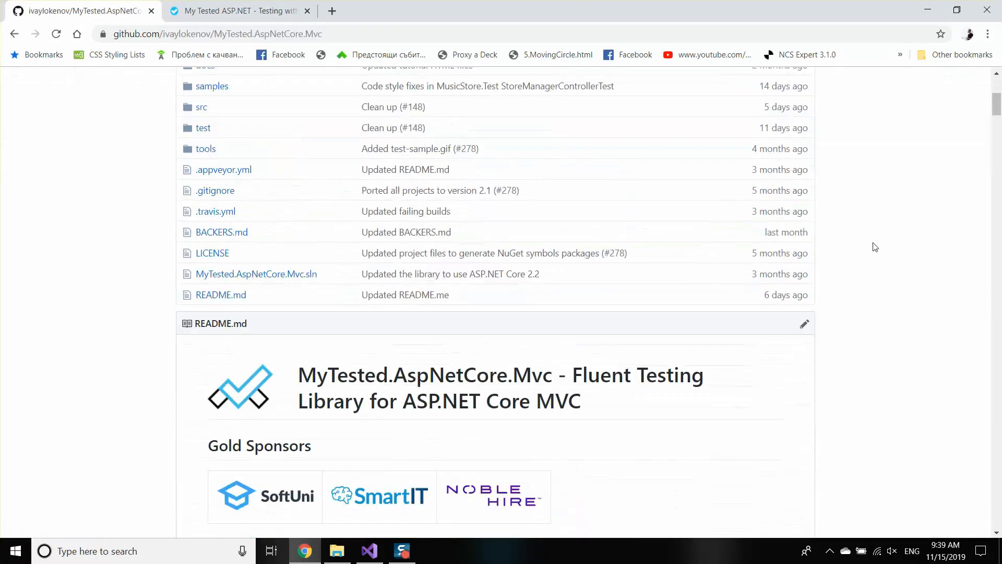
scroll(up, 3)
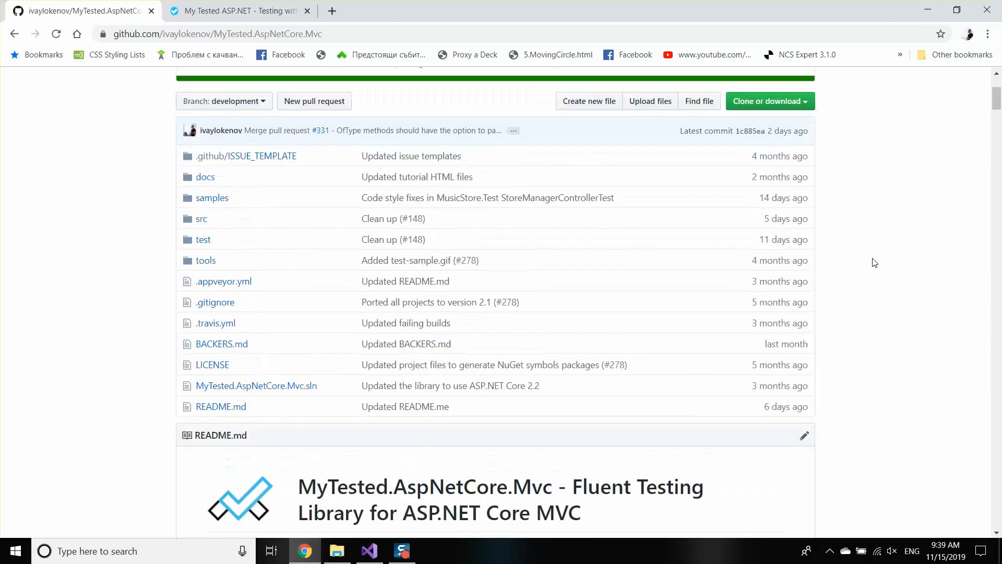
scroll(down, 3)
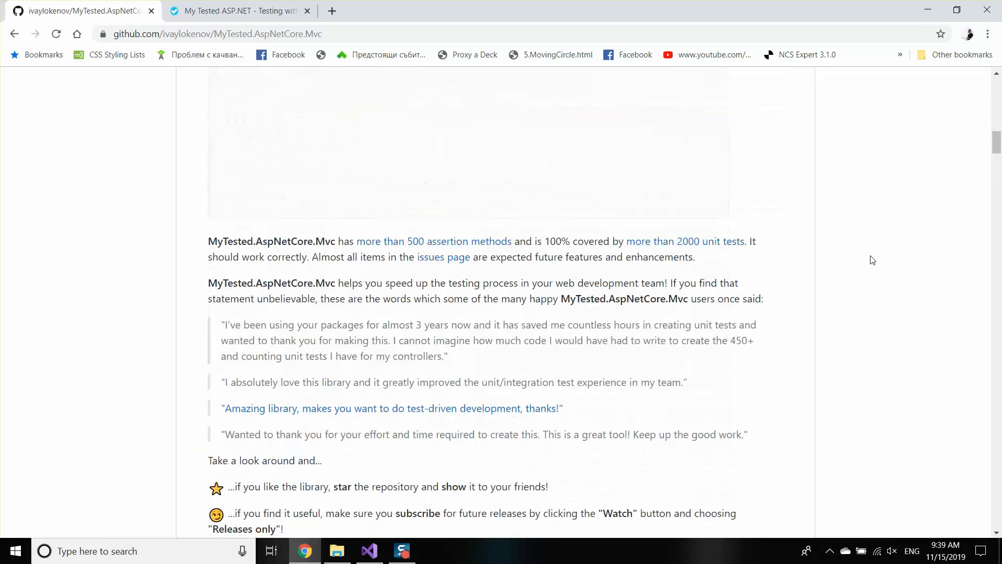
scroll(down, 3)
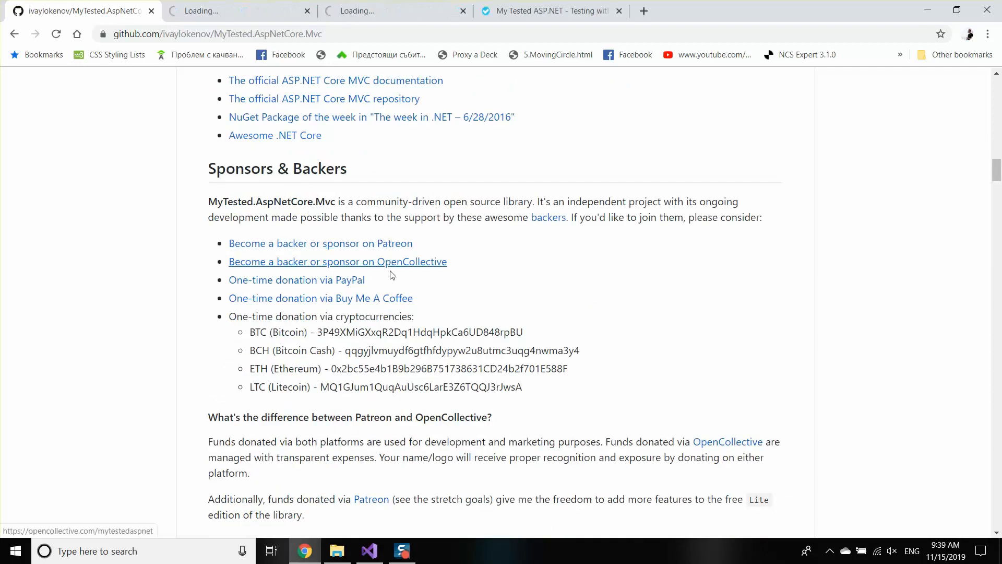
Step: Open the SoftUni, SmartIT and Noble Hire sponsor links in new tabs
click(320, 242)
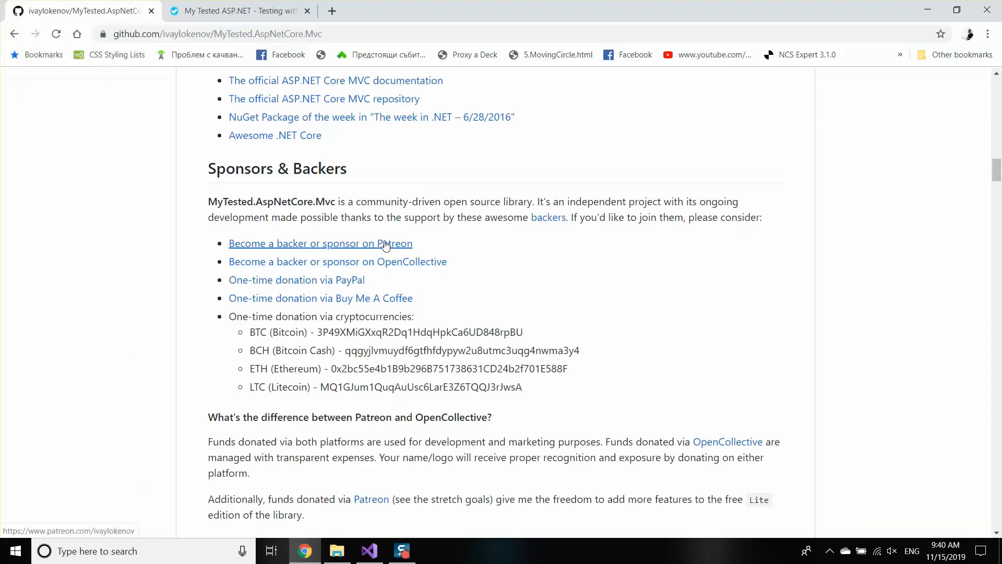
mouse_move(557, 288)
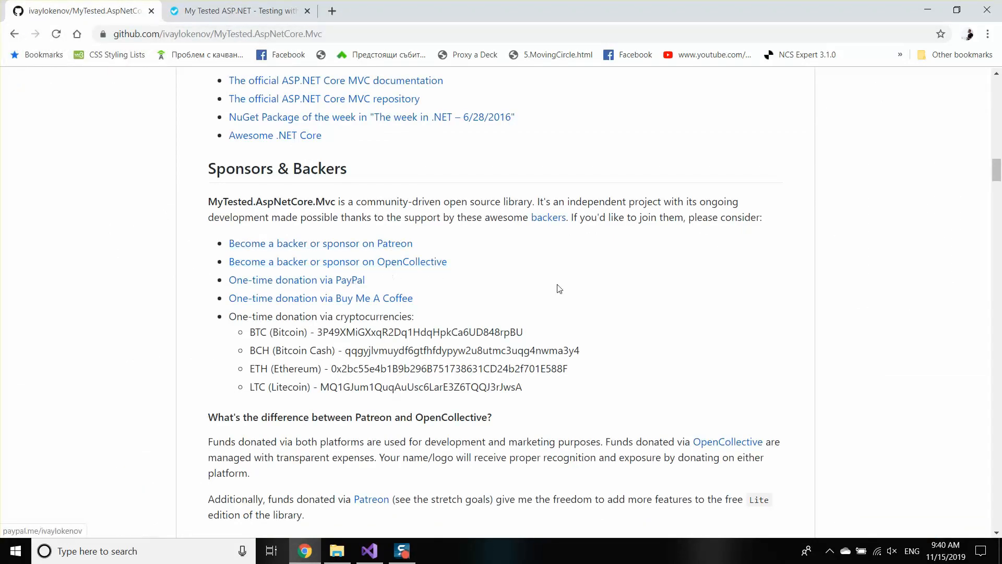
mouse_move(389, 301)
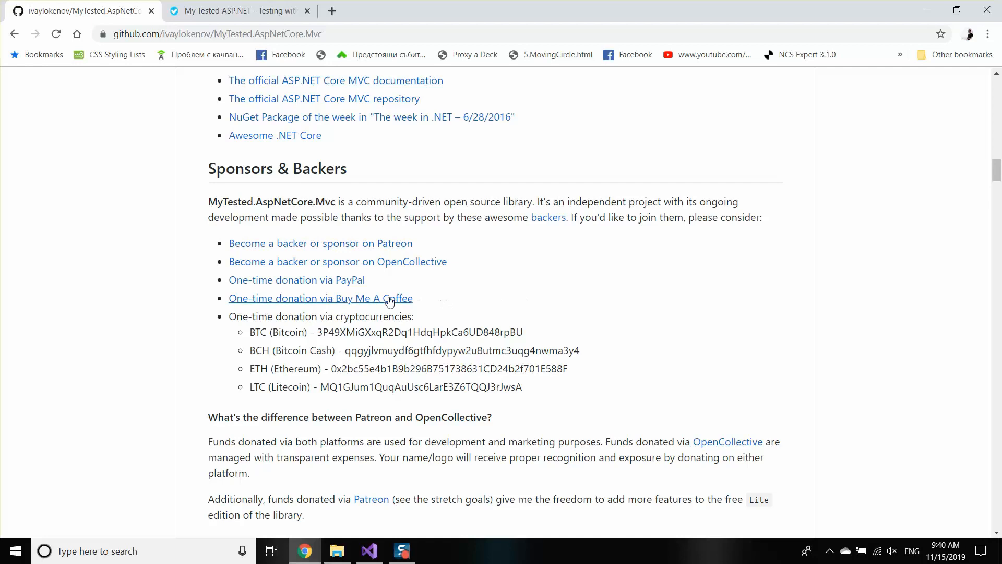
mouse_move(623, 278)
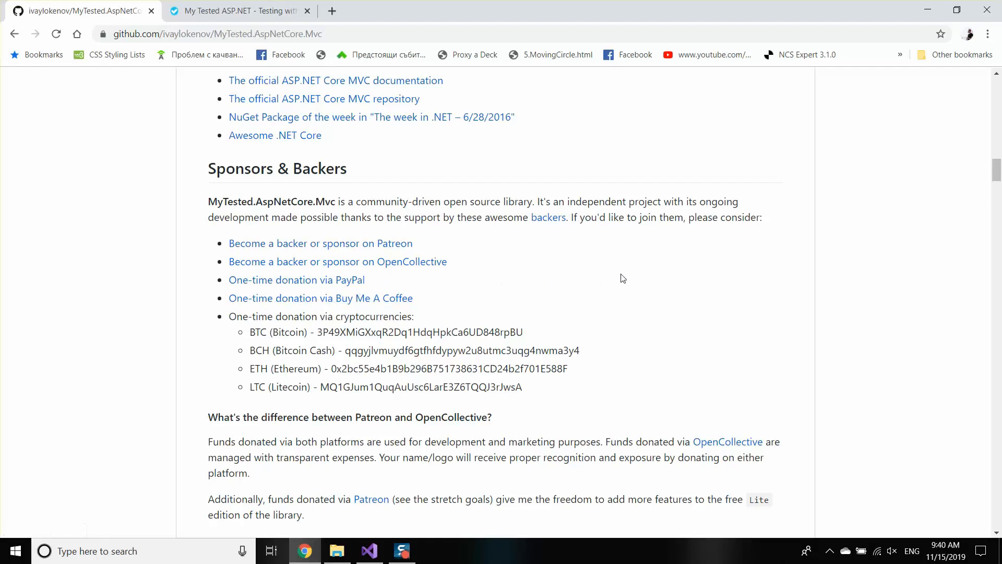
scroll(up, 3)
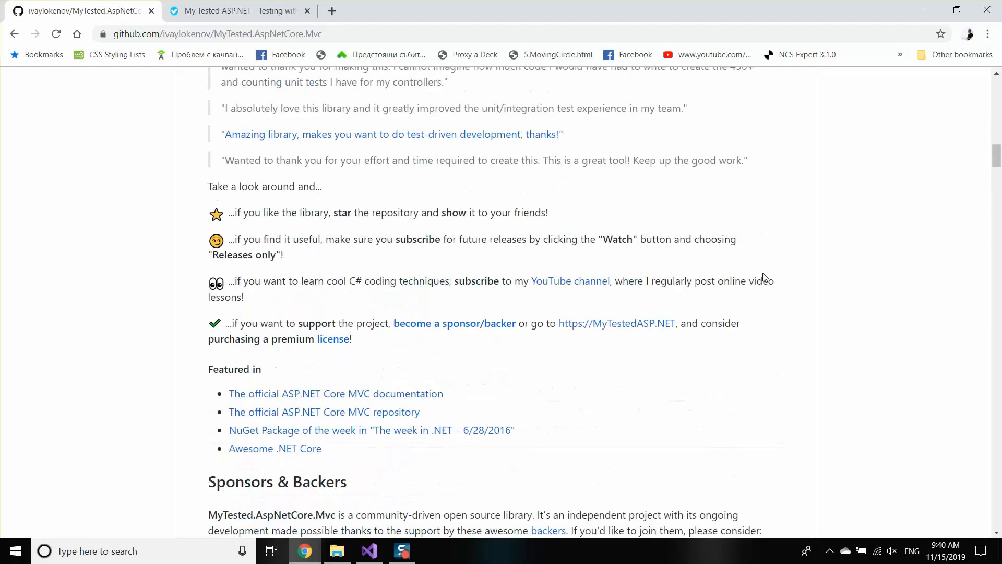
scroll(up, 3)
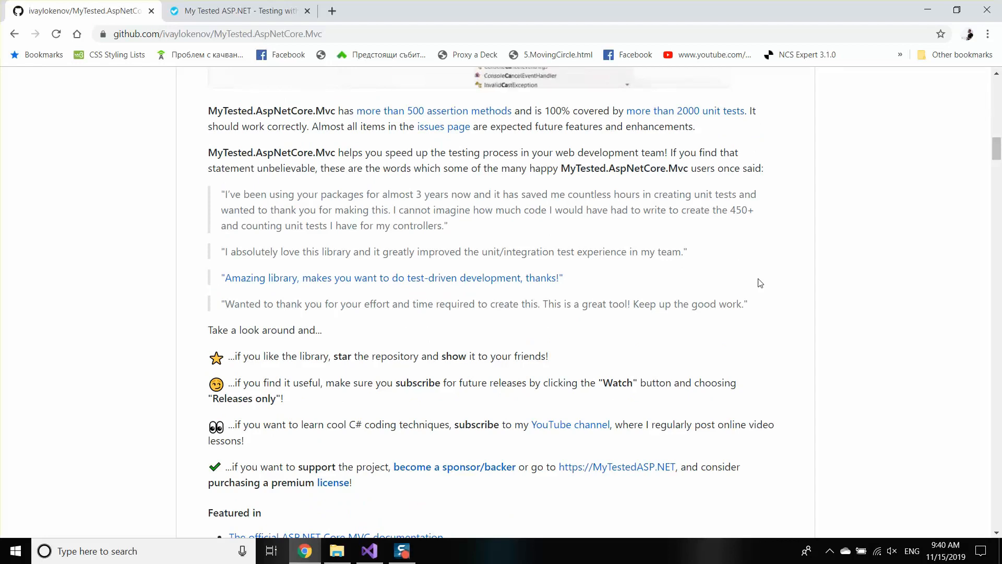
scroll(up, 3)
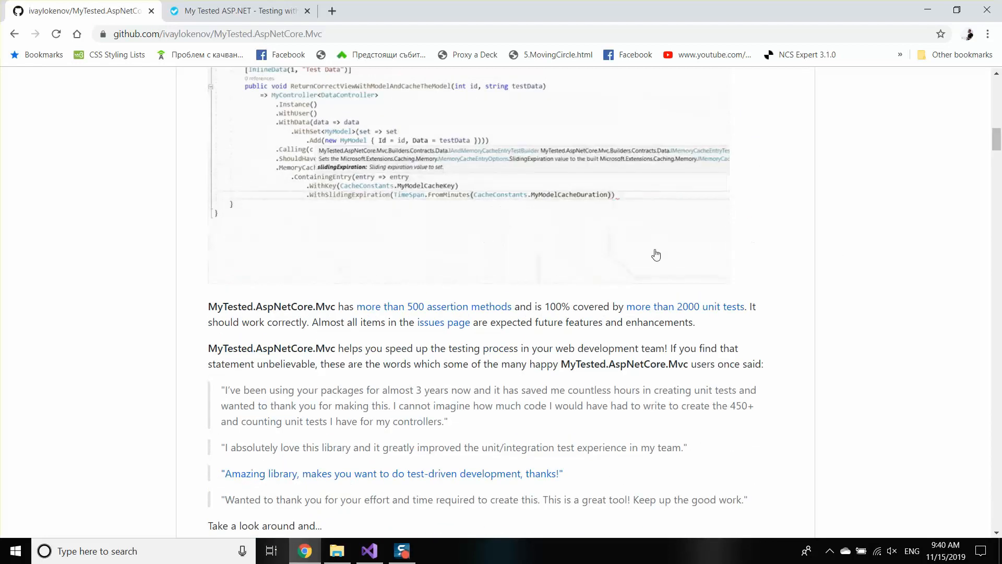
scroll(up, 3)
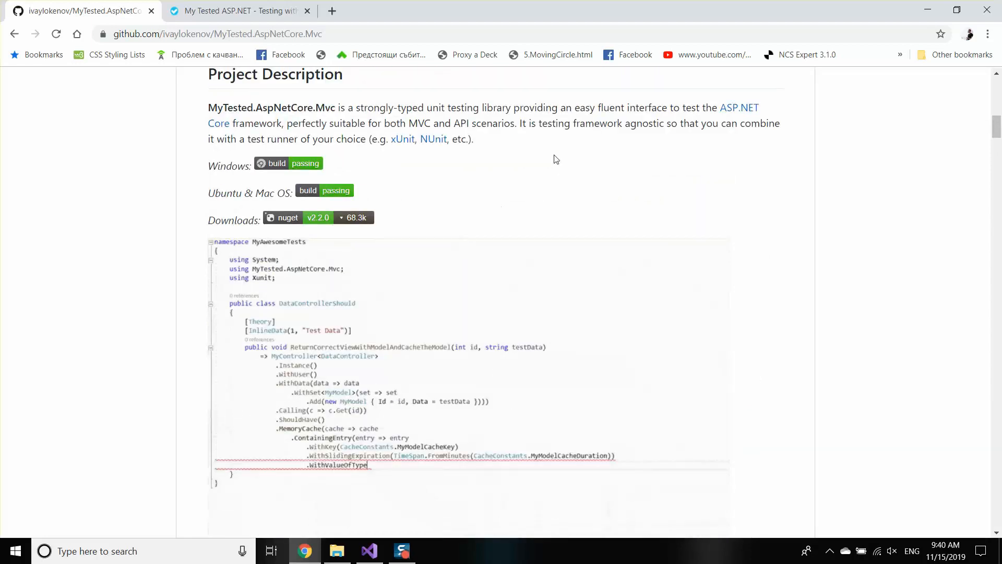
scroll(down, 3)
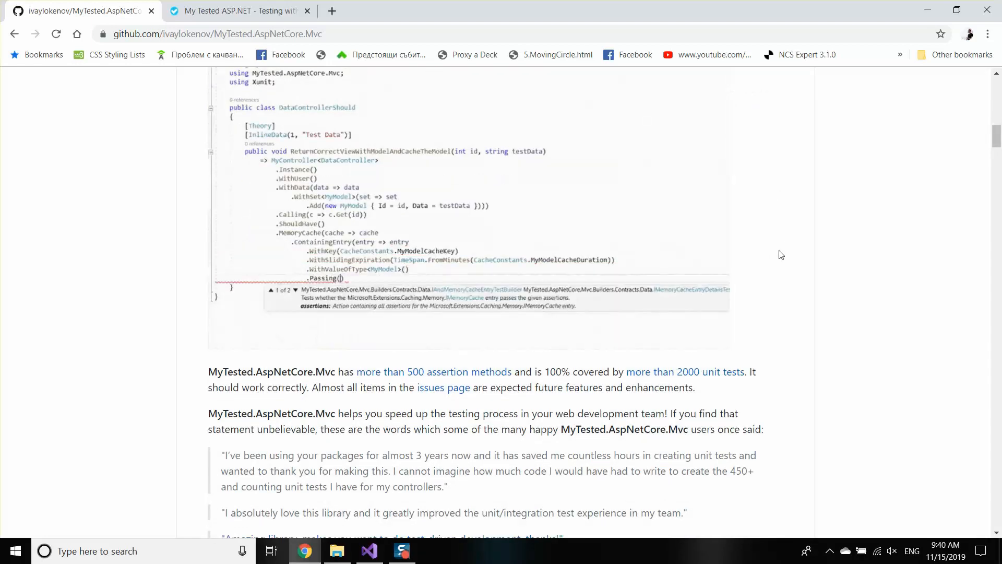
scroll(down, 3)
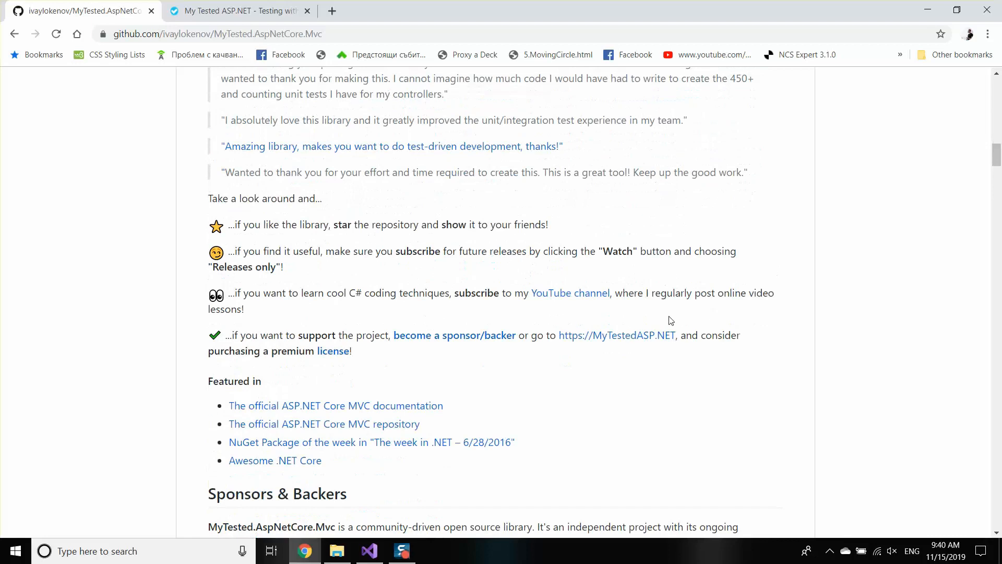
scroll(up, 3)
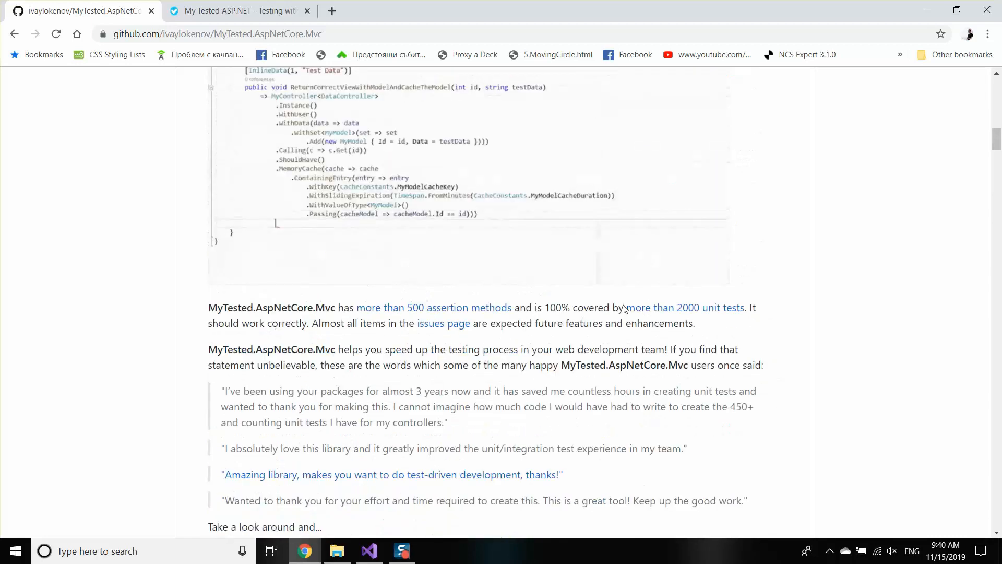
scroll(up, 3)
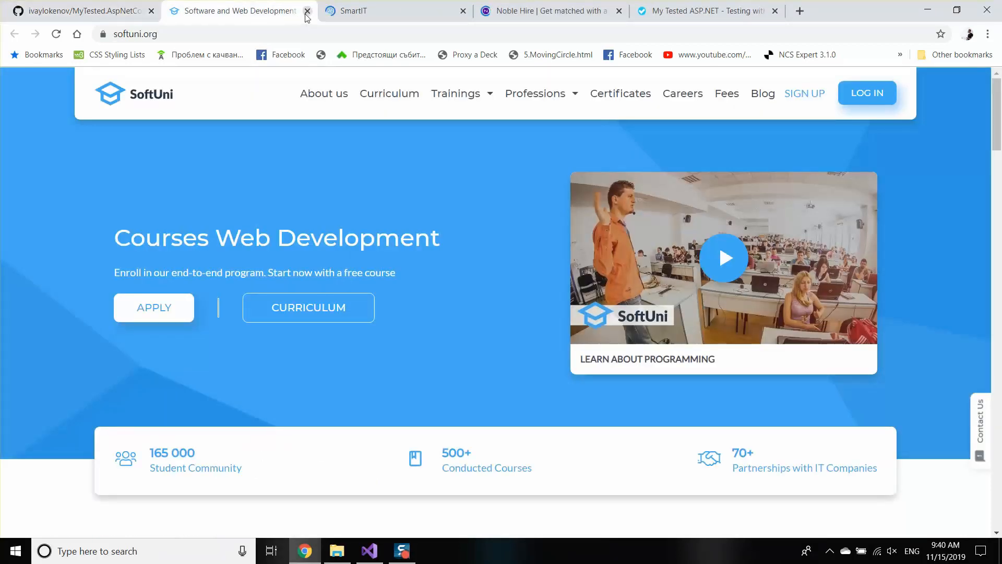
Step: Close the SoftUni and SmartIT tabs, view My Tested ASP.NET, then return to Visual Studio
click(307, 11)
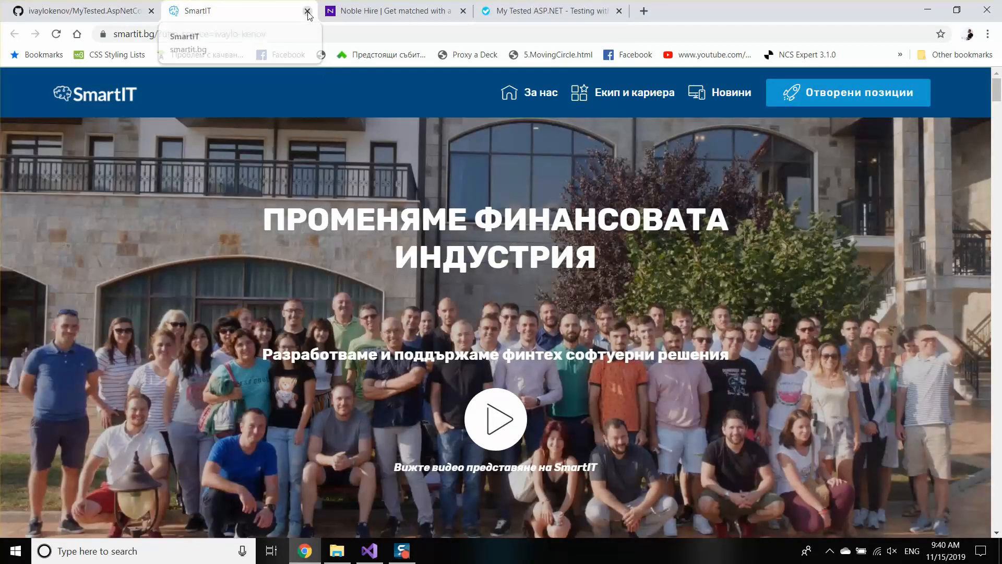
click(307, 11)
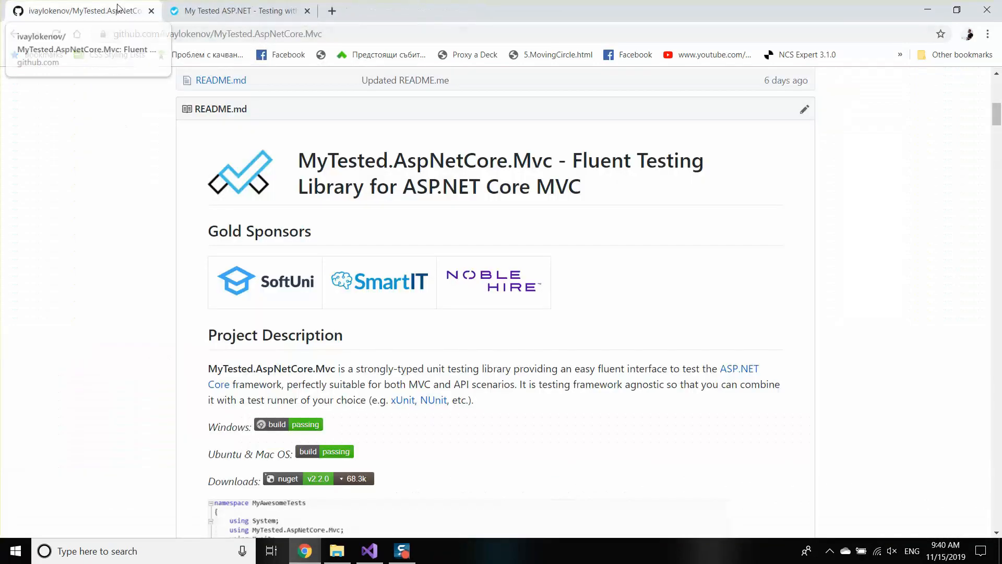
scroll(up, 3)
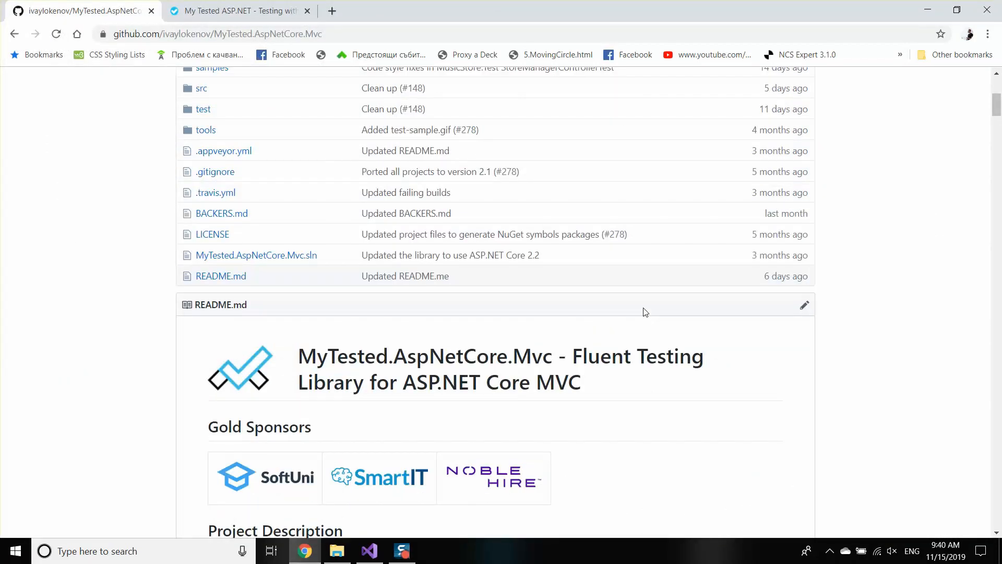
scroll(down, 3)
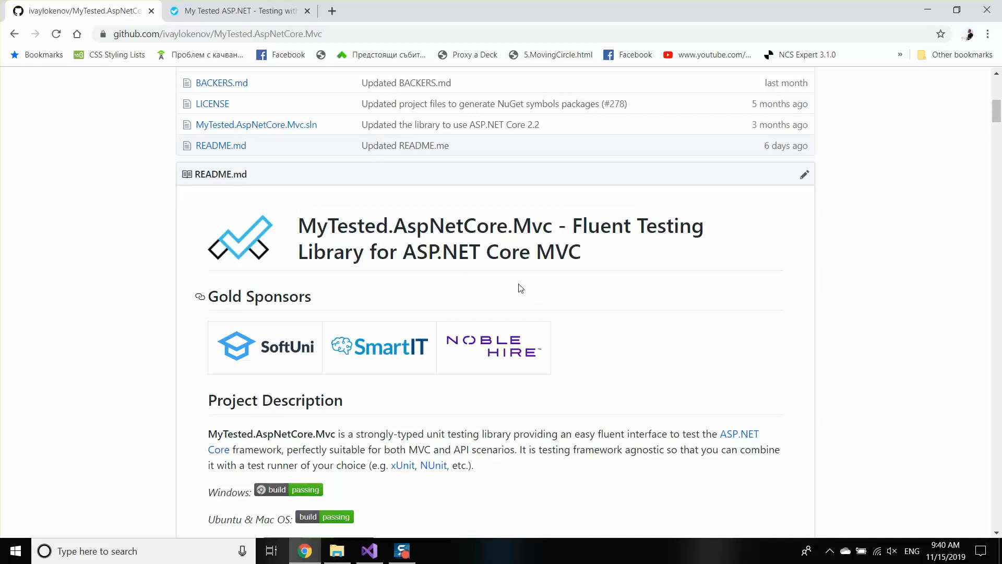
click(236, 11)
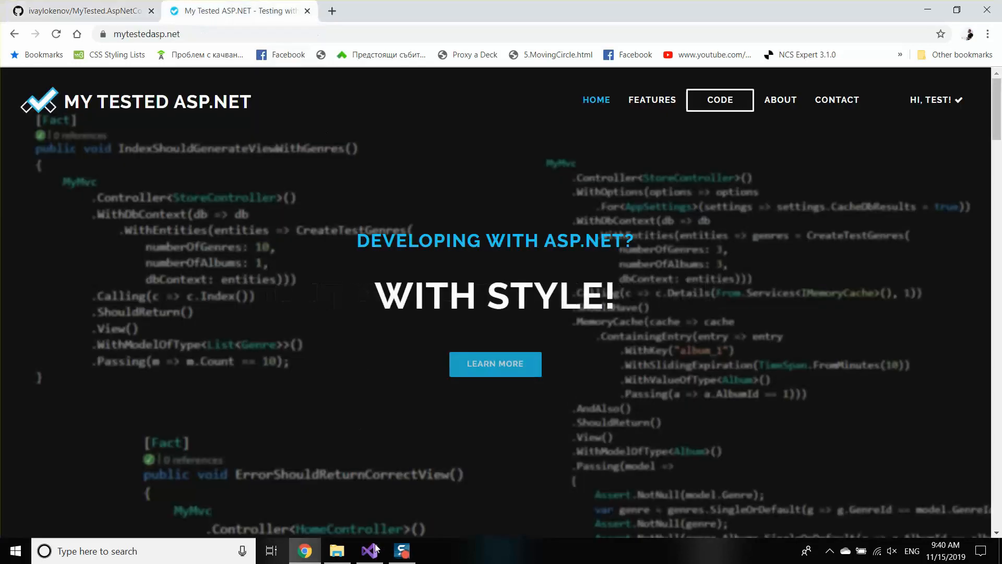
click(367, 550)
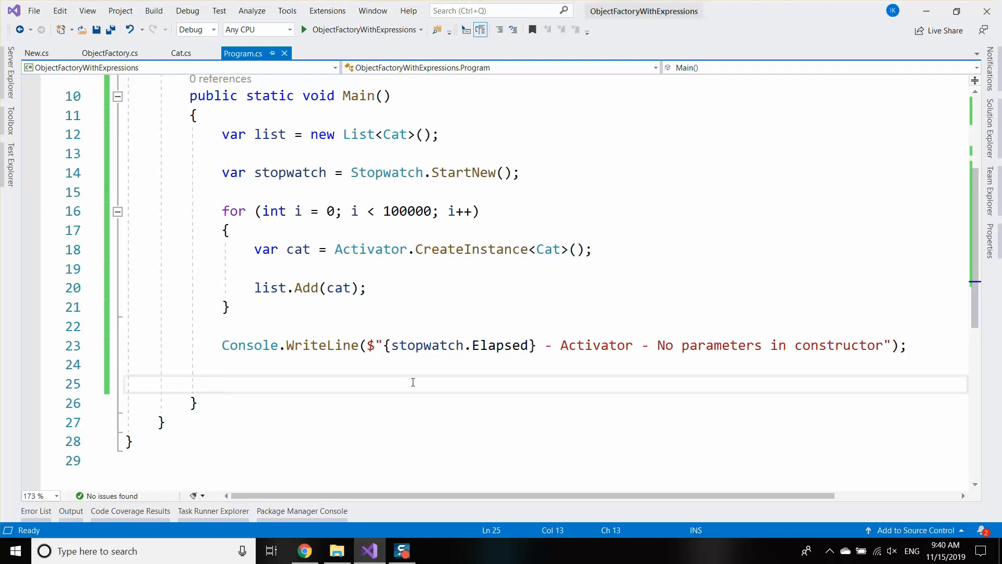
mouse_move(392, 285)
text(for (int i = 0; i < length; i++)
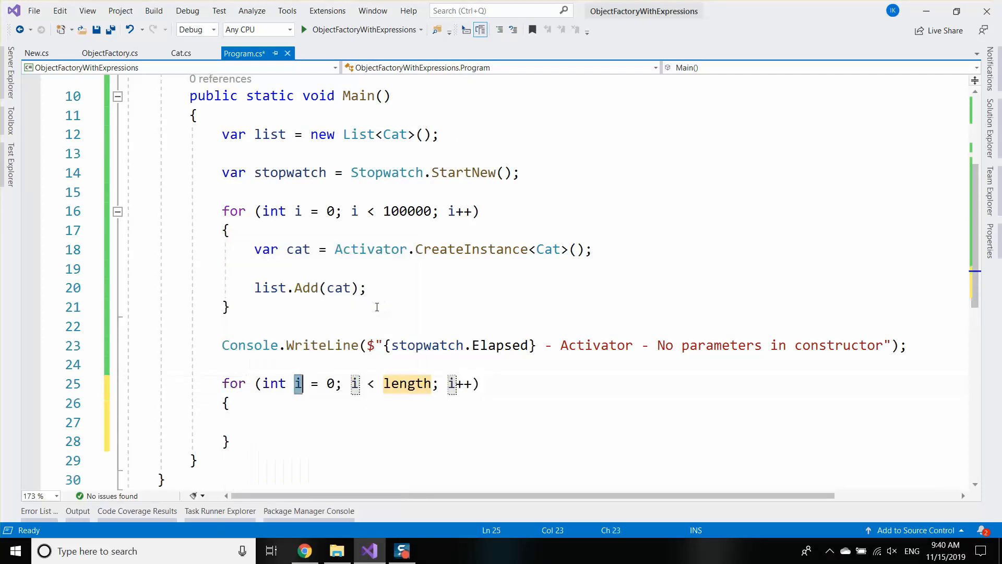
Step: Insert a 100000-iteration for loop whose body is var cat = New<Cat>.Instance();
text(100000)
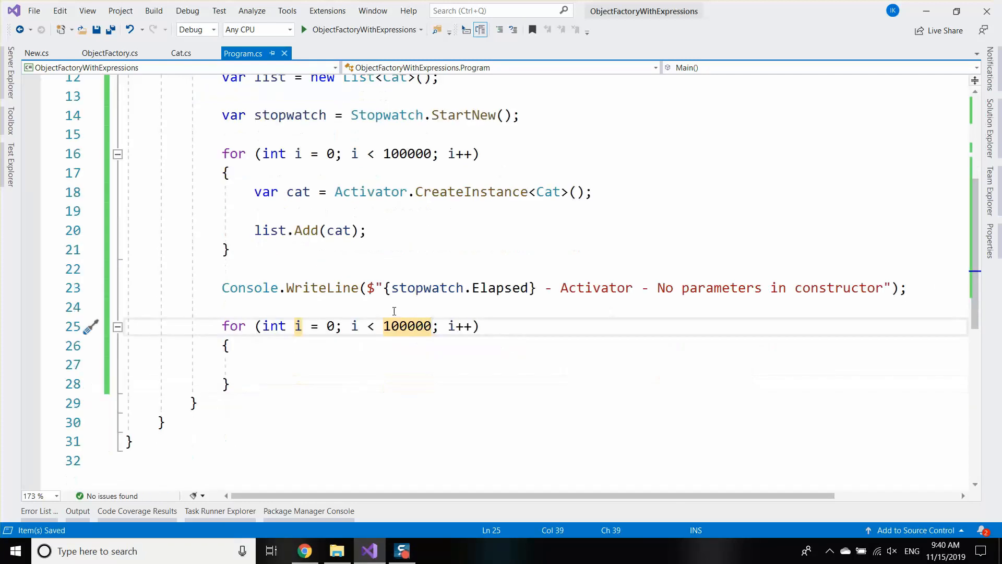
text(var cat = New<Cat>)
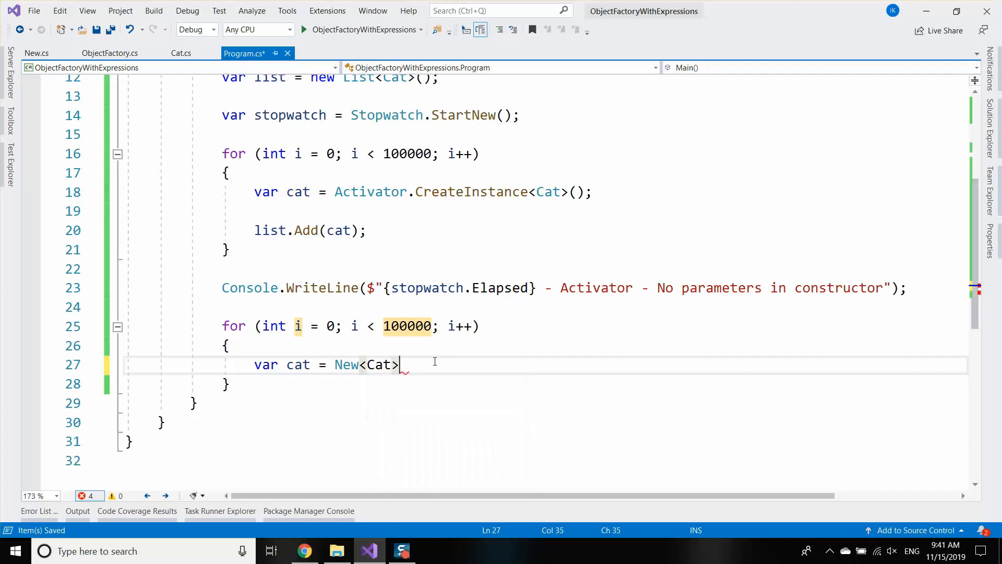
text(.Instance())
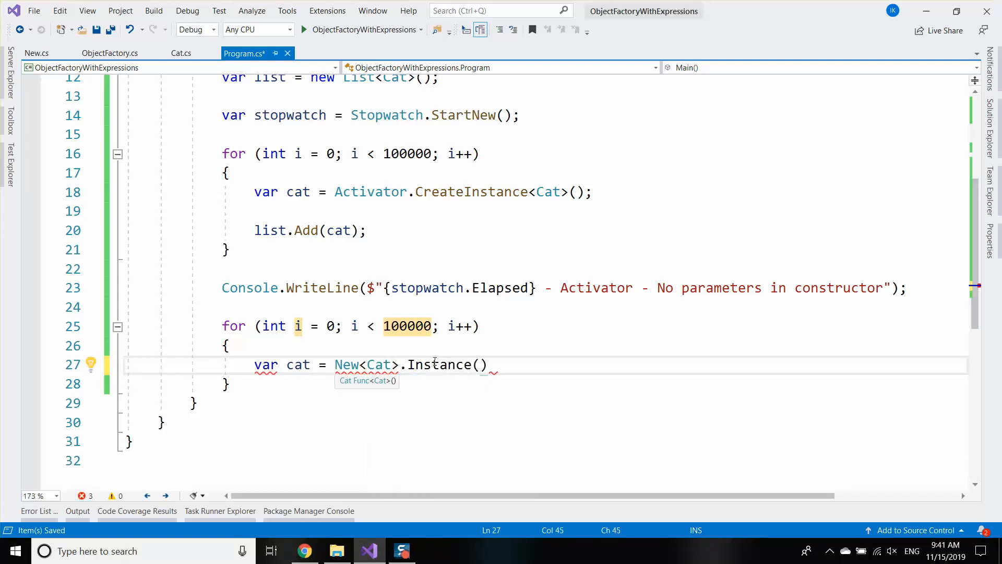
text(;)
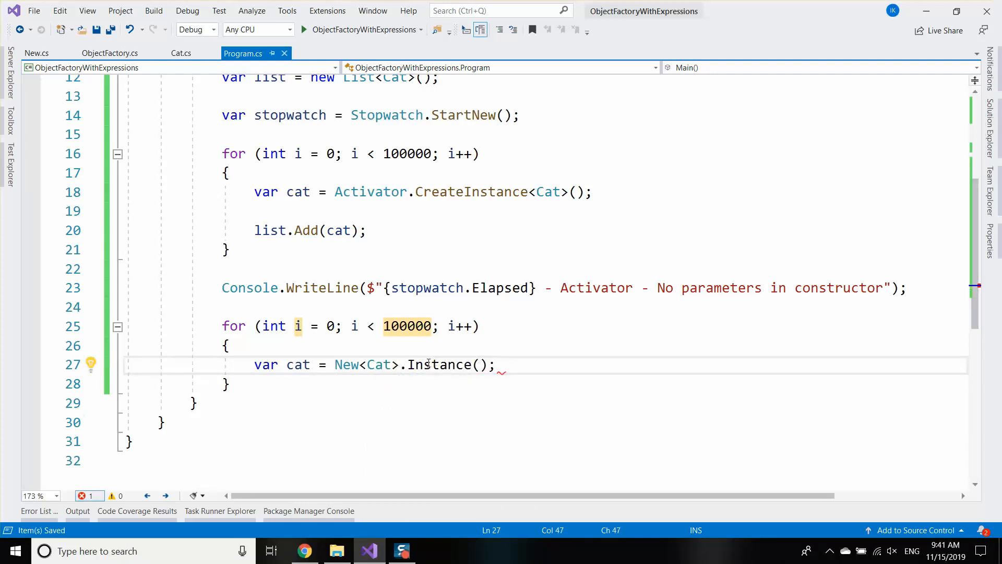
mouse_move(437, 364)
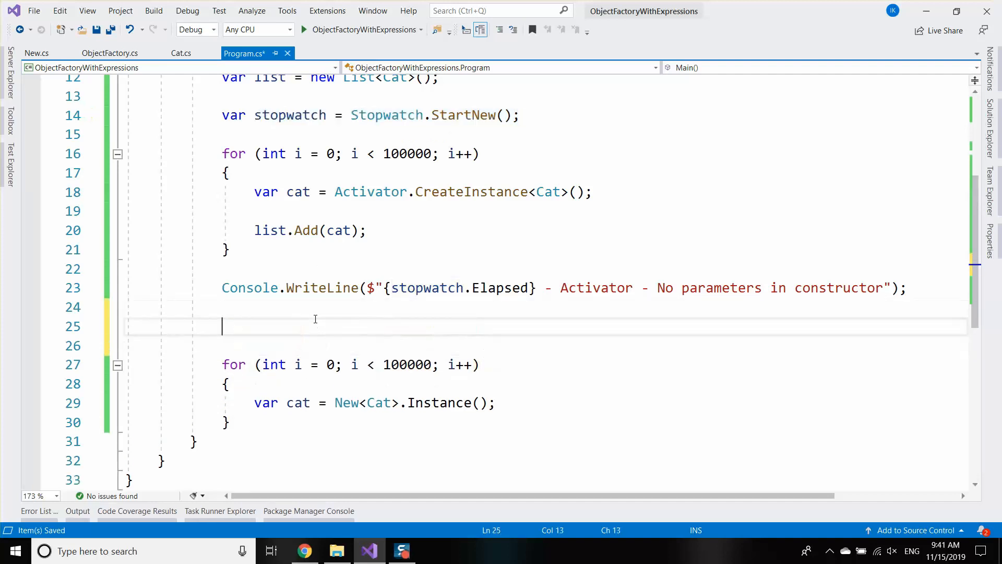
Step: Add stopwatch = Stopwatch.StartNew(); before the loop and an elapsed-time WriteLine labelled Expression Trees
text(stopwatch = Stopwatch.StartNew();)
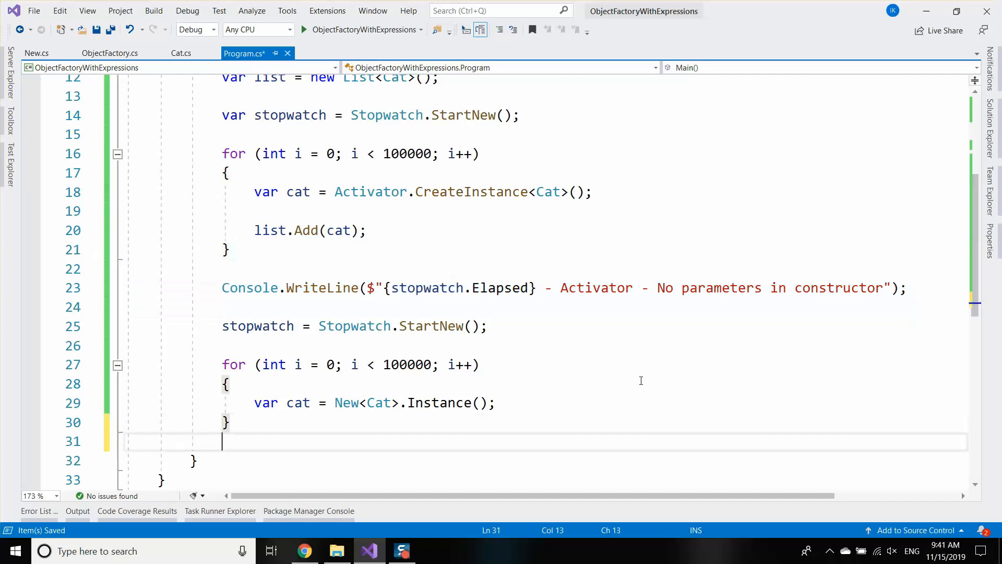
text(Console.WriteLine($"{stopwatch.Elapsed} - Activator - No parameters in constructor");)
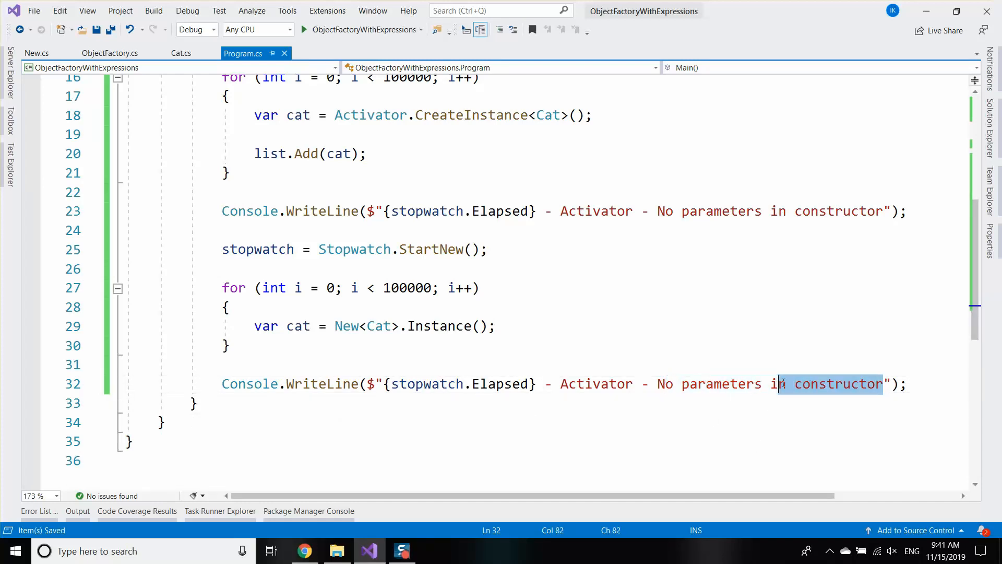
double_click(595, 384)
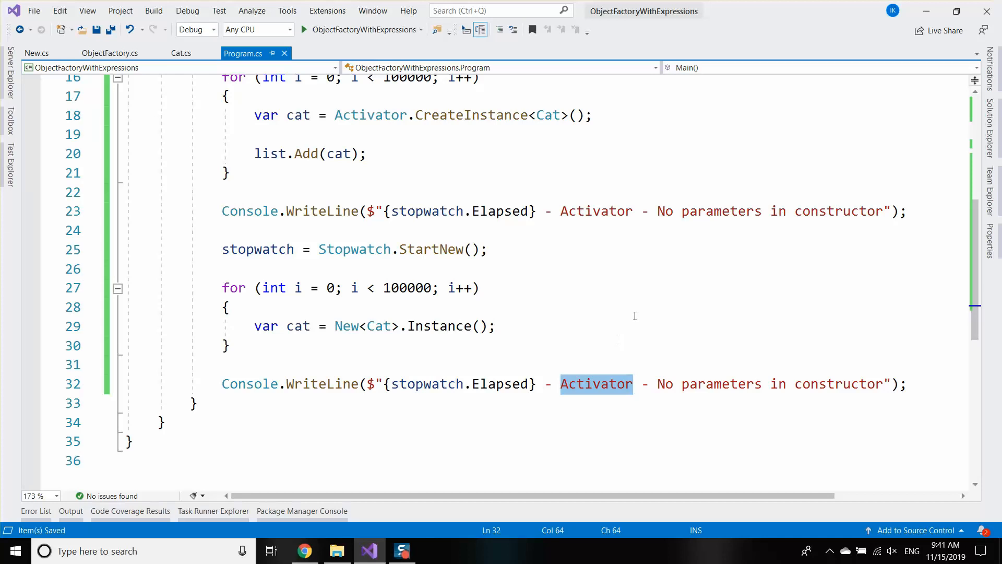
text(Expressions)
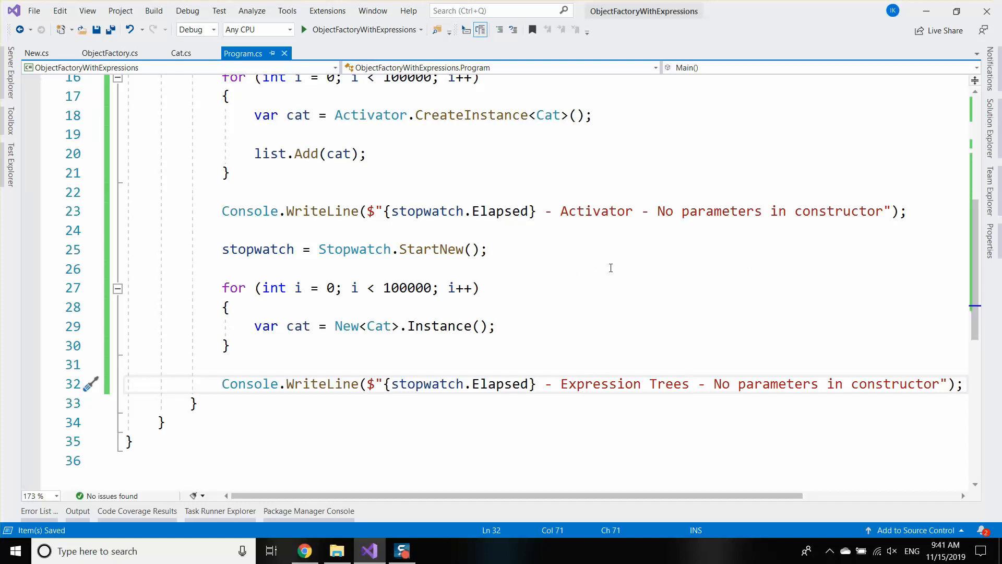
click(304, 29)
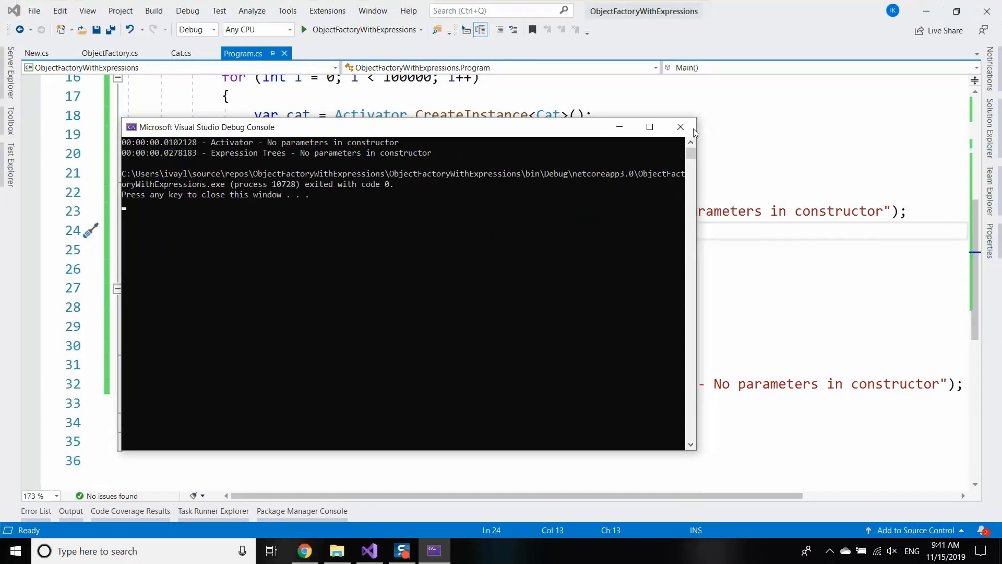
click(680, 126)
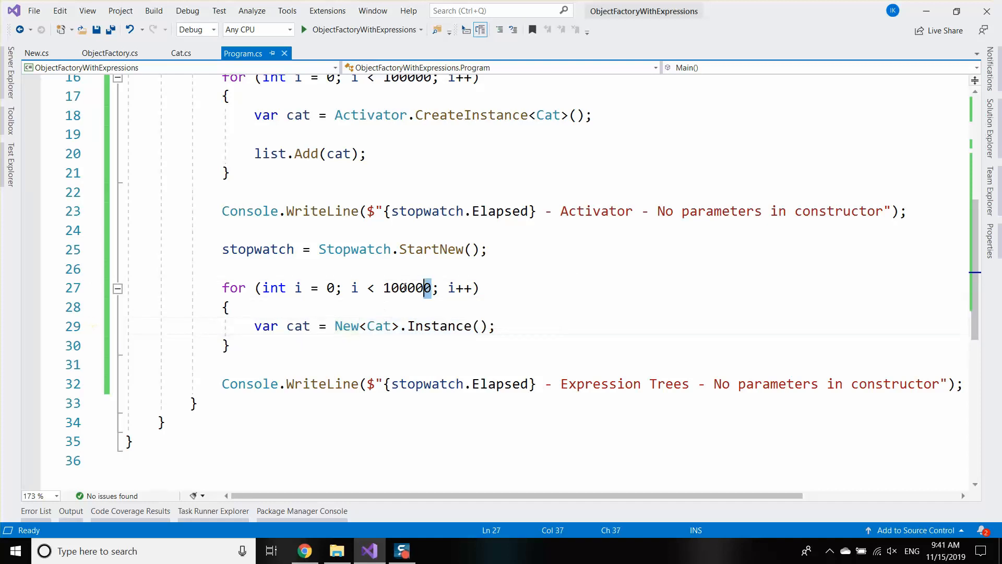
click(496, 326)
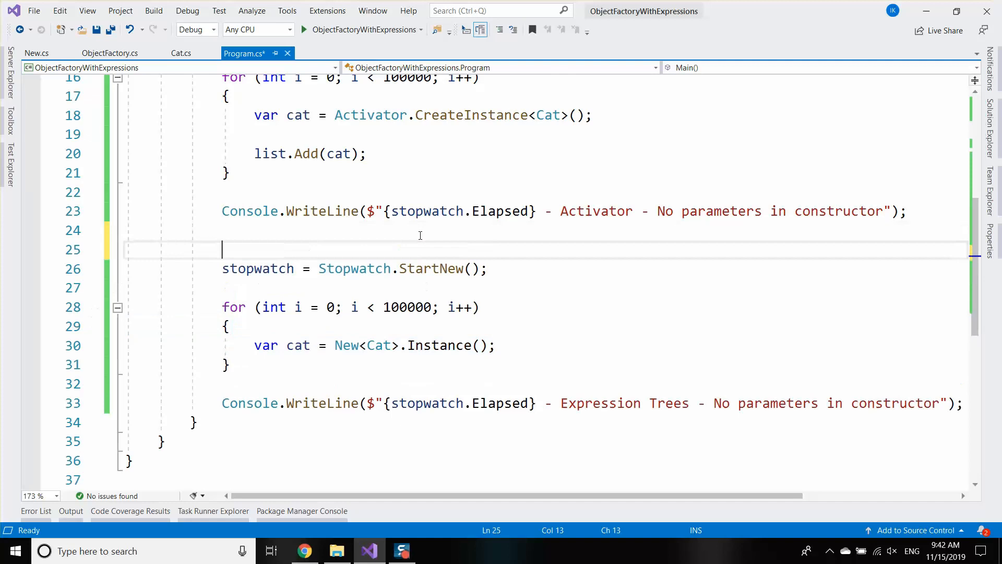
Step: Add a New<Cat>.Instance() warm-up call and print list.Count below the Expression Trees line
text(var cat = New<Cat>.Instance();)
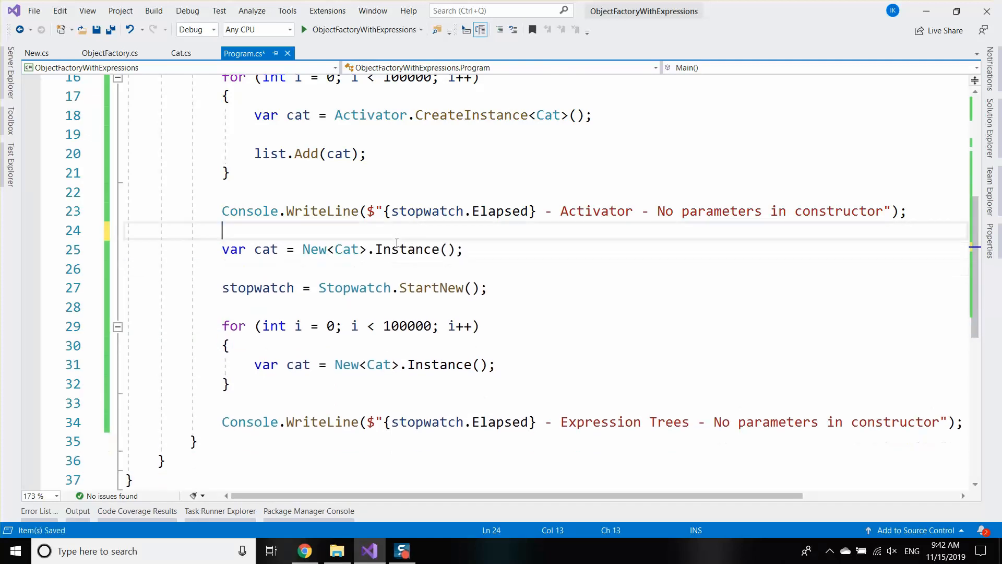
click(262, 441)
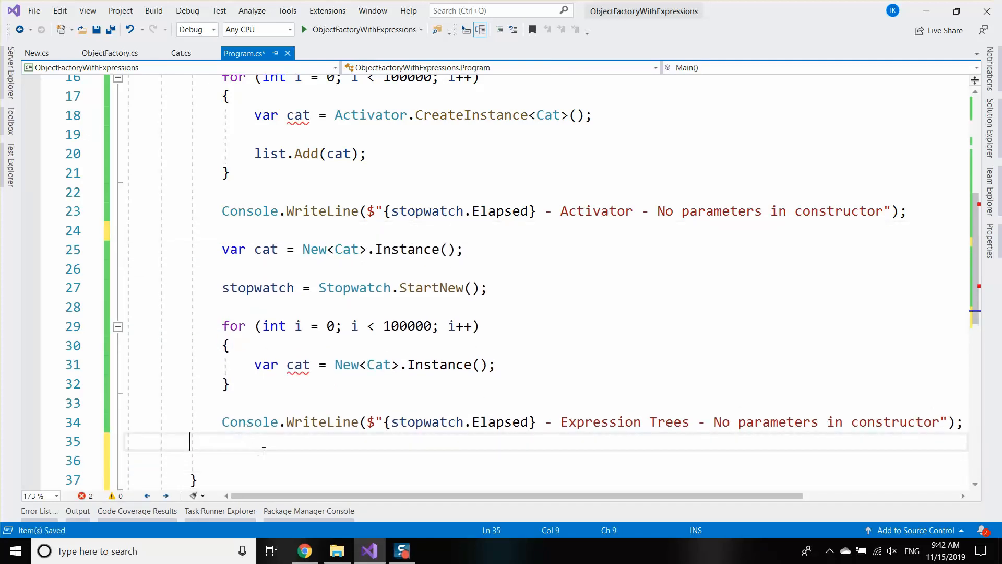
text(WriteLine();)
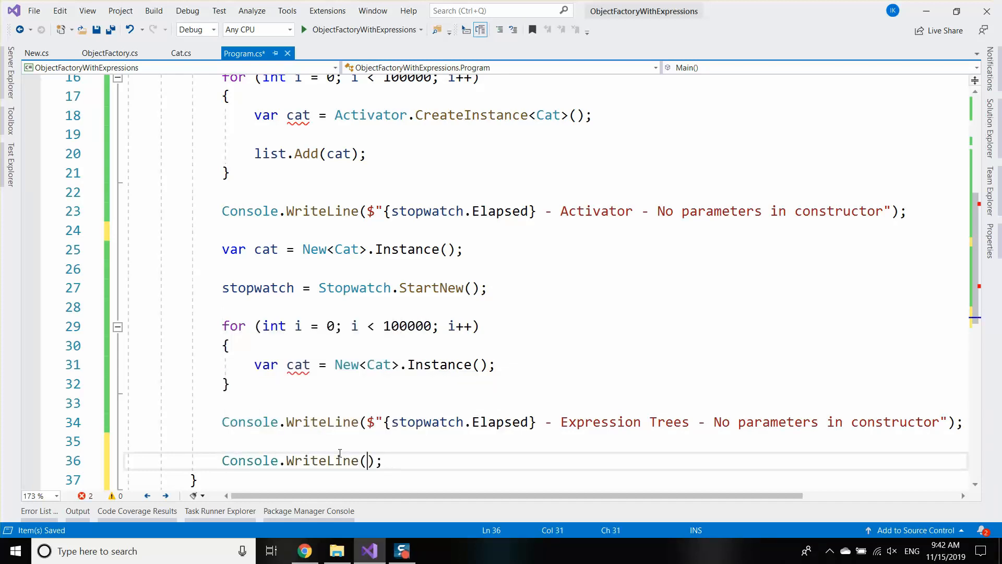
text(list.Count)
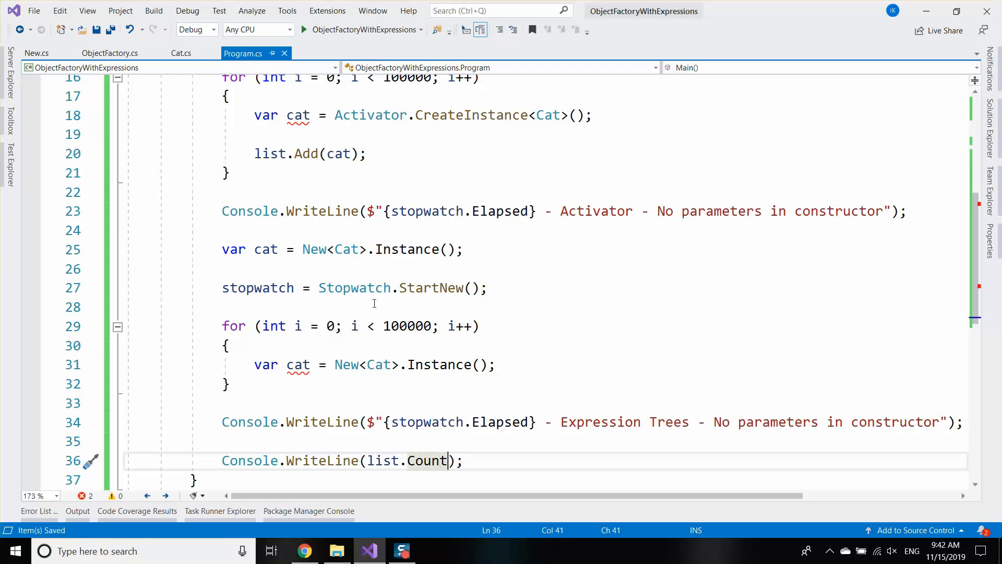
Step: Add list.Add(cat); inside the second loop and run the updated benchmark
scroll(down, 3)
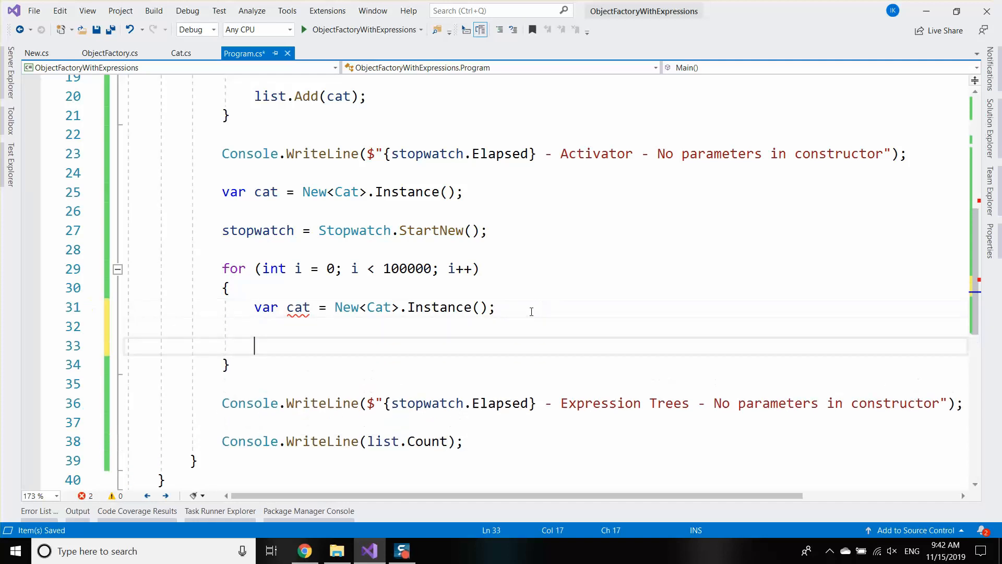
text(list.Add(cat))
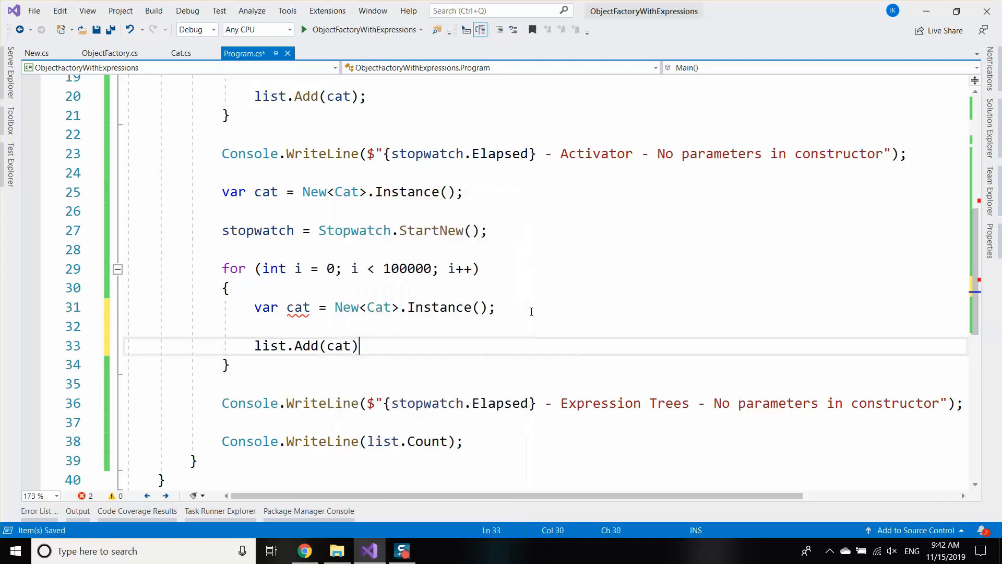
text(;)
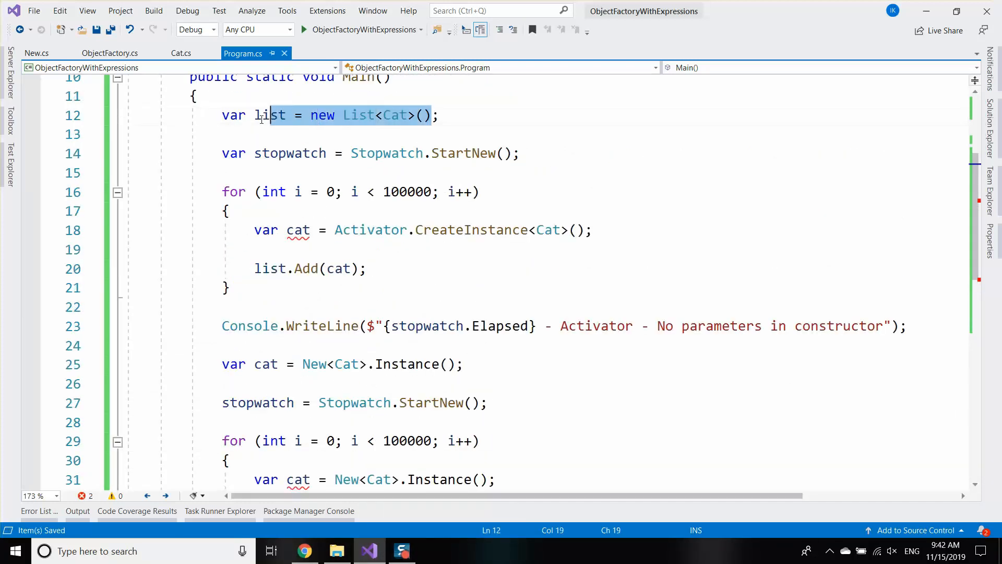
scroll(down, 3)
text(list = new List<Cat>();)
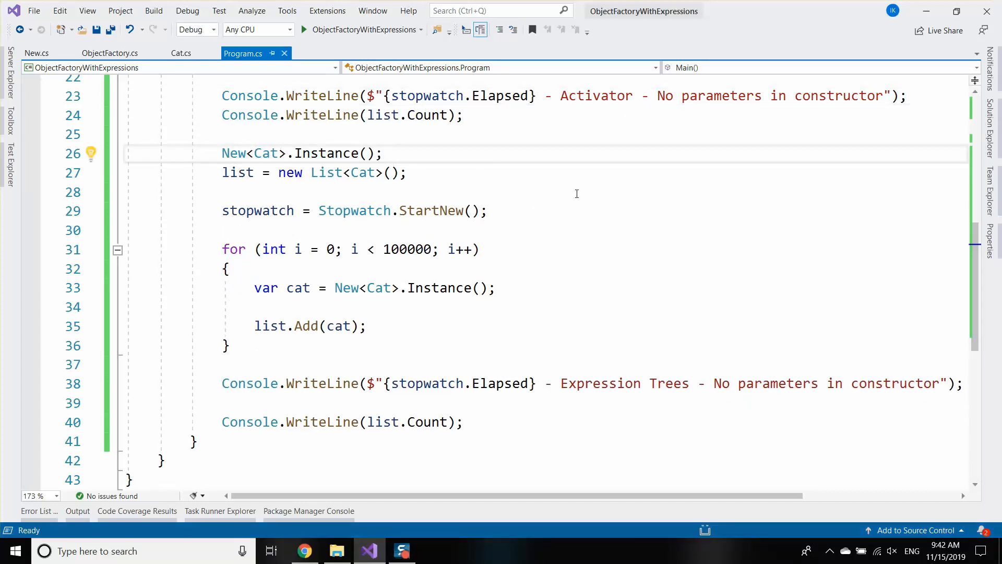
click(305, 29)
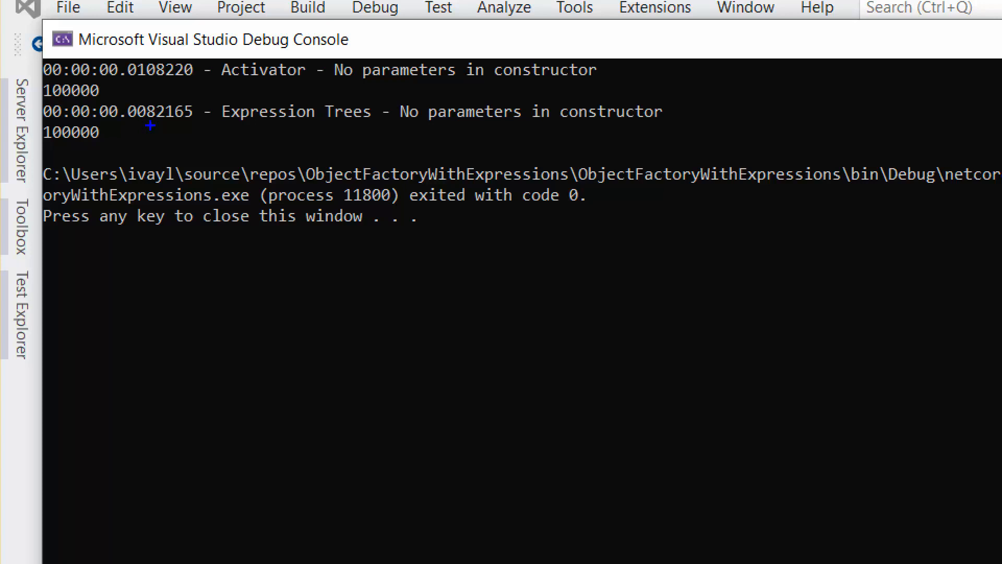
mouse_move(507, 278)
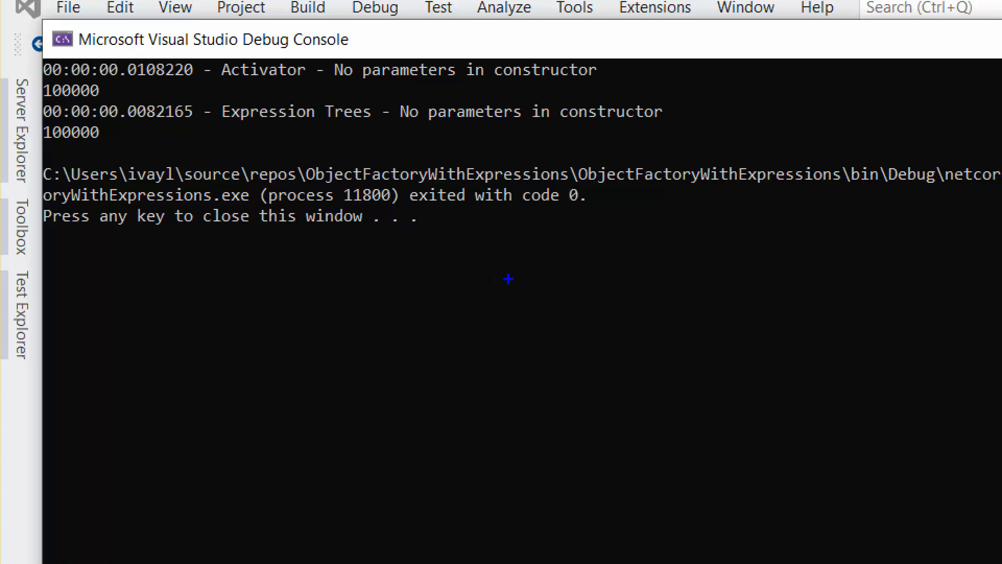
mouse_move(506, 275)
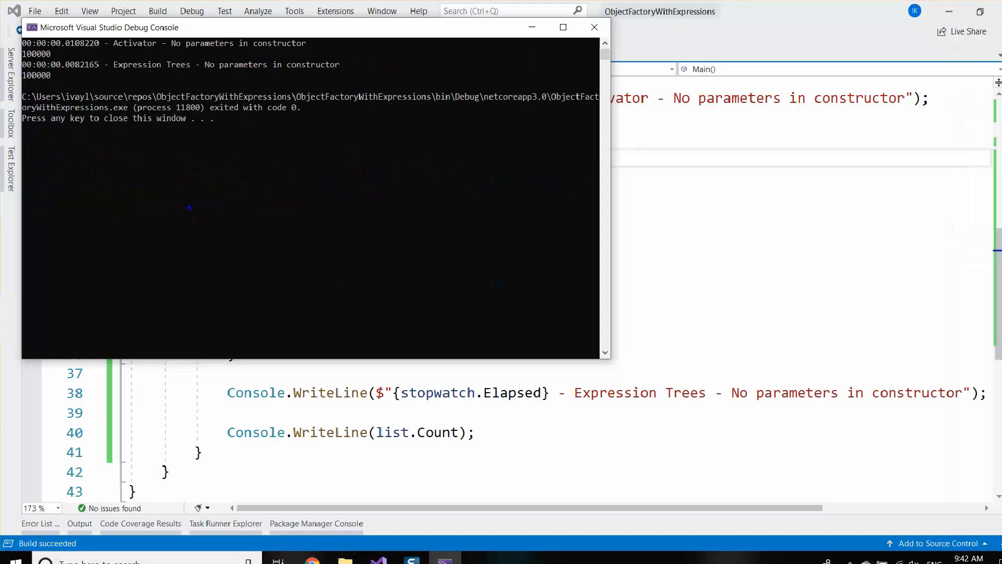
Step: Note Activator 0.0108 s versus Expression Trees 0.0082 s, then switch to Chrome
click(304, 550)
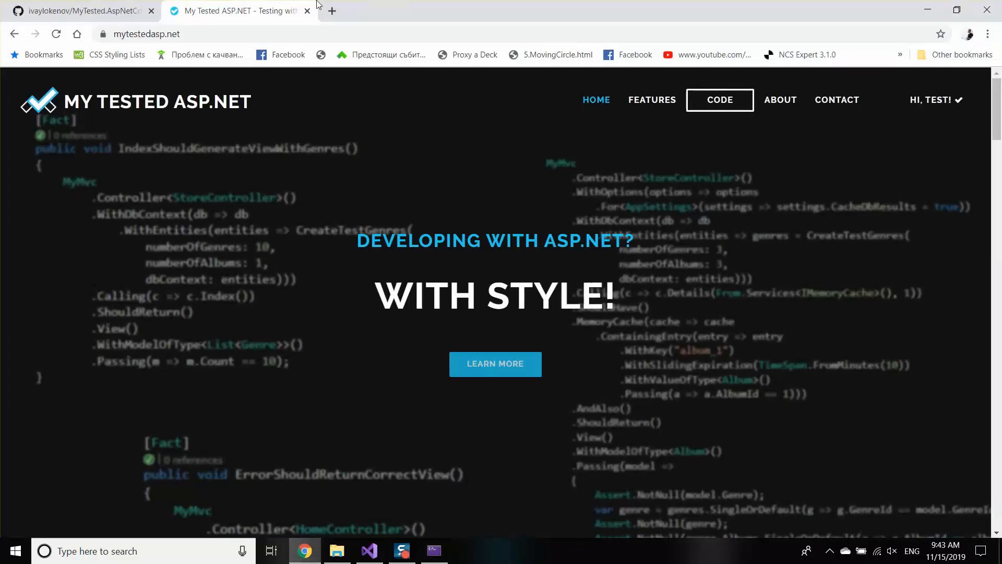
Step: Search Google for 'benchmark .net', open the BenchmarkDotNet result, and return to the code
click(331, 11)
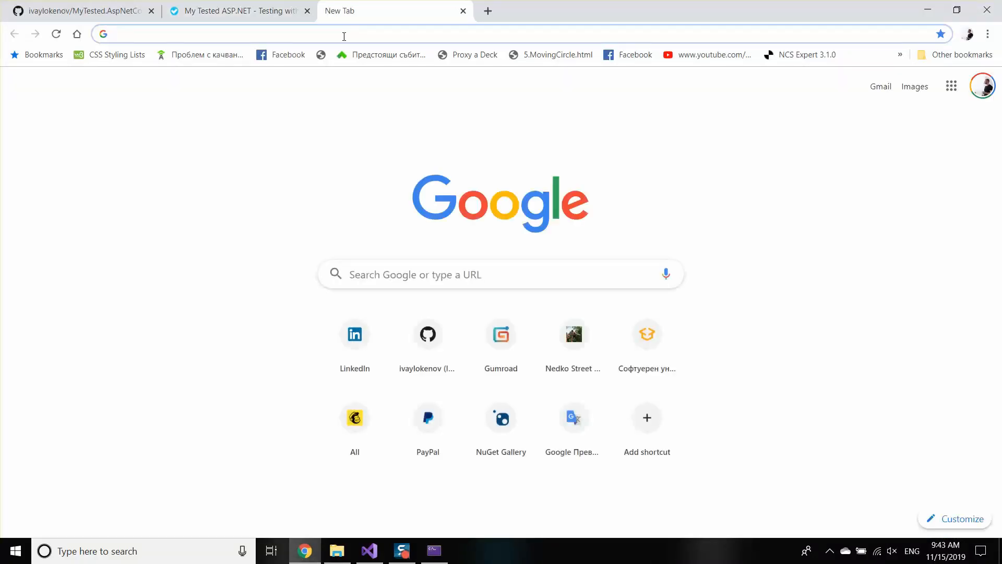
text(benc)
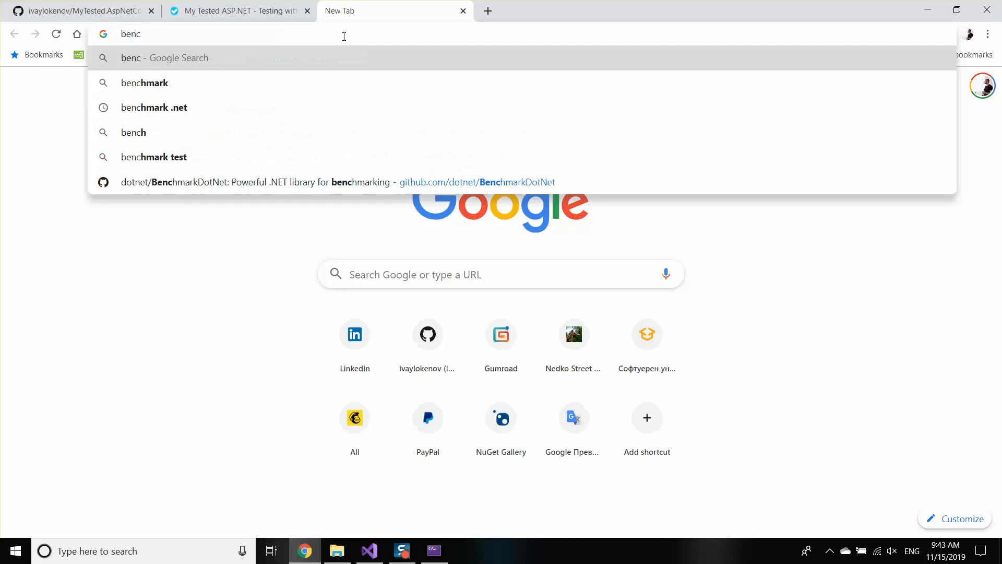
click(153, 107)
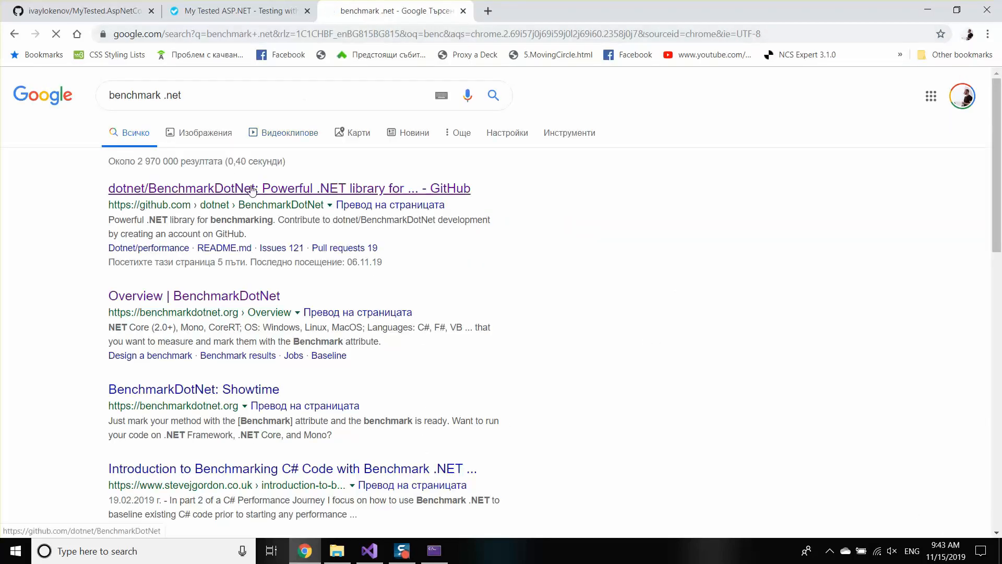
click(251, 188)
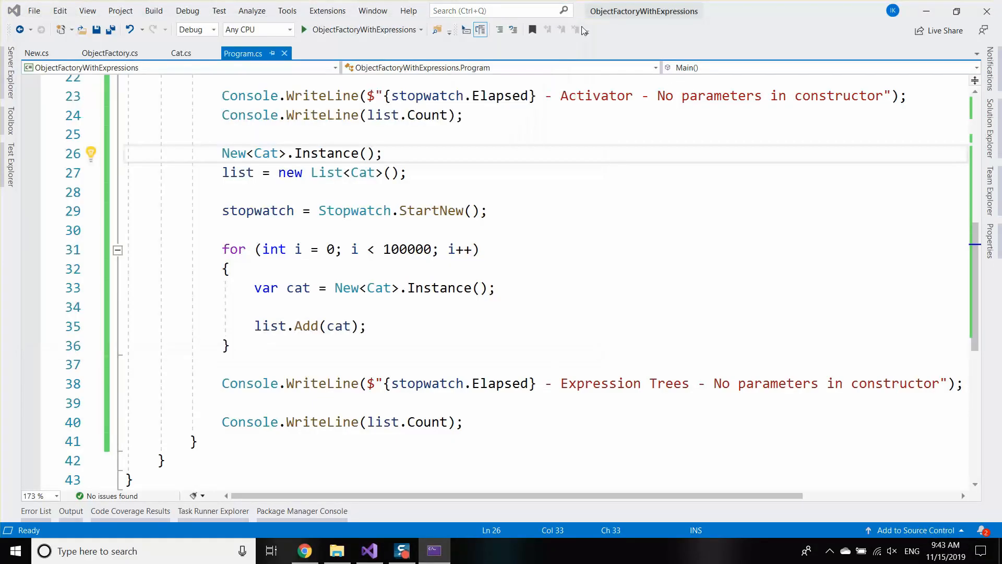
click(230, 268)
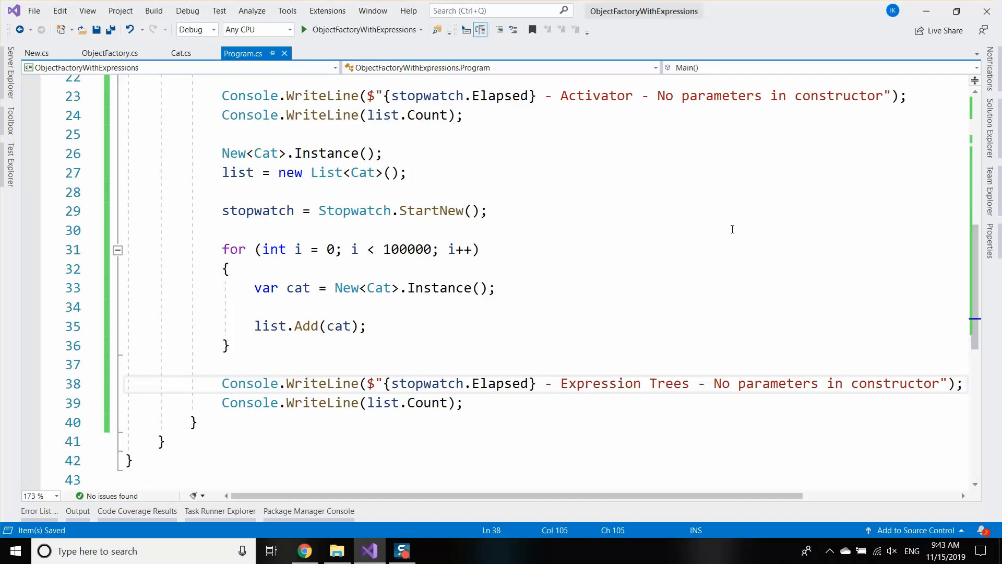
mouse_move(509, 289)
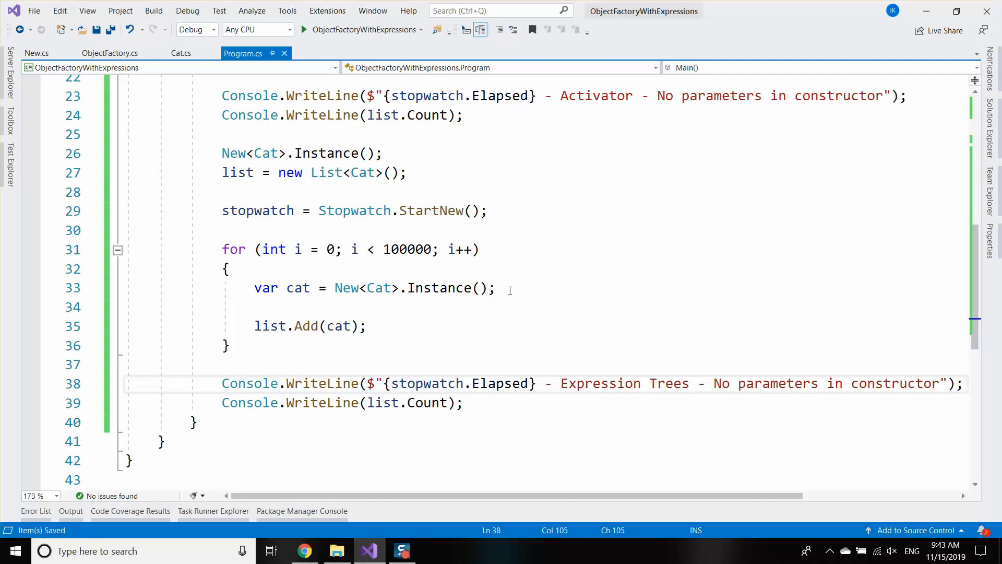
Step: Remove the warm-up New<Cat>.Instance() call and start changing the loop count to 1000000
click(335, 287)
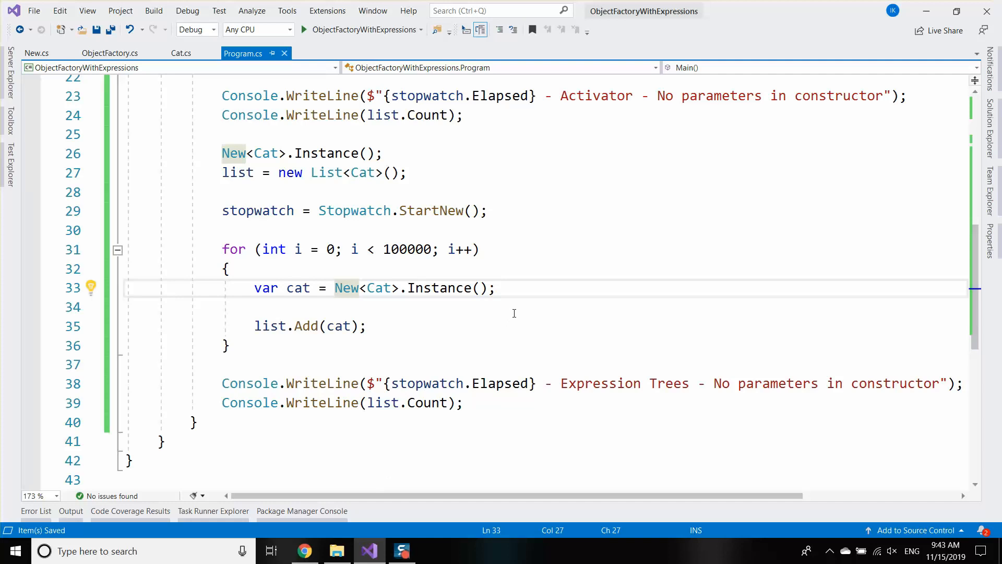
scroll(up, 3)
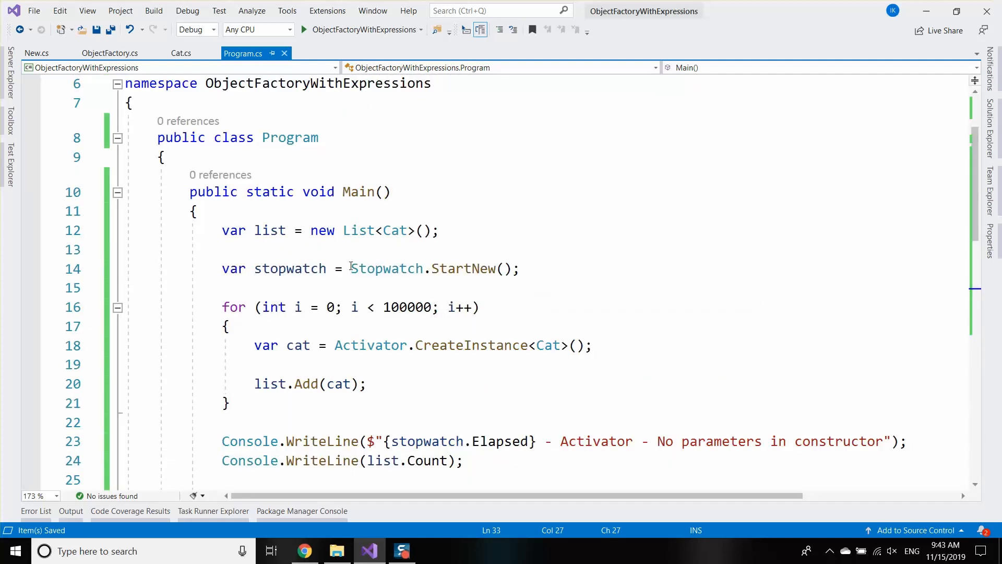
click(546, 268)
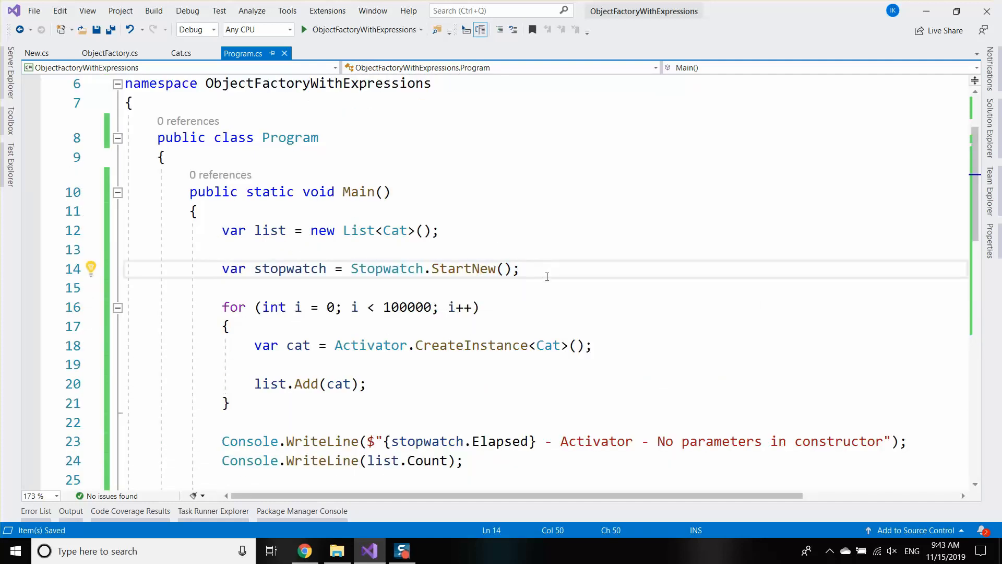
scroll(down, 3)
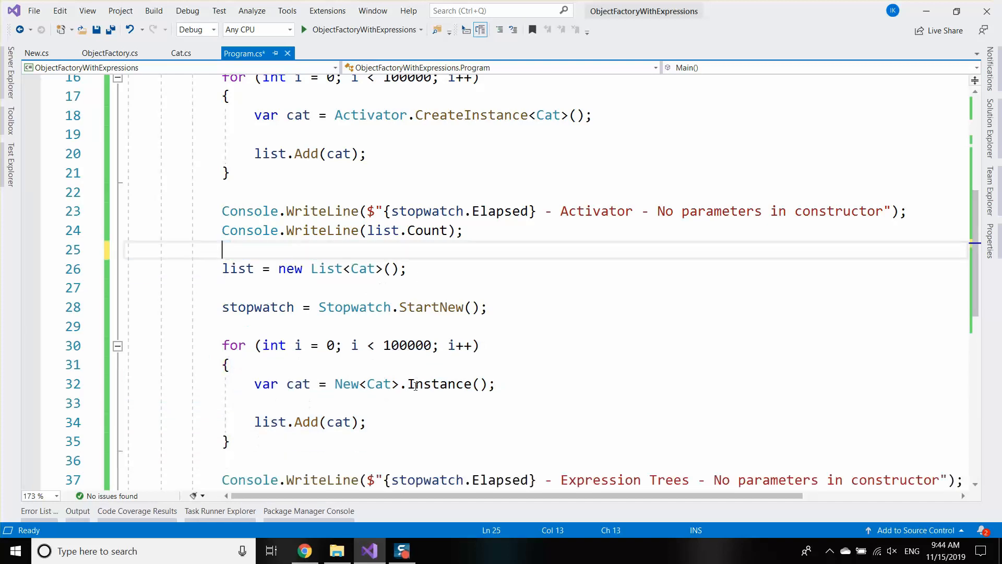
click(438, 345)
text(0)
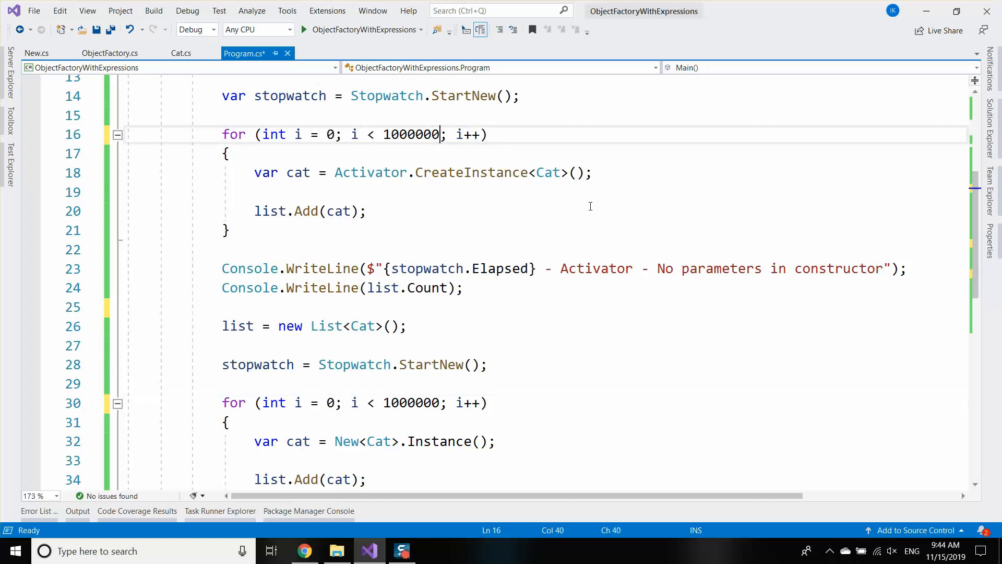
Step: Run the 1,000,000-iteration benchmark
click(305, 29)
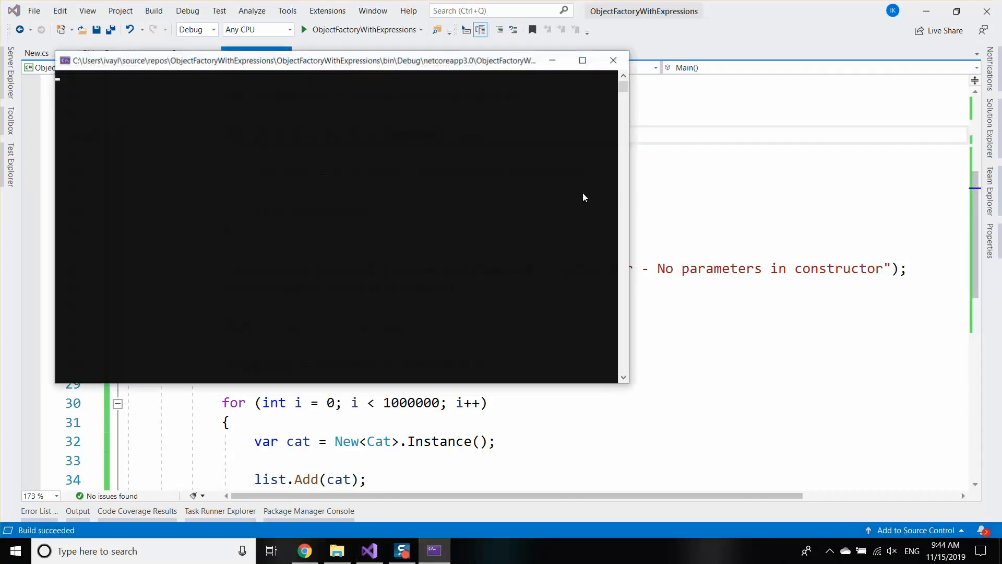
click(613, 60)
text(5)
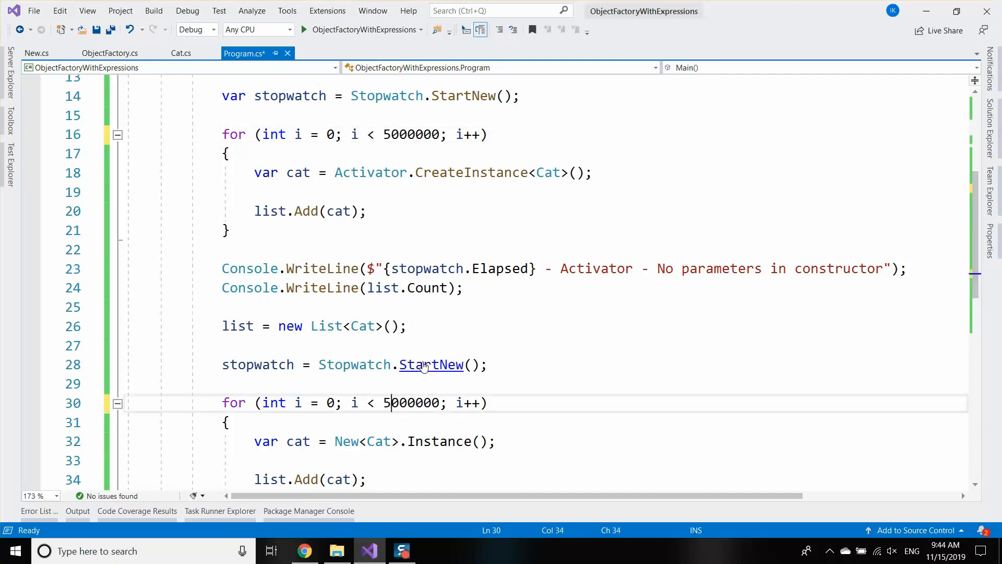
click(305, 29)
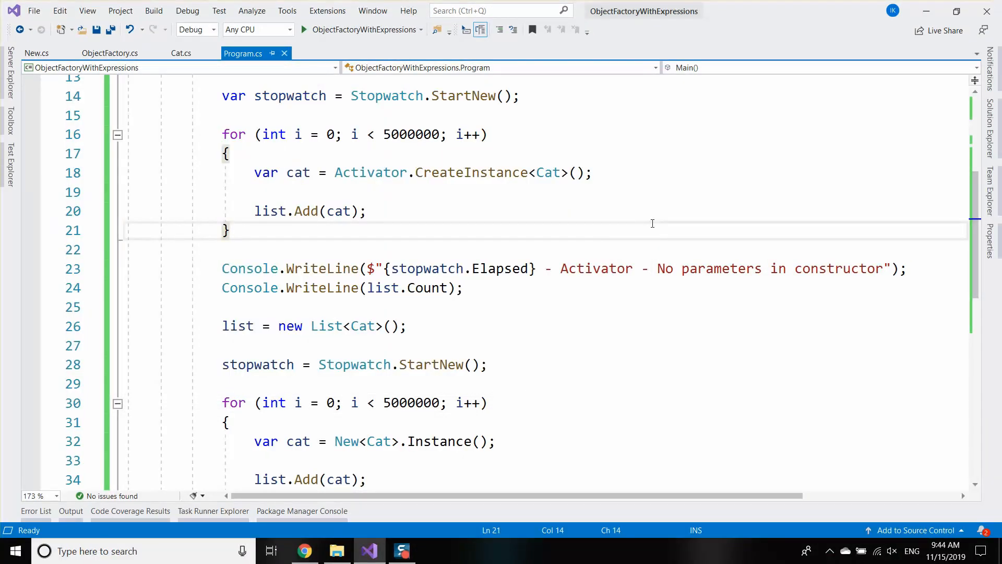
Step: Change both for-loop limits from 1000000 to 5000000
click(450, 134)
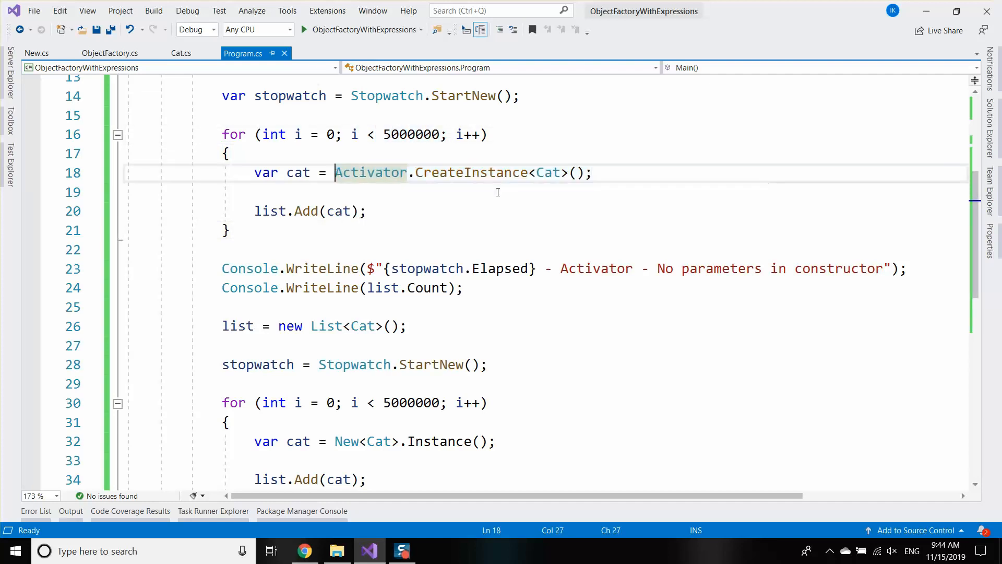
double_click(412, 134)
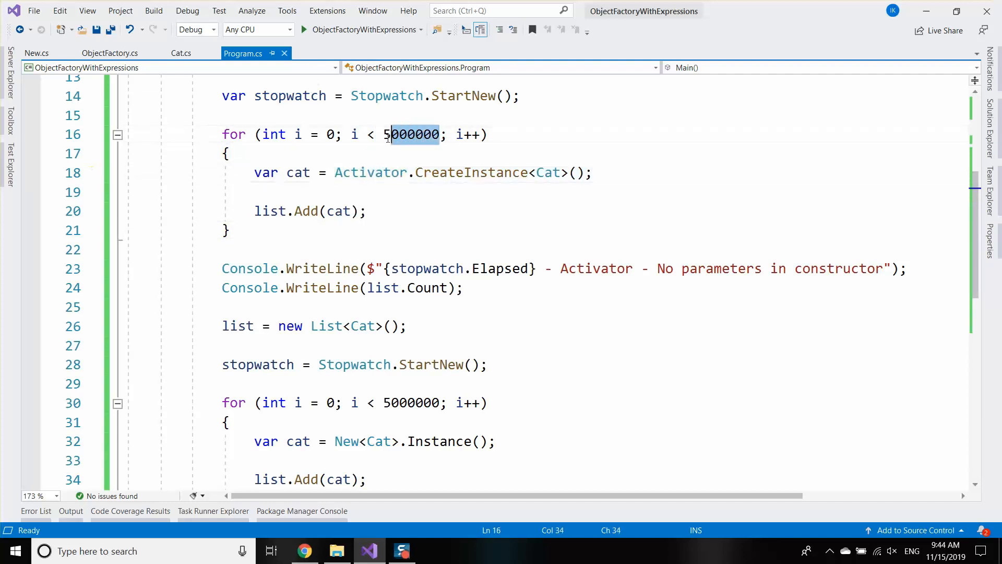
click(439, 402)
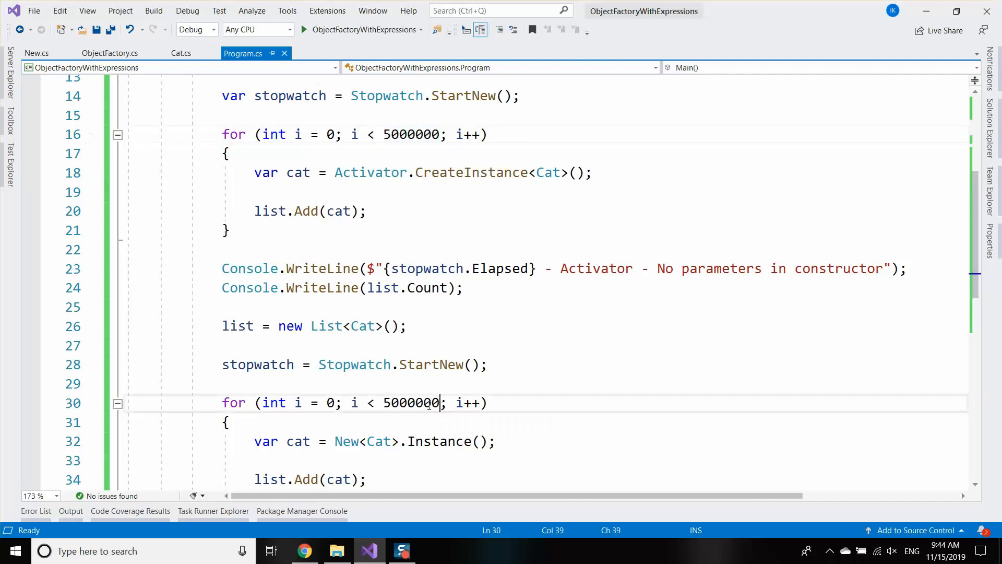
click(383, 402)
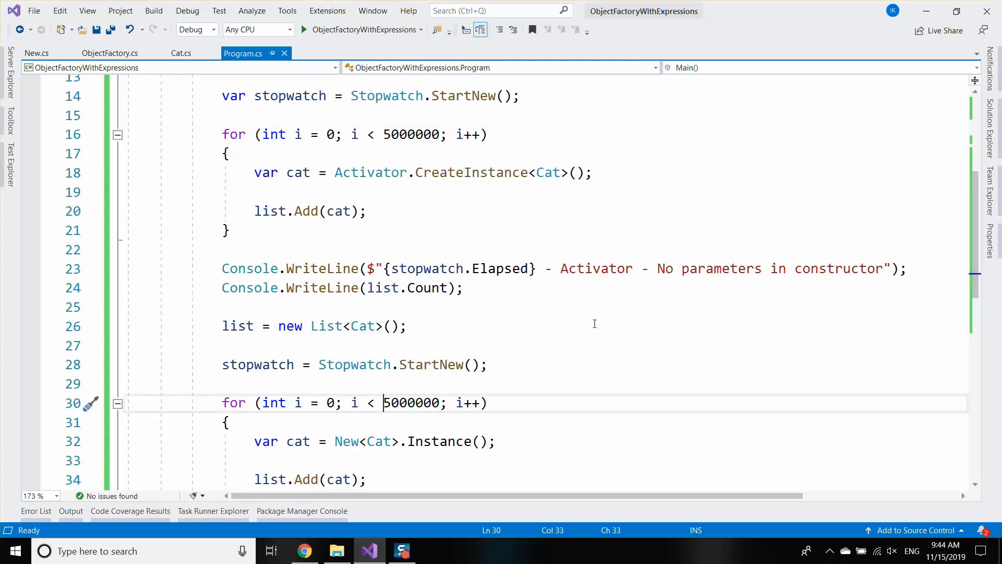
scroll(down, 3)
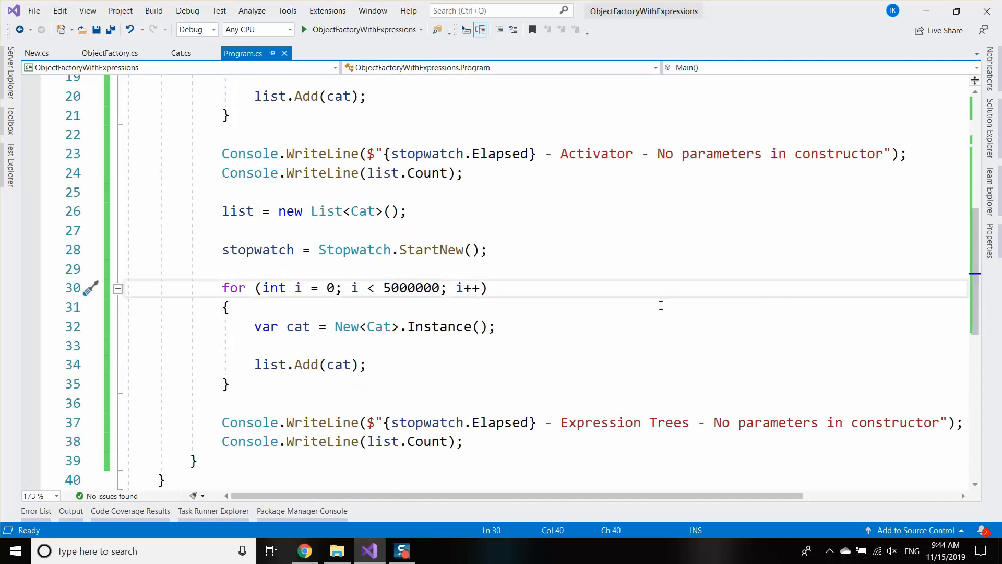
mouse_move(627, 313)
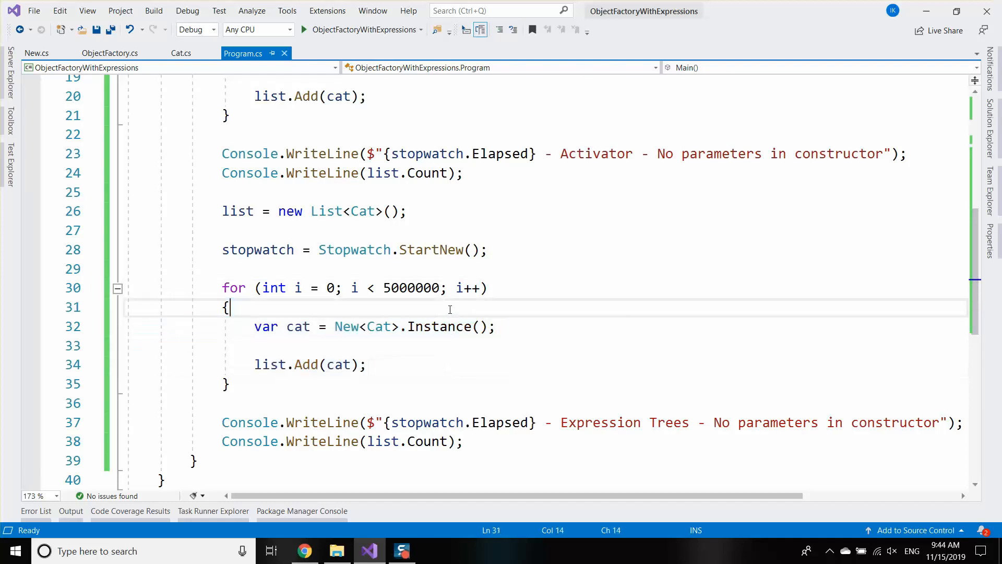
Step: Change the benchmark loop bounds from 5000000 to 1 in Program.cs
click(495, 326)
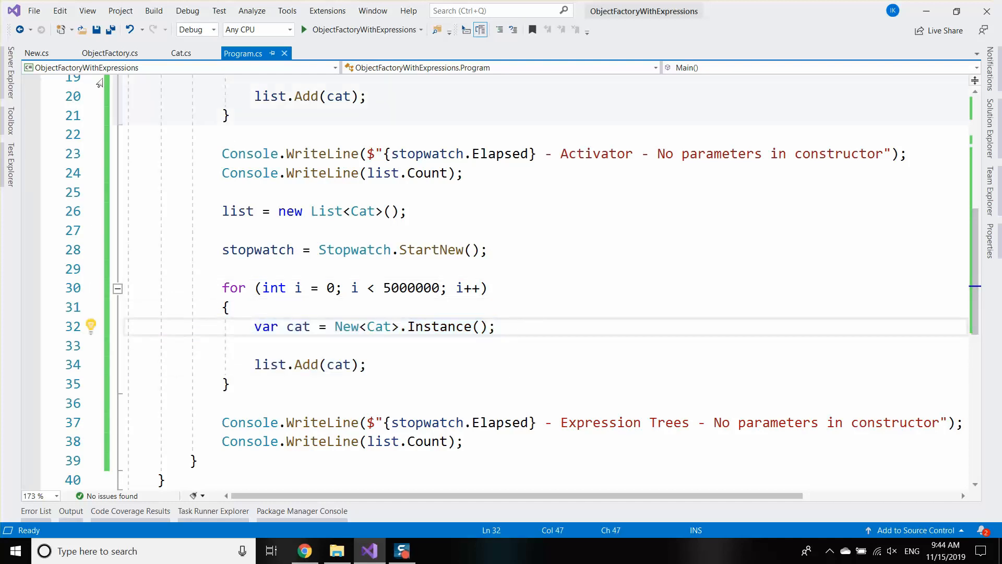
click(109, 53)
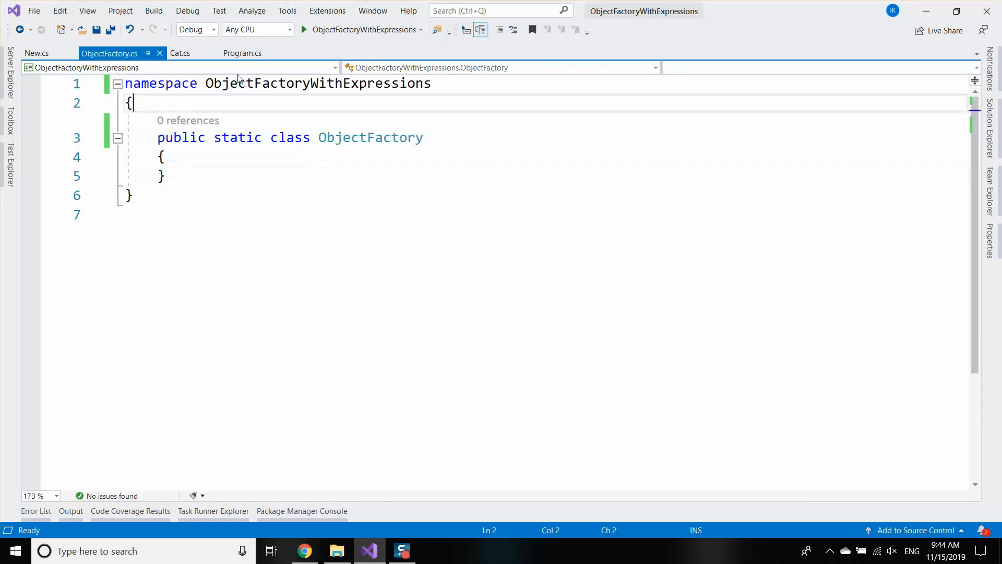
click(242, 53)
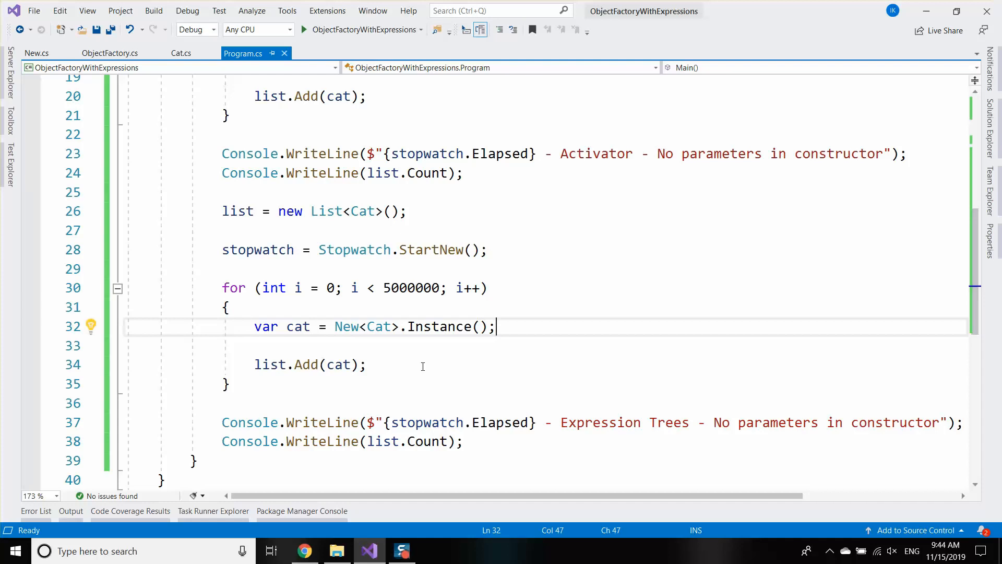
mouse_move(525, 325)
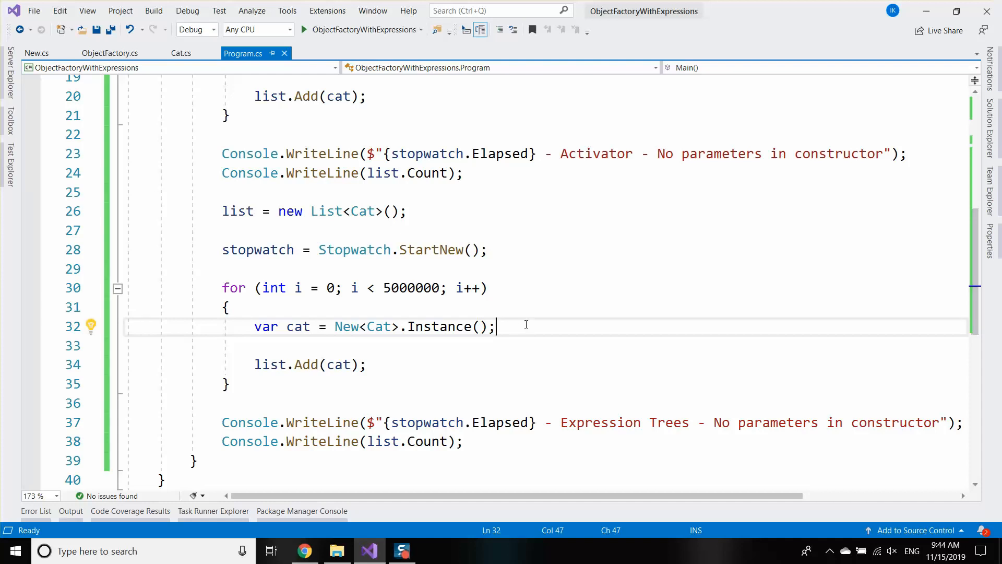
scroll(up, 3)
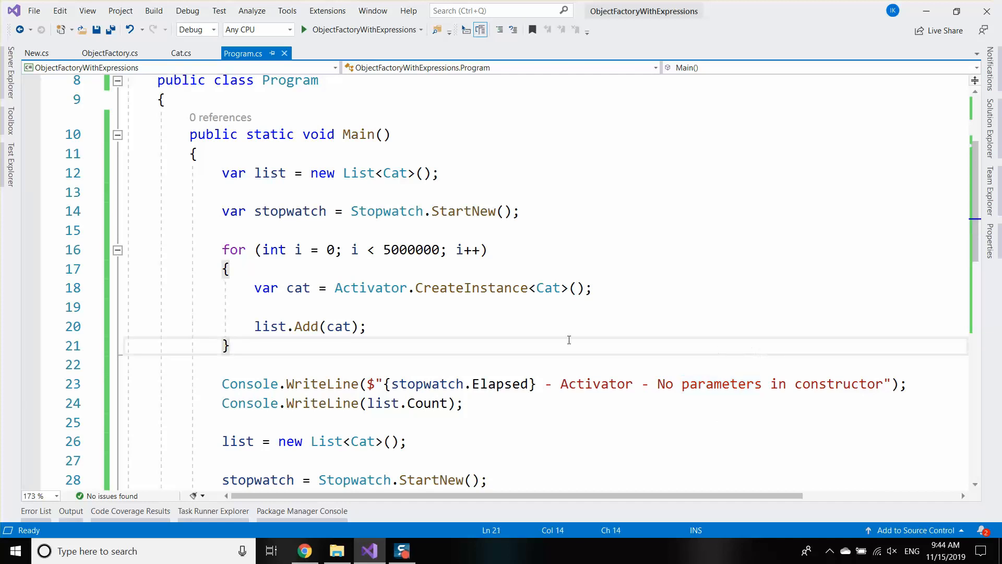
scroll(down, 3)
text( New<Cat>.Instance()
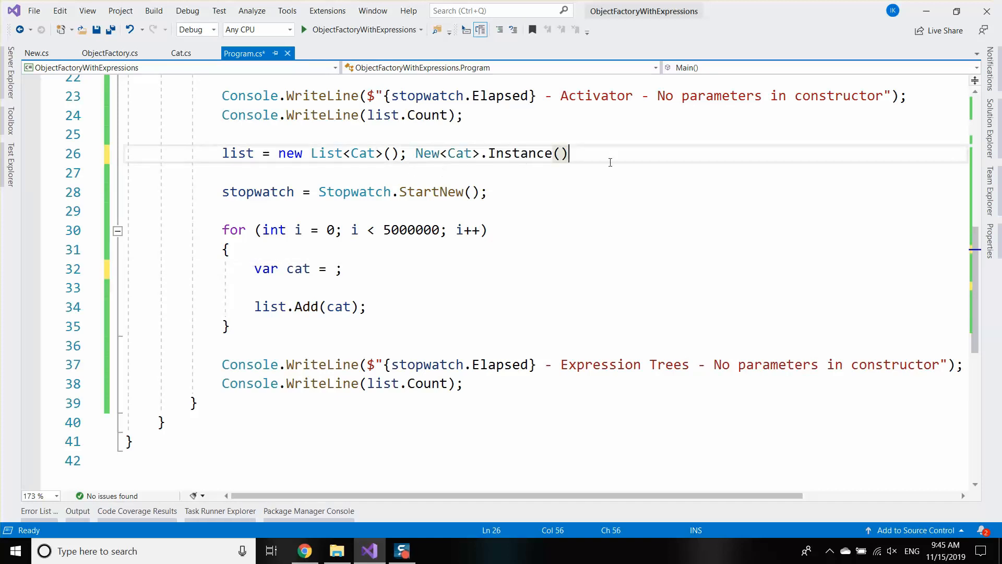
text(;)
click(355, 230)
text(1)
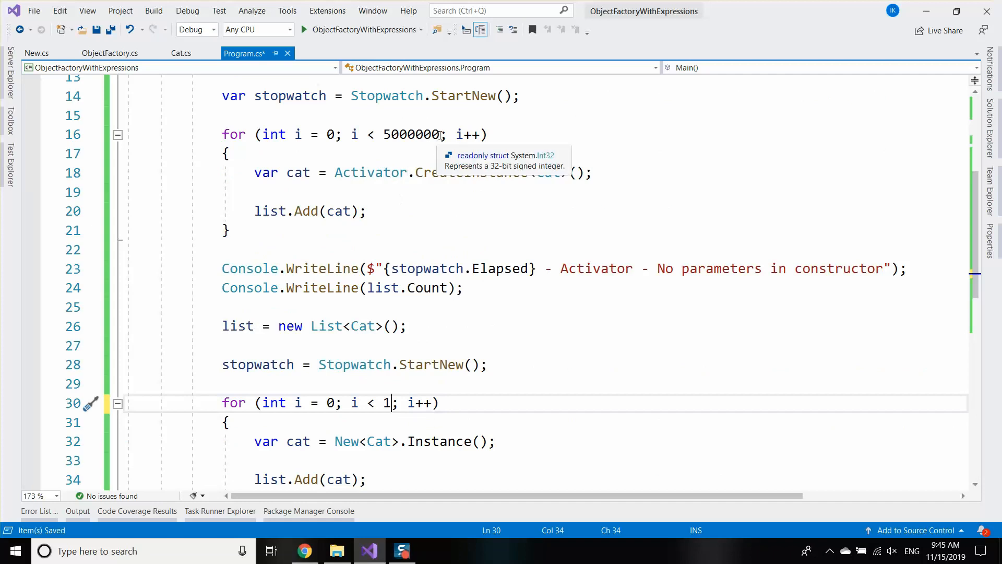
Step: Place the New<Cat>.Instance() warm-up call before the Expression Trees stopwatch and run the benchmark
scroll(down, 3)
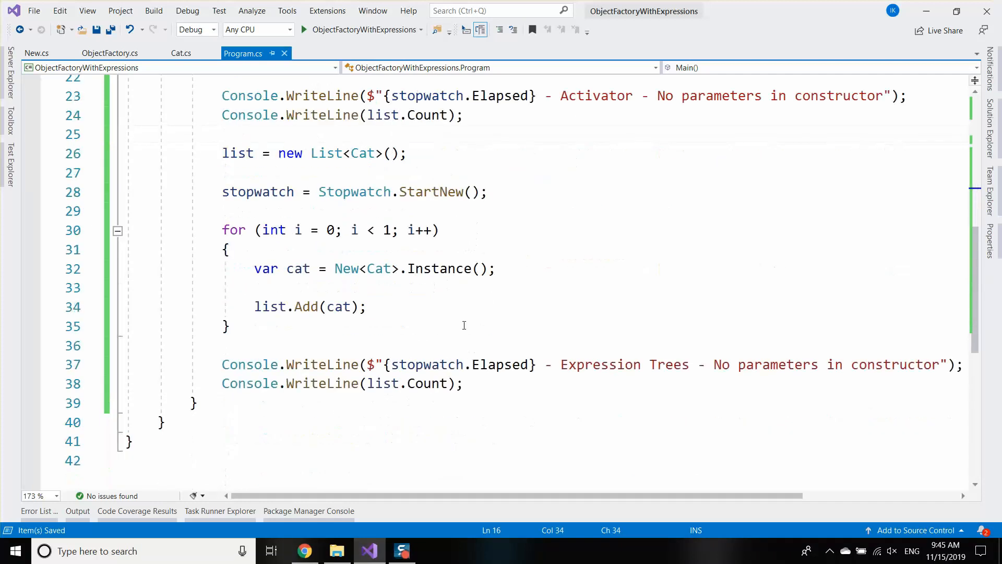
mouse_move(518, 242)
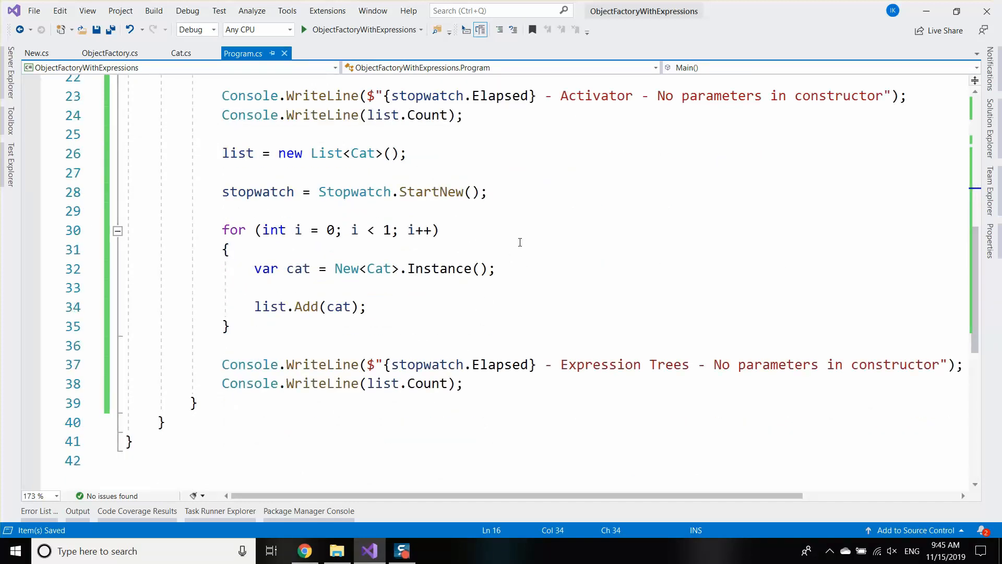
click(305, 29)
text(New<Cat>.Instance();)
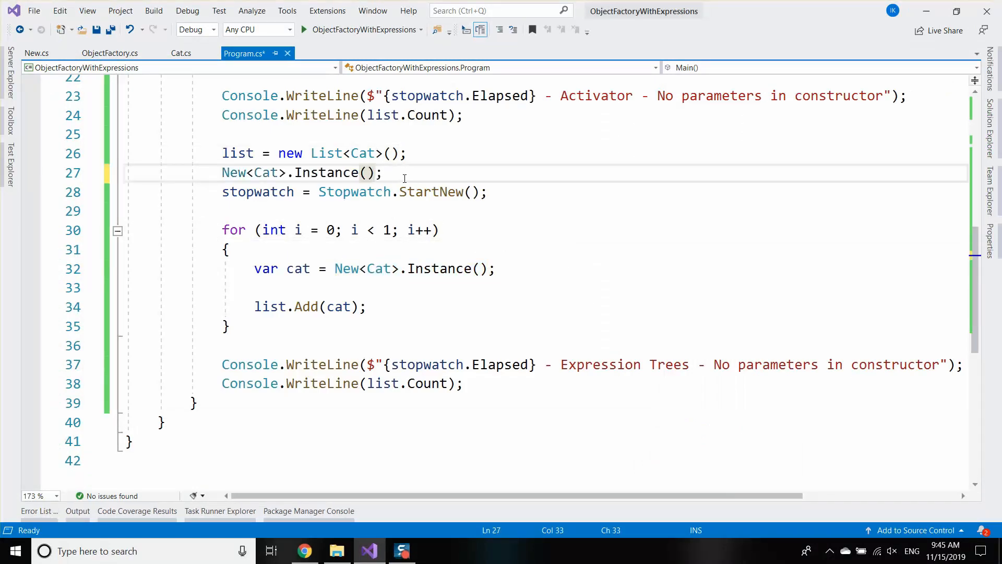
click(304, 29)
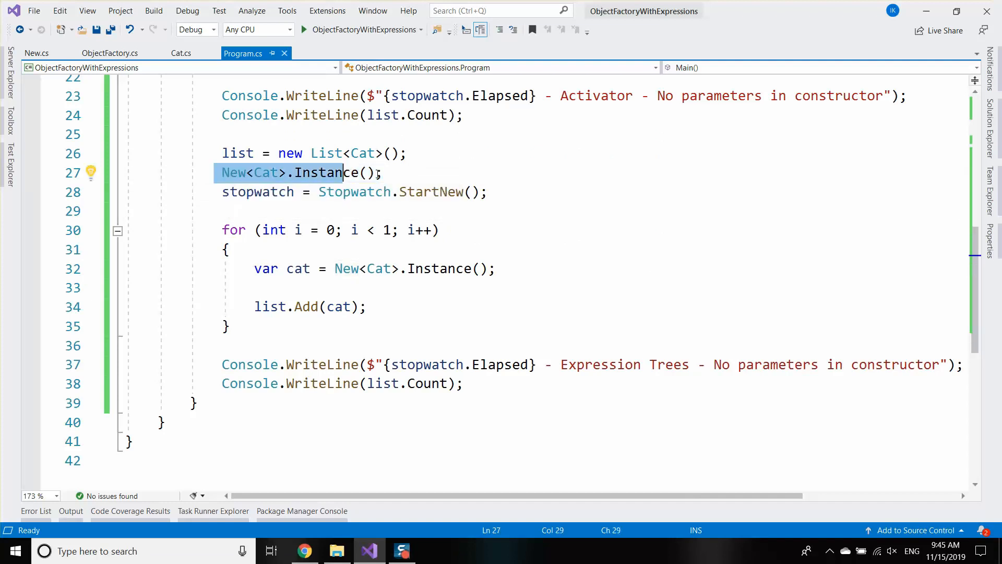
click(535, 180)
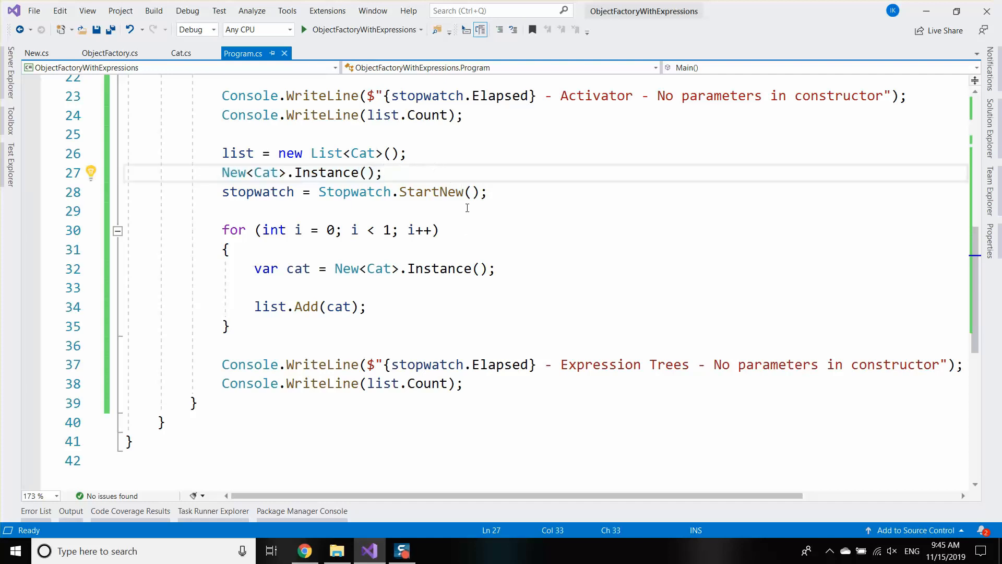
click(304, 29)
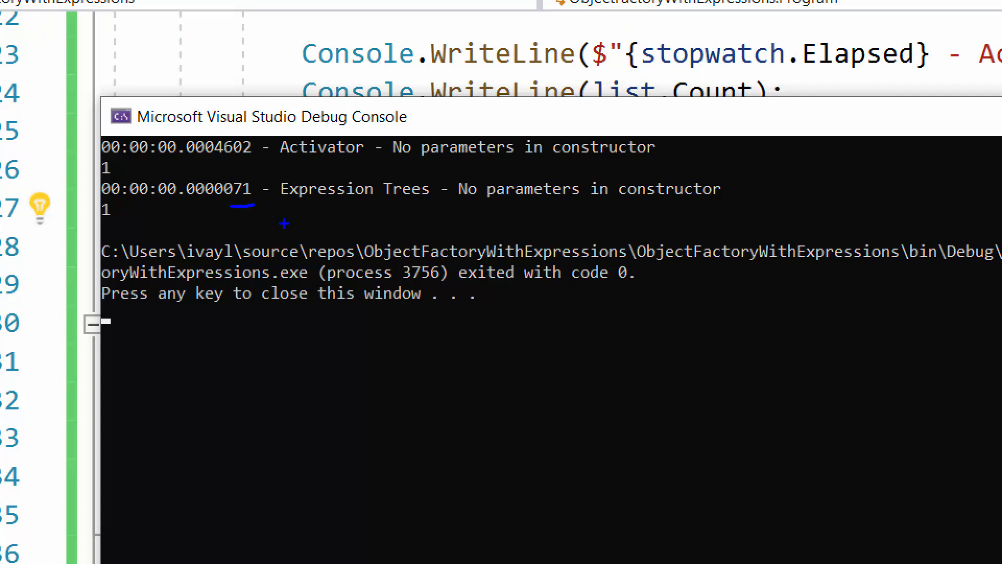
mouse_move(209, 163)
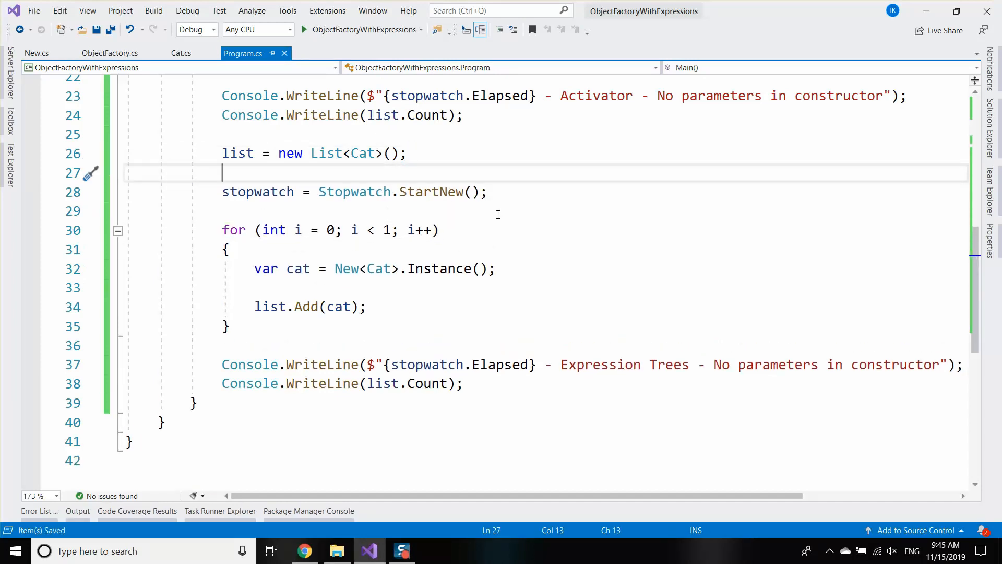
Step: Rewrite the New<Cat>.Instance(); warm-up call on a fresh line after the list reset
key(Delete)
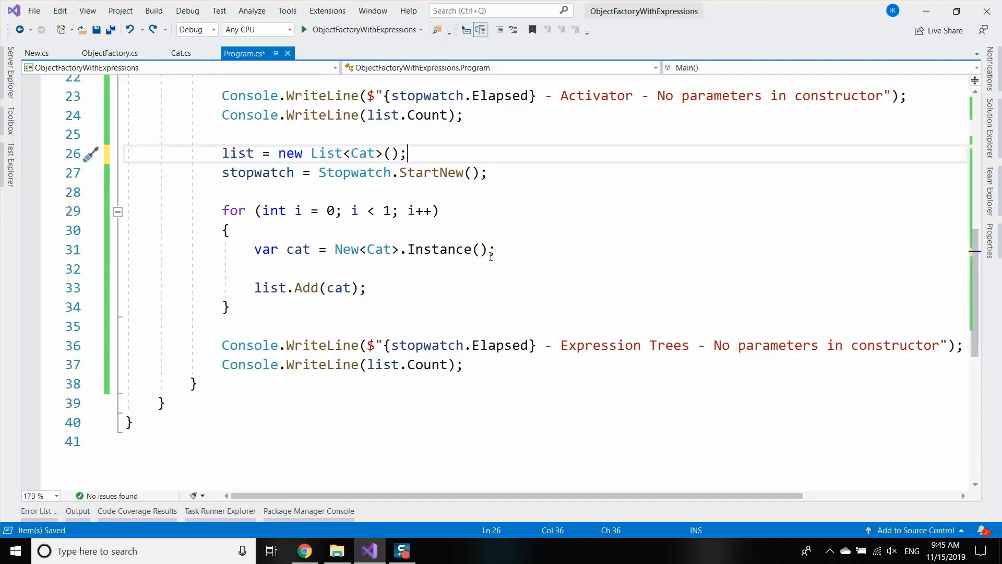
key(enter)
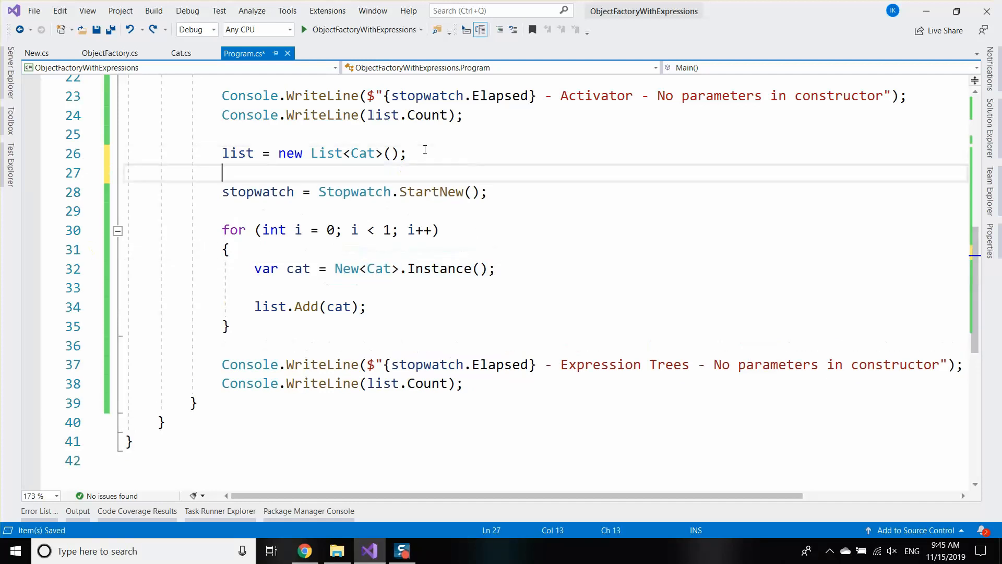
text(New<Cat>.Instance();)
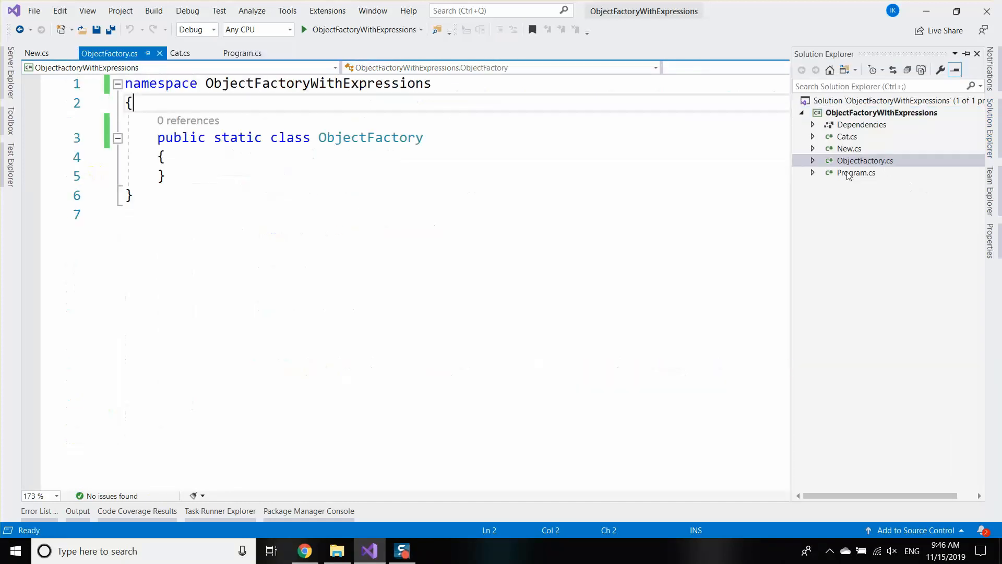
Step: Declare an object-returning CreateInstance extension method taking 'this Type type' in ObjectFactory
text(public static vo)
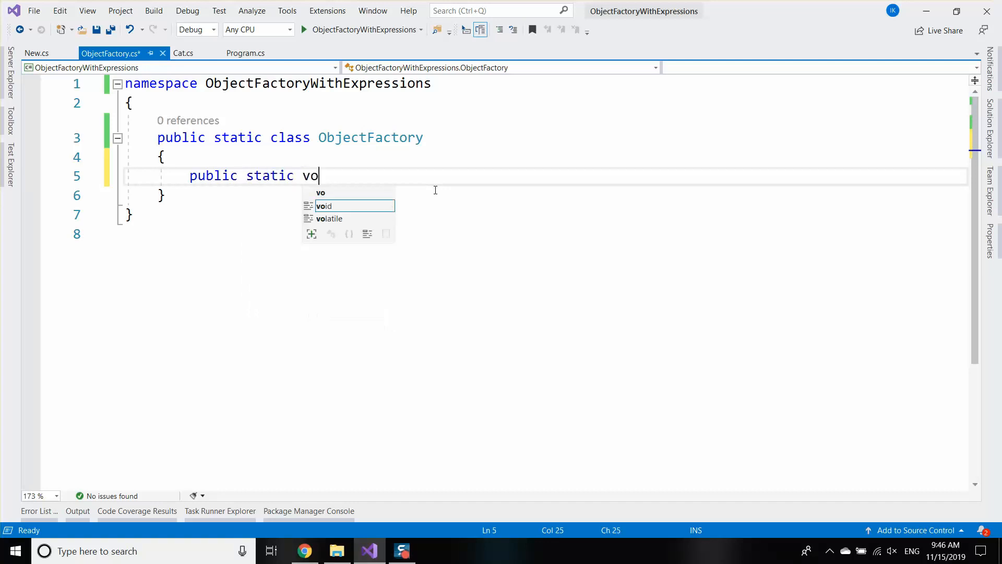
key(backspace)
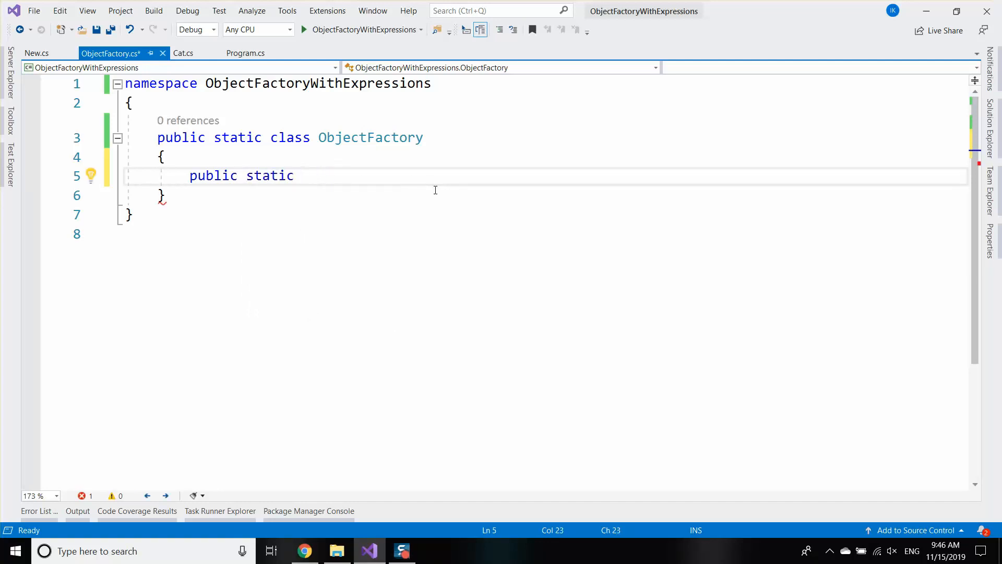
text(object)
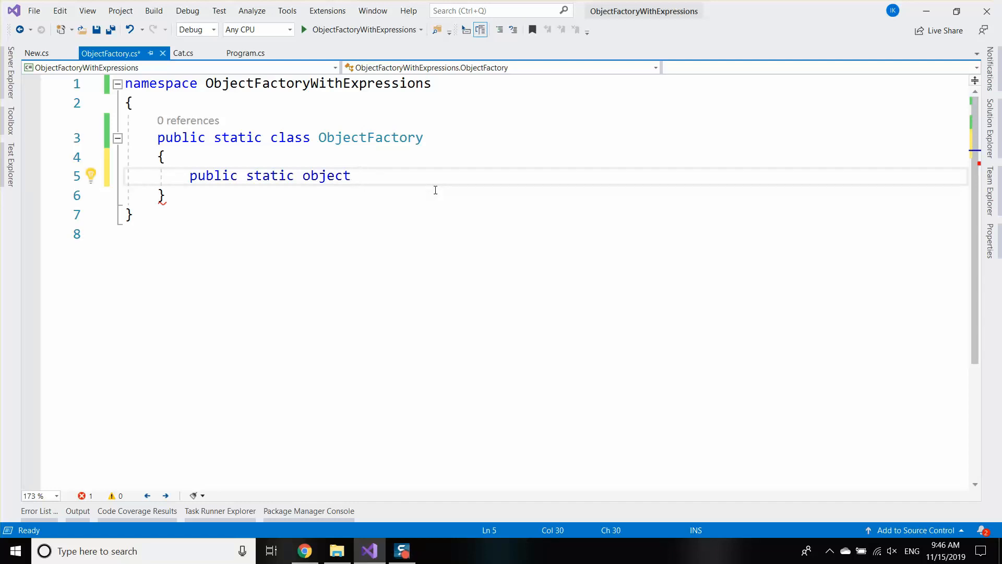
text(New)
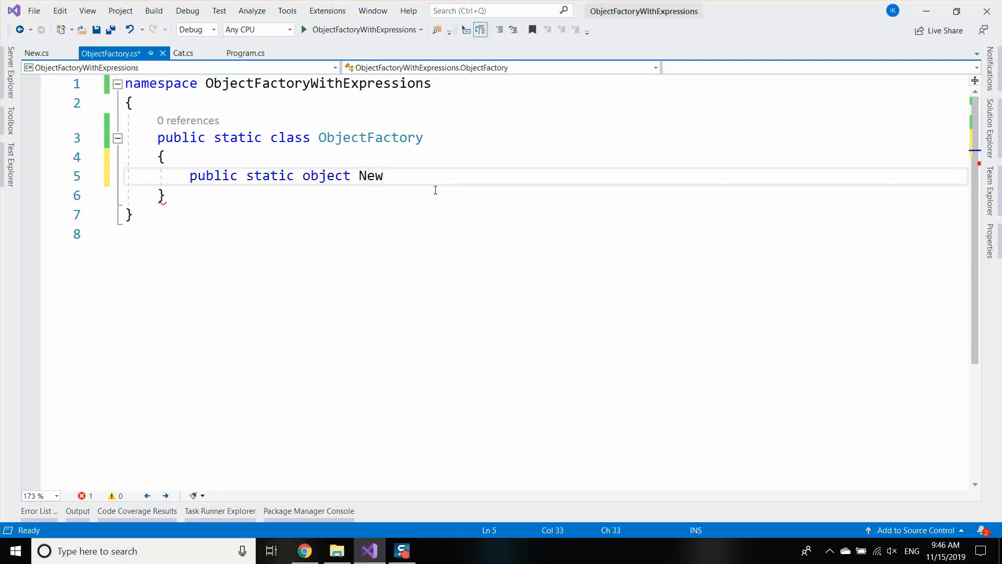
text(CreteInstance()
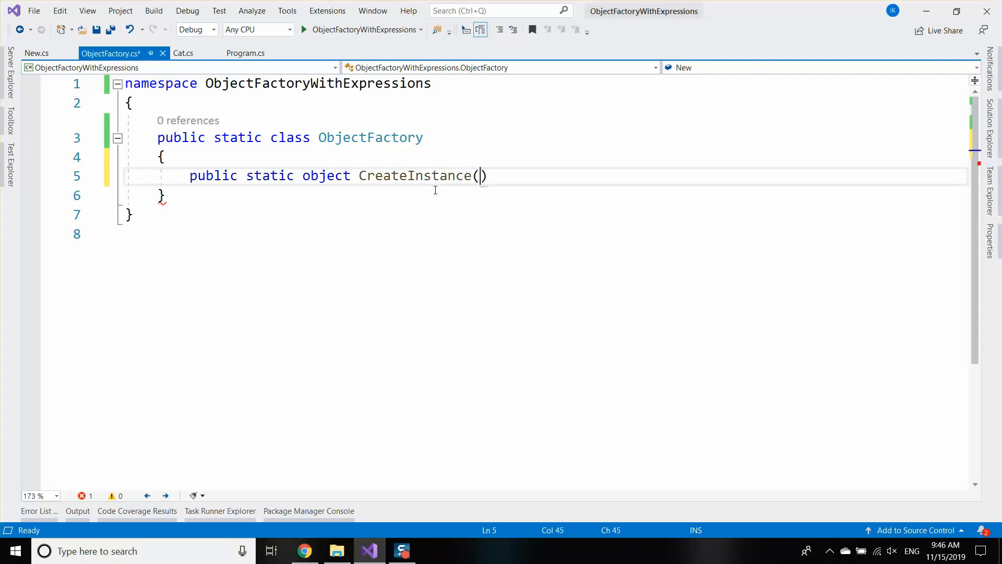
text(this)
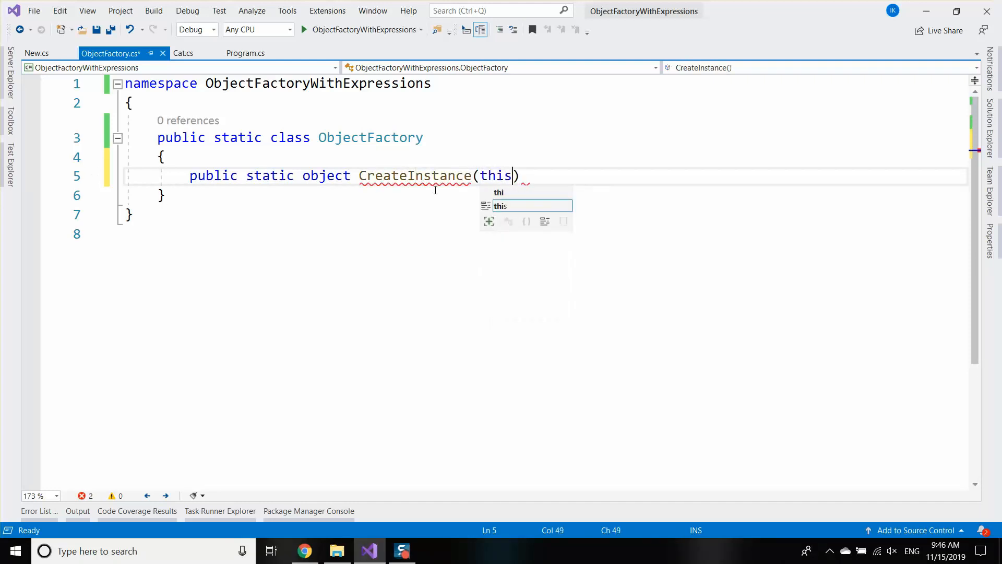
text(Type type)
text(=>)
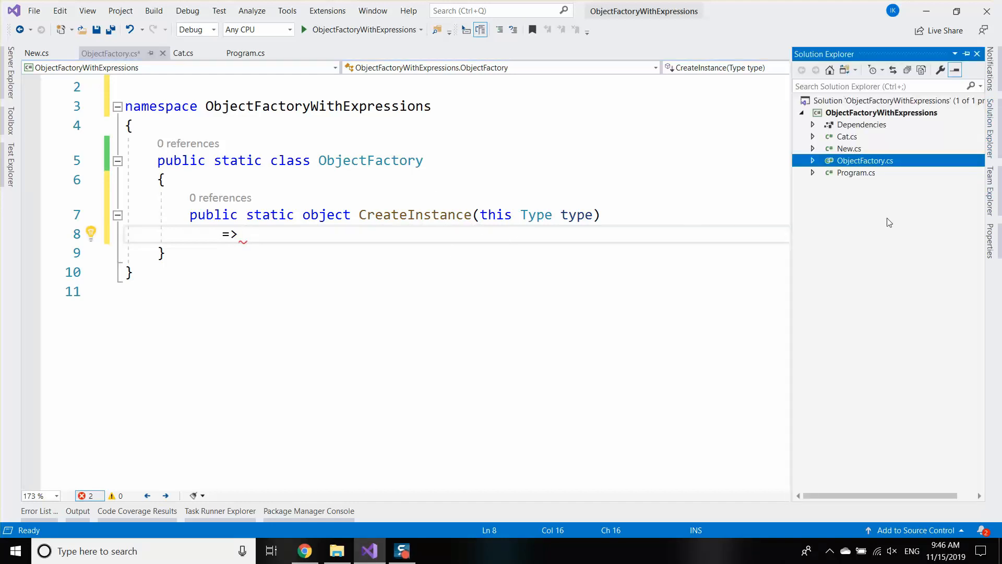
Step: Make CreateInstance<T> return New<T>.Instance() with a where T : new() constraint
click(36, 53)
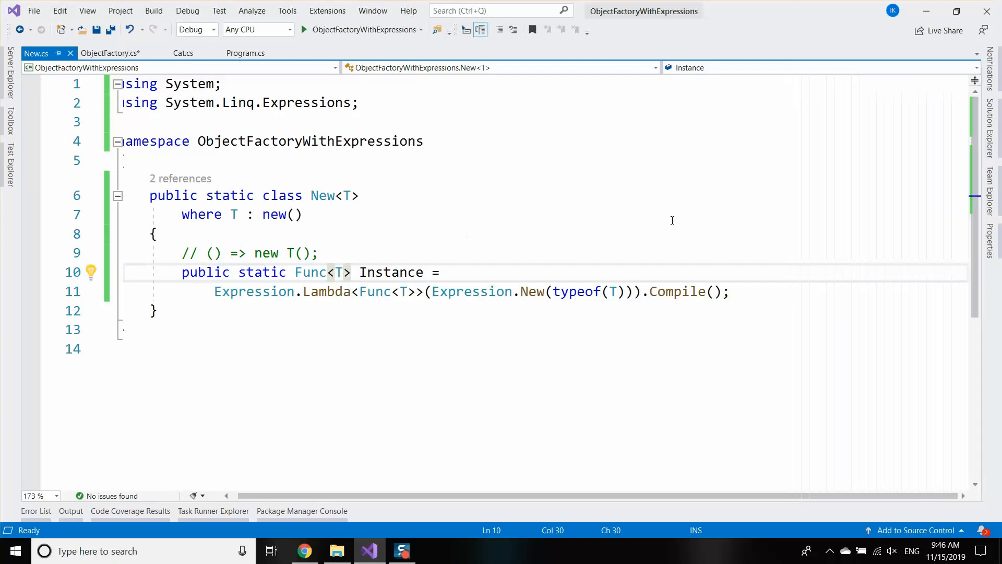
click(110, 52)
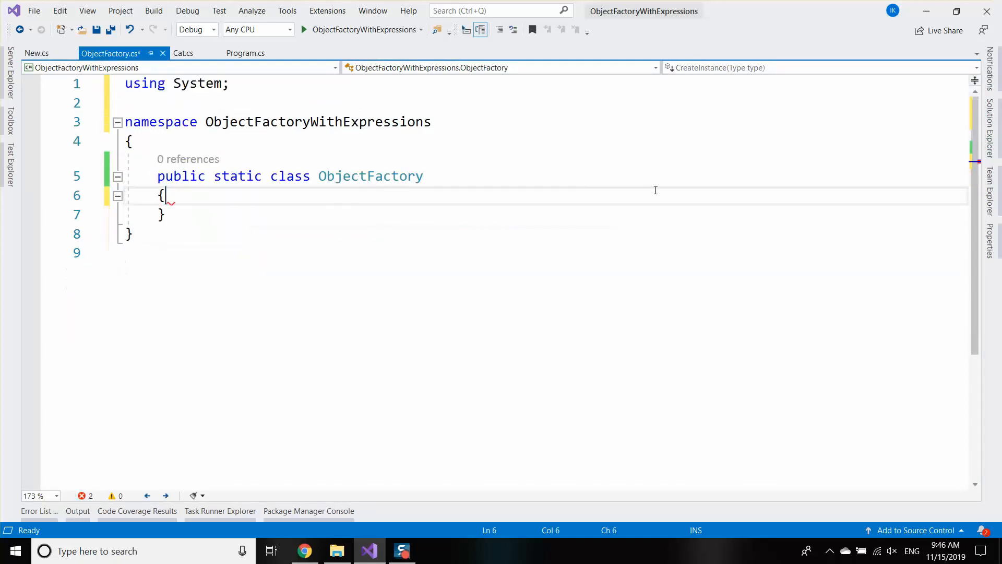
key(ctrl+s)
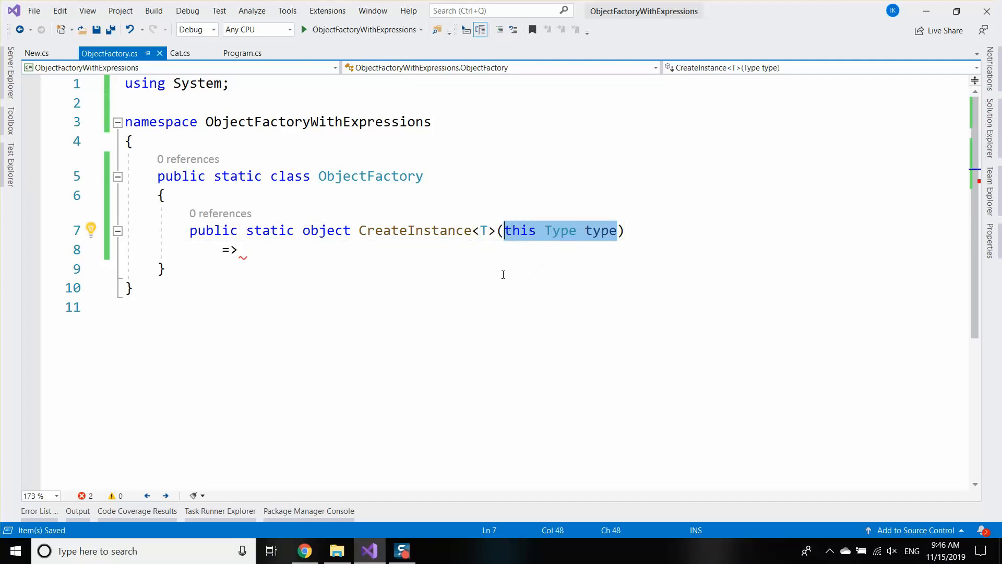
mouse_move(416, 254)
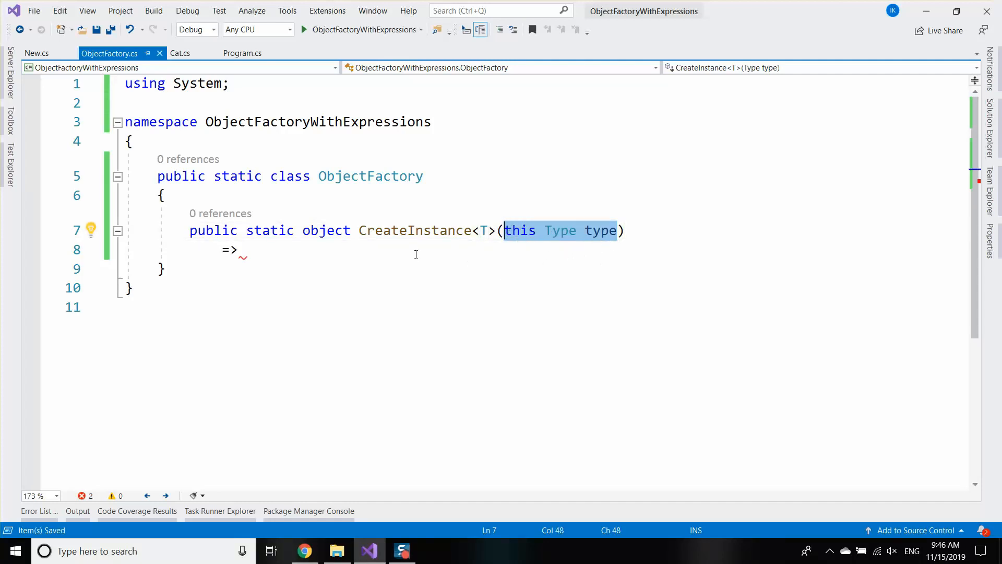
click(246, 250)
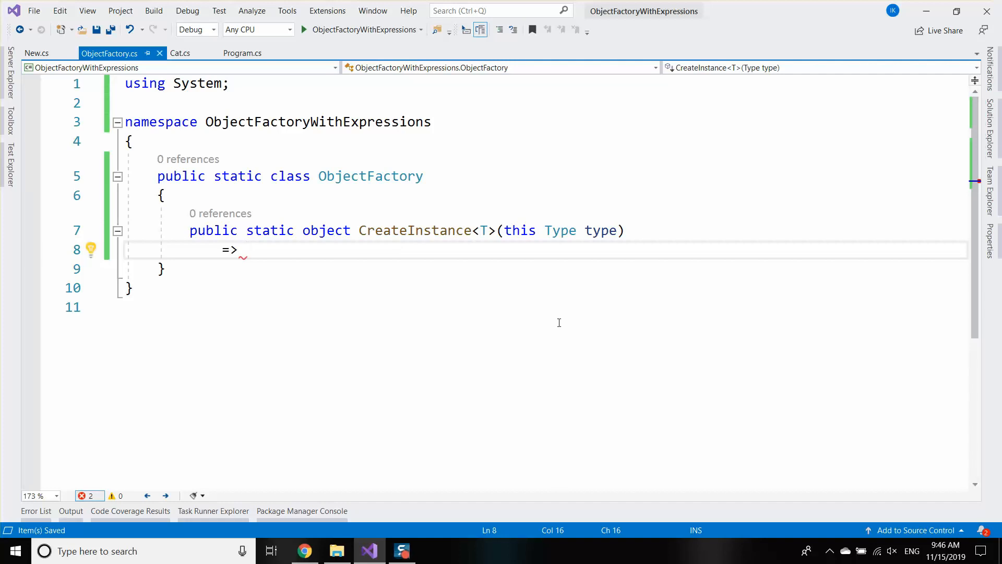
text(New<>)
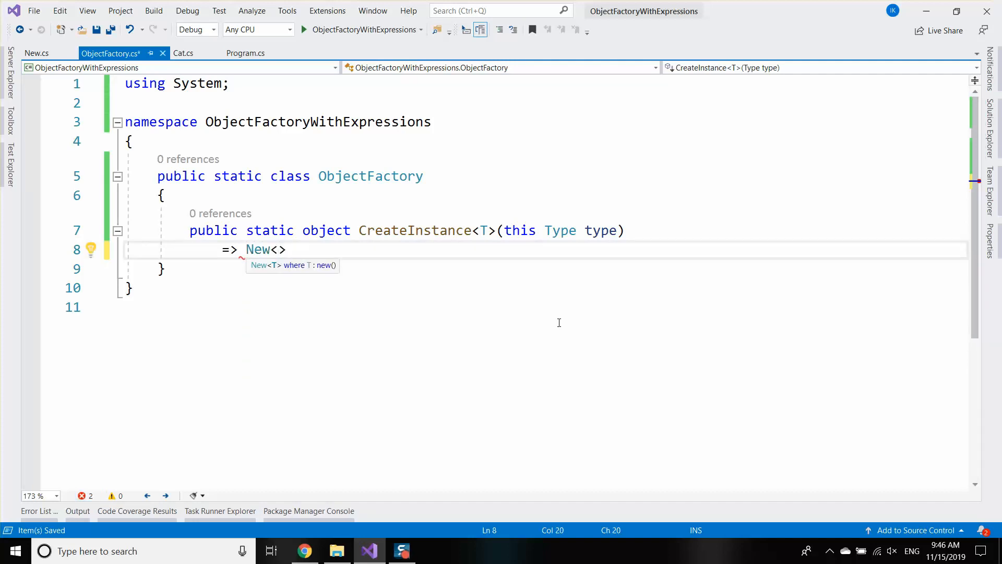
text(T>.instance();)
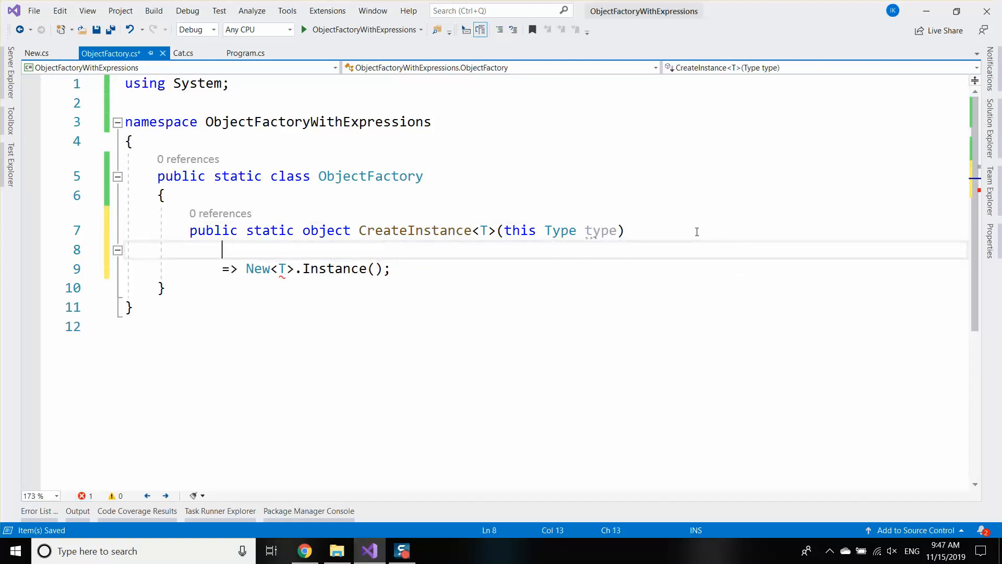
text(where T)
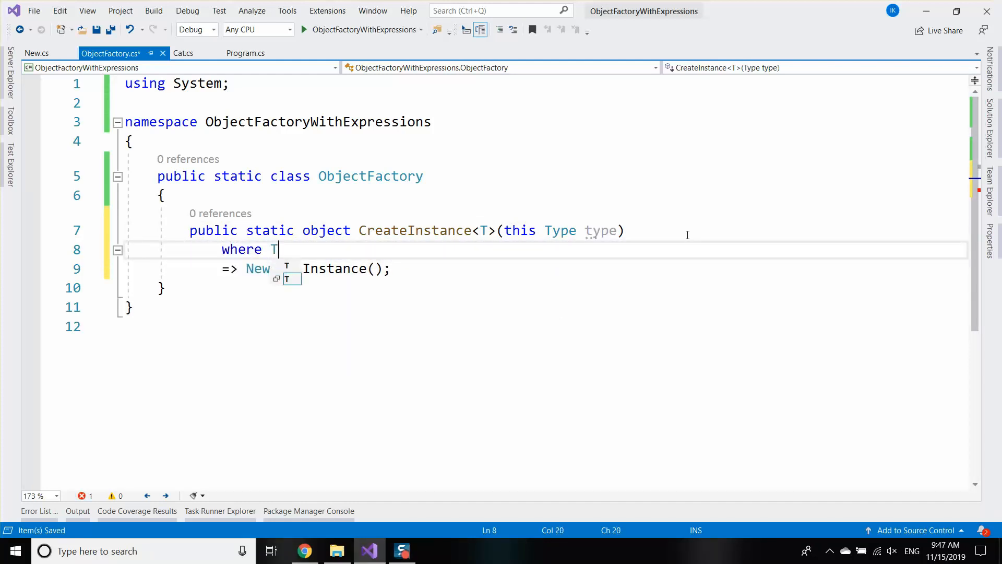
text(: new())
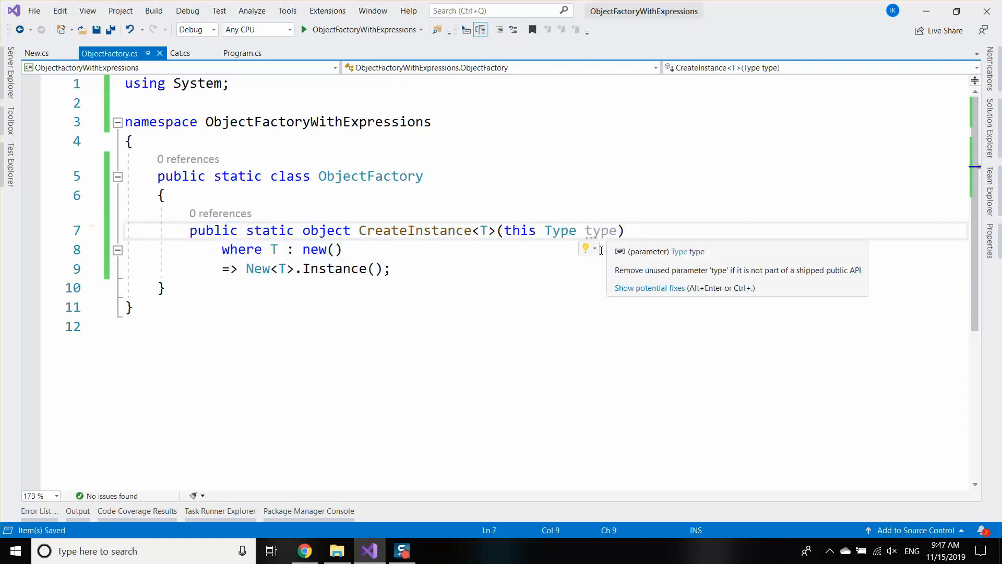
Step: Try var catType = typeof(Cat); catType.CreateInstance<Cat>(); in Program.cs, then discard it
click(243, 54)
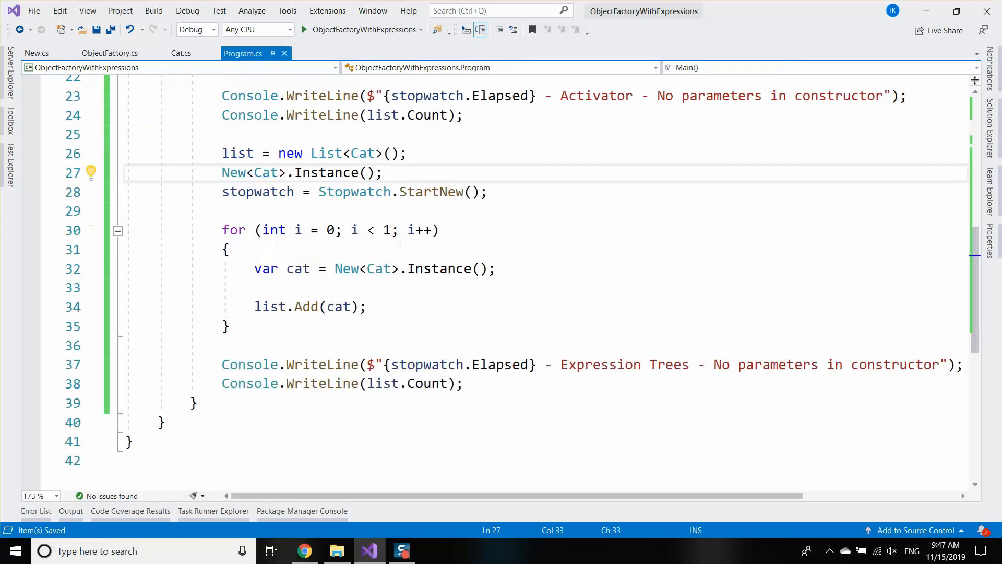
key(enter)
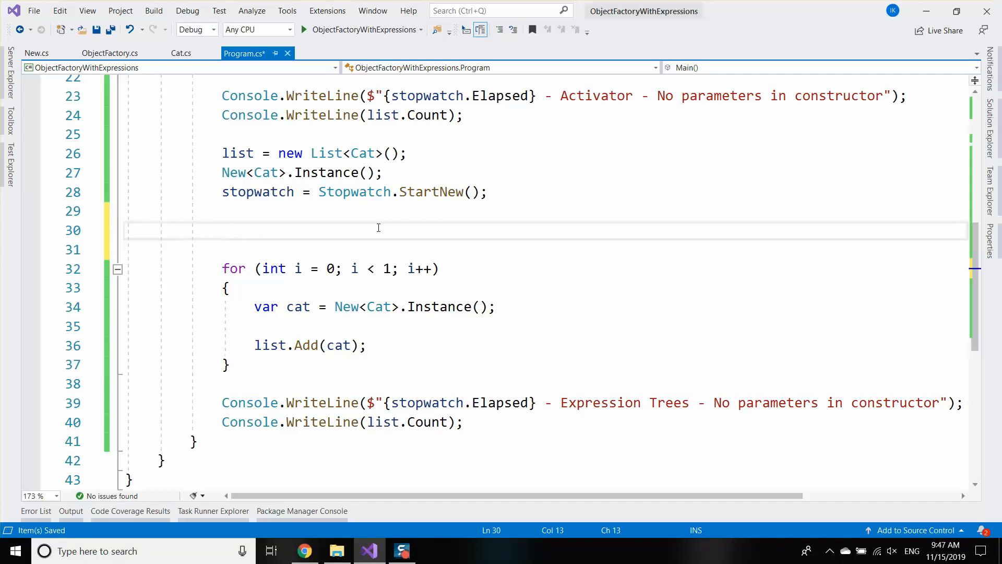
text(typeof(Cat);)
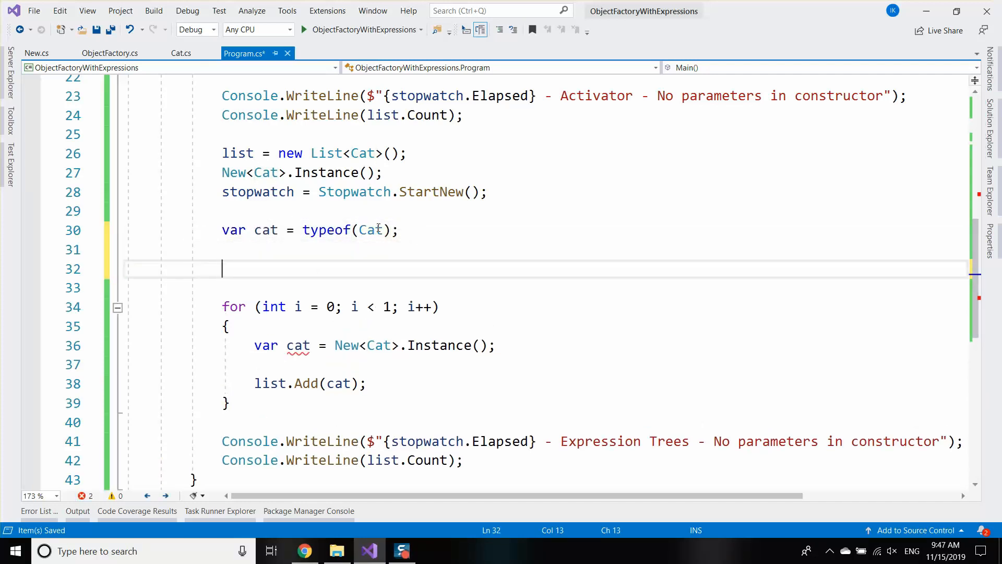
text(static)
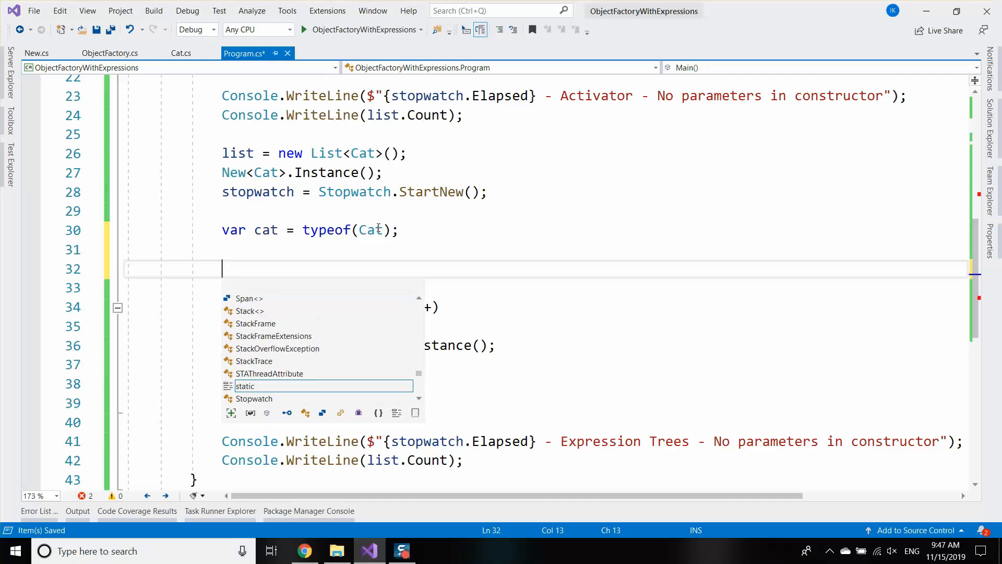
text(cat)
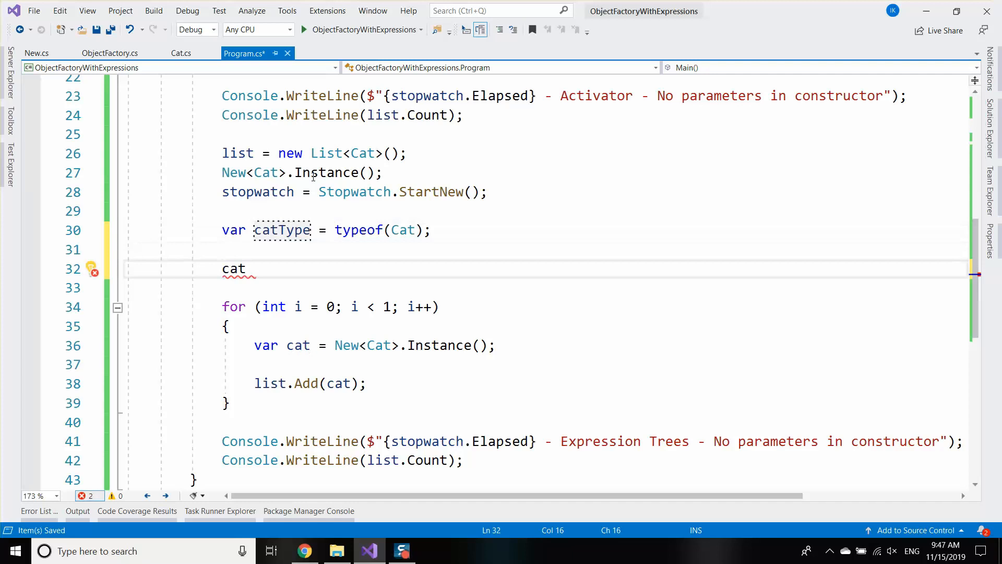
text(Type.CreateInstance)
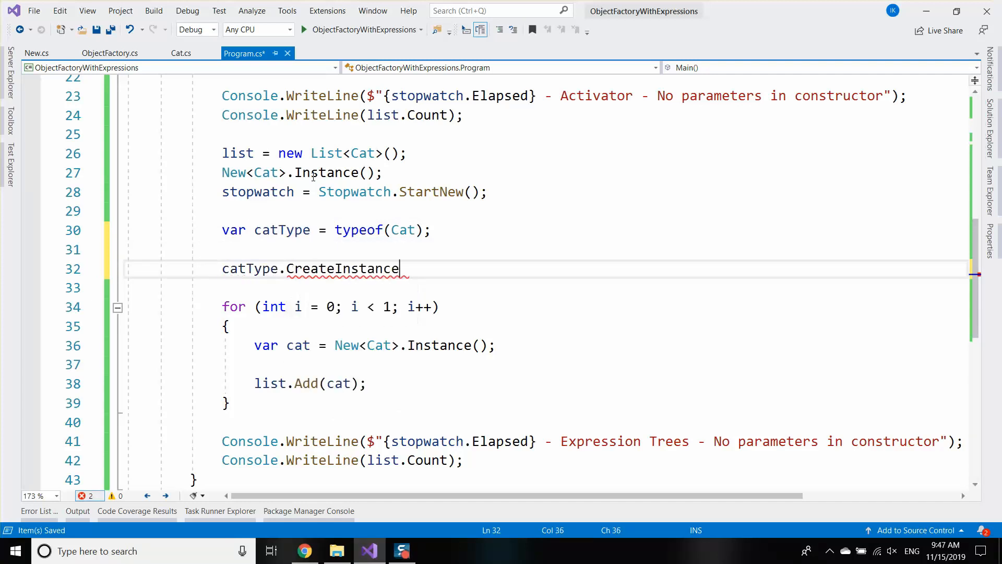
text(<Cat>();)
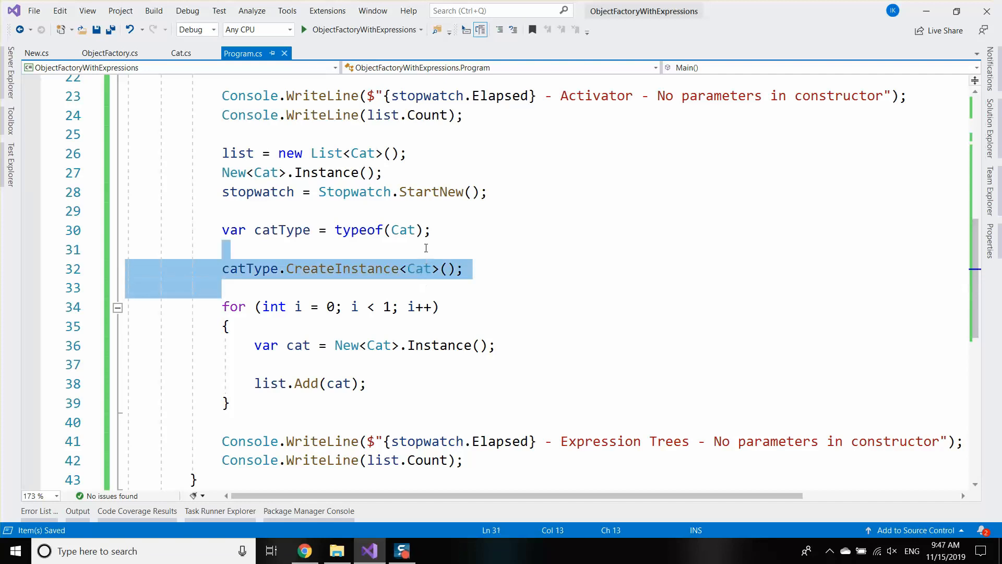
click(427, 230)
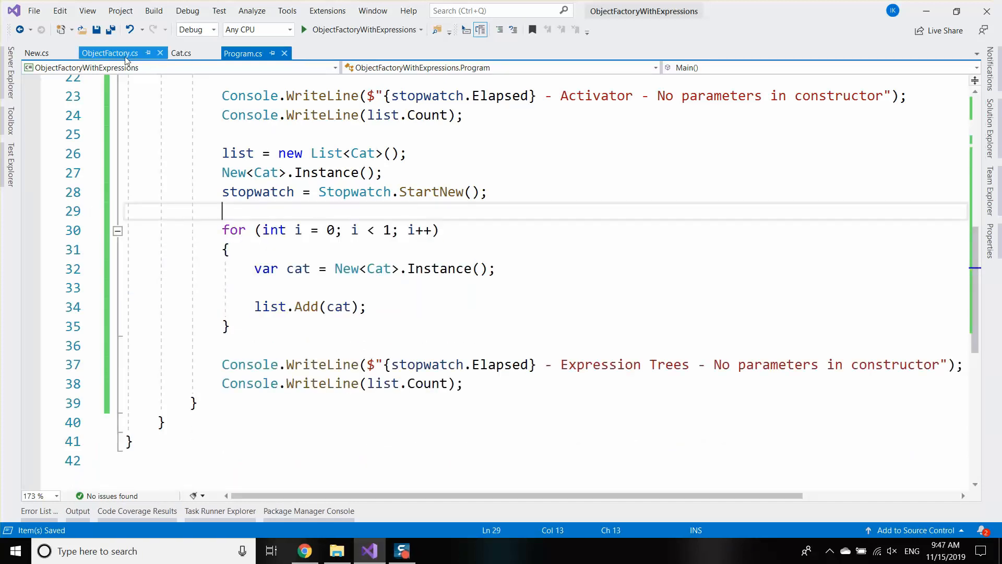
click(109, 53)
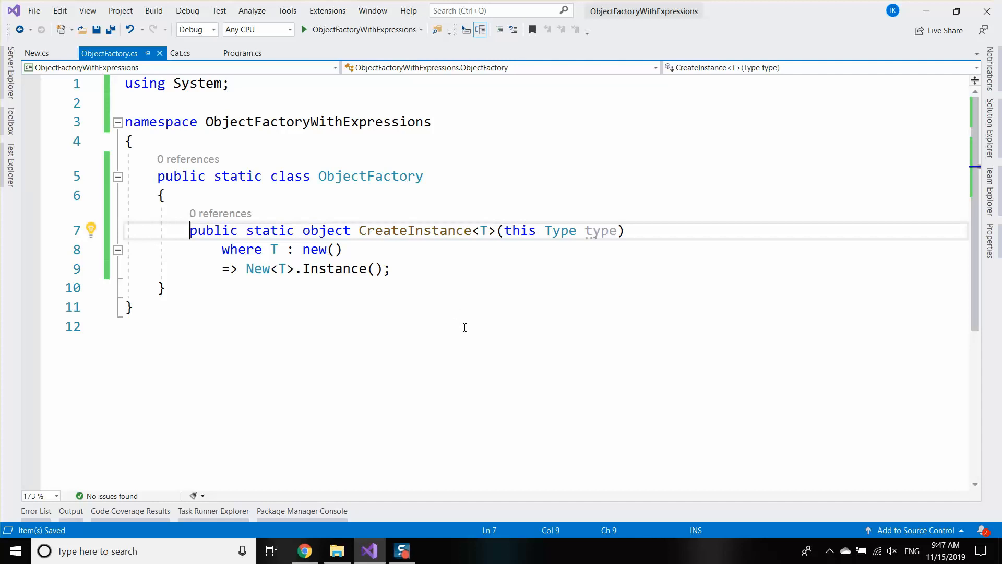
click(243, 54)
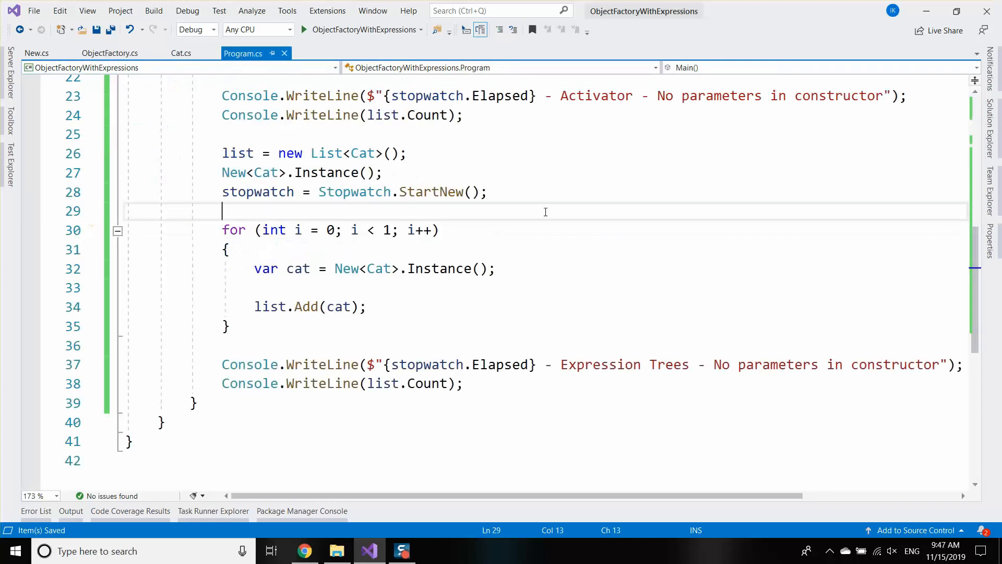
scroll(up, 3)
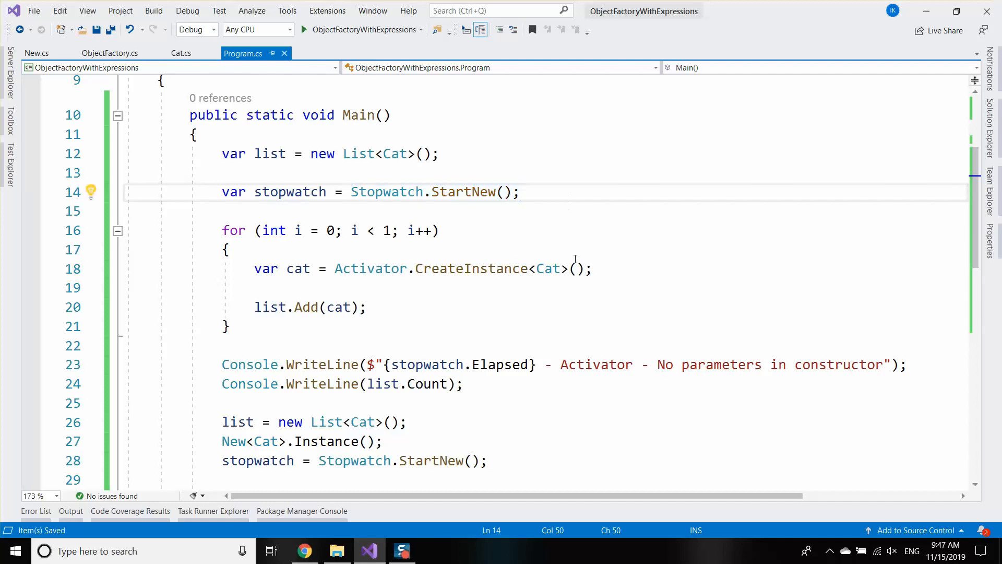
mouse_move(606, 288)
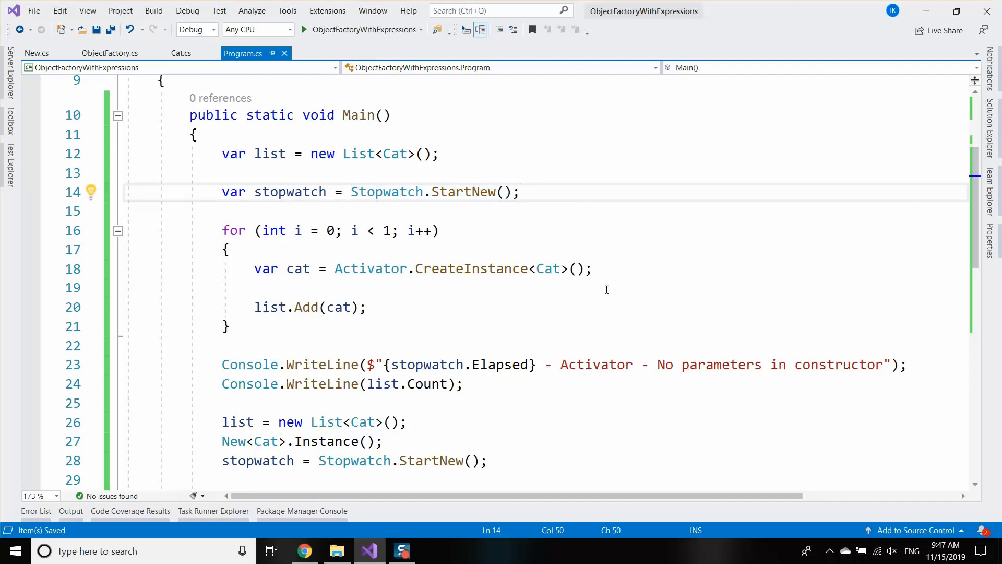
scroll(down, 3)
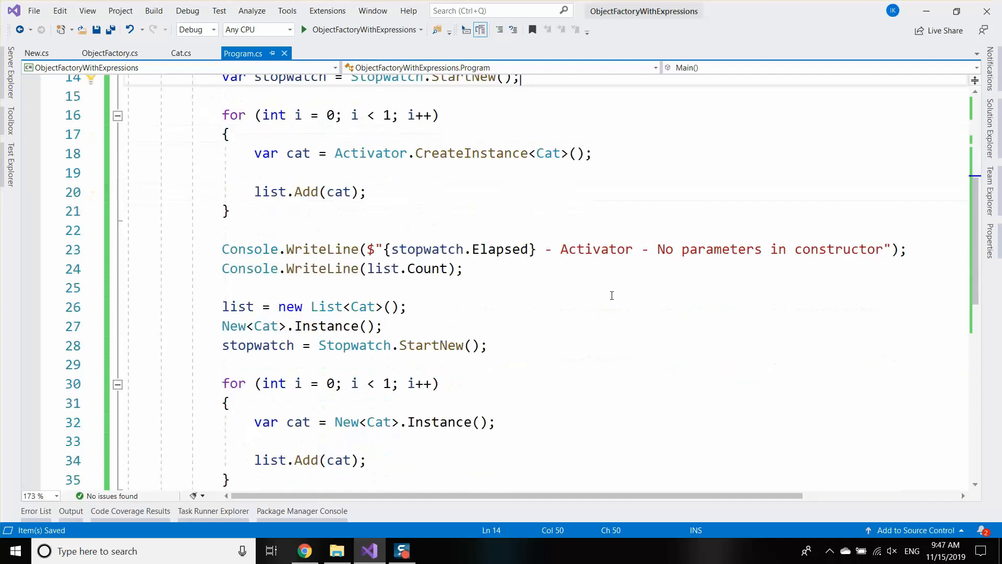
click(181, 53)
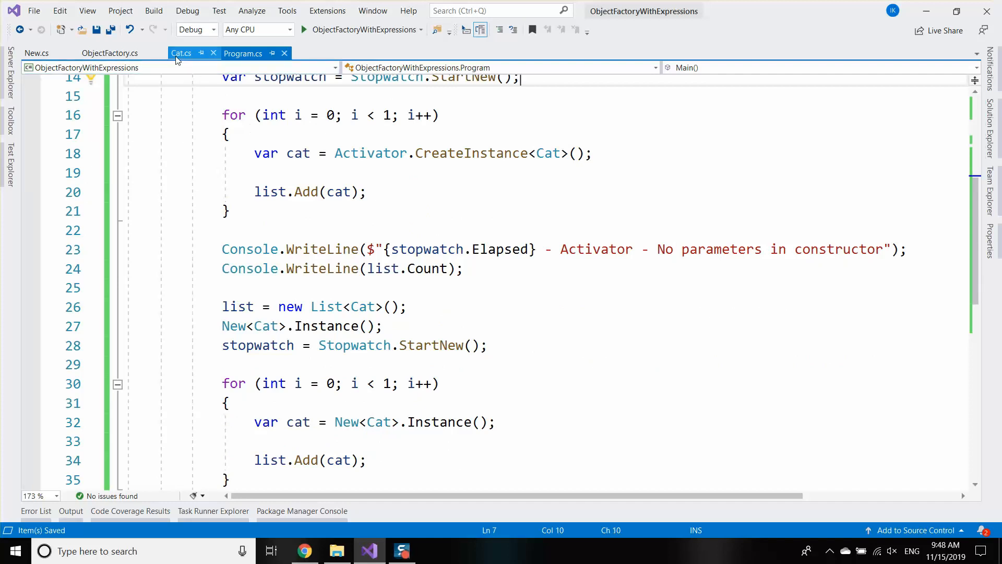
click(181, 54)
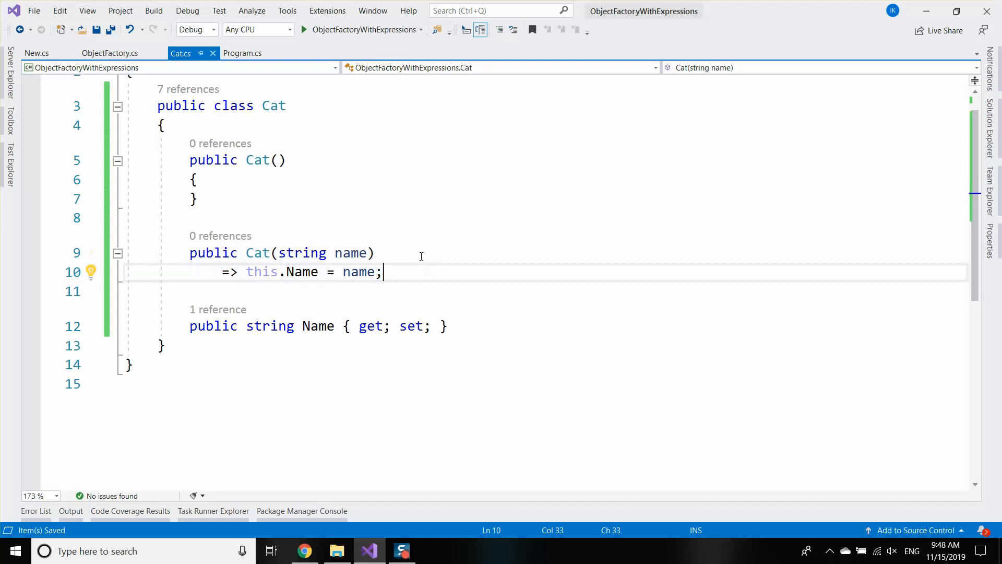
click(243, 53)
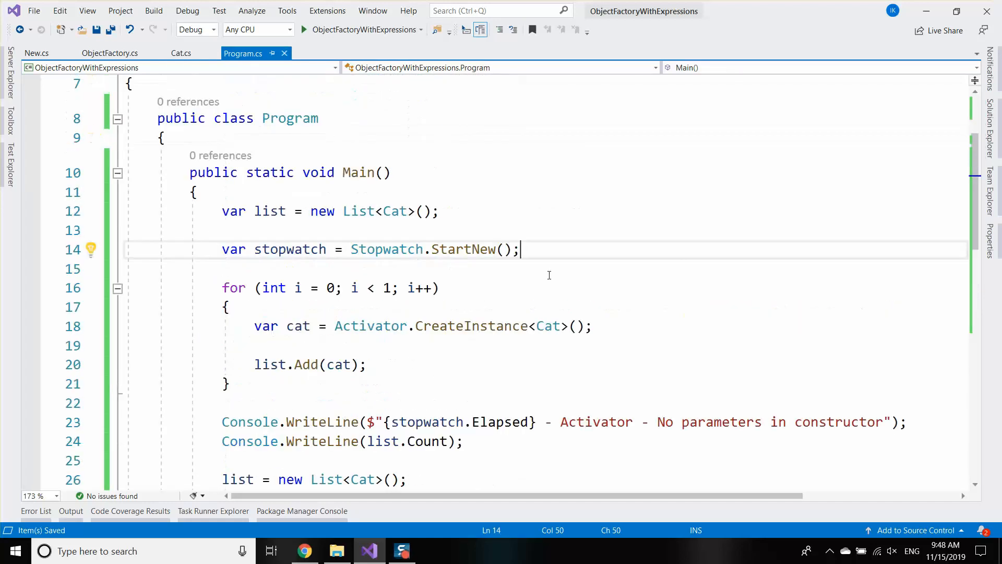
Step: Reopen the MyTested.AspNetCore.Mvc repository in Chrome and scroll to Sponsors & Backers
click(304, 550)
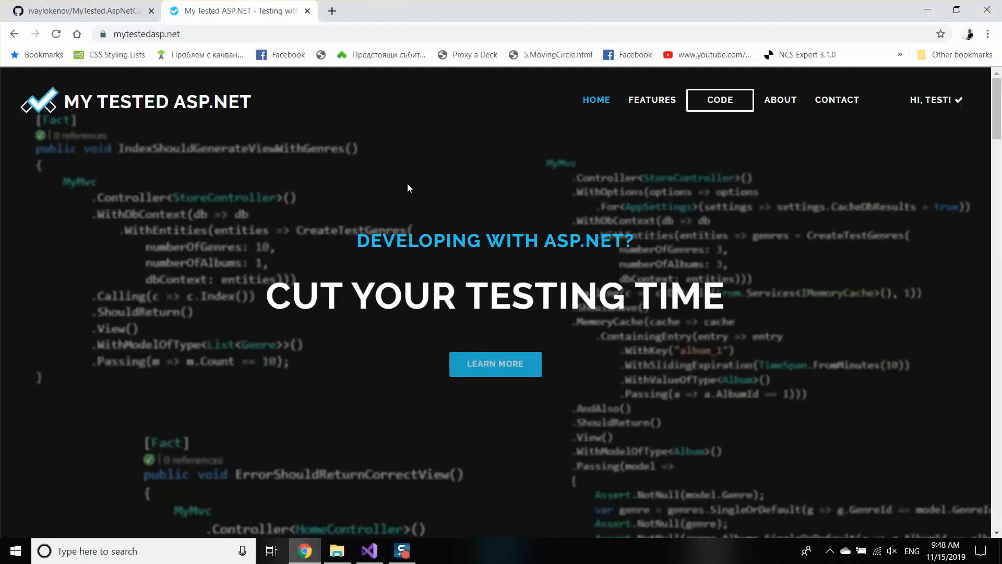
click(77, 11)
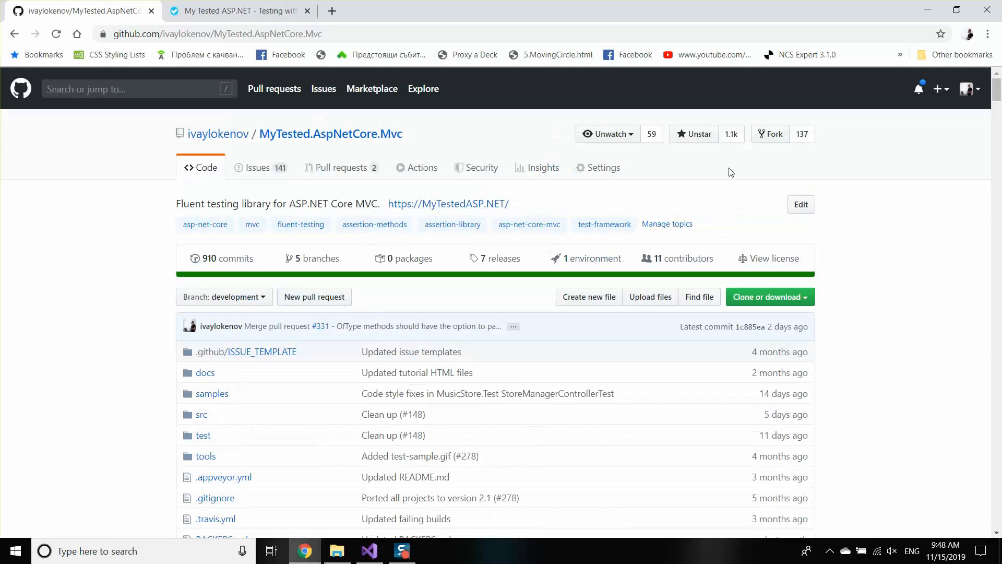
mouse_move(583, 186)
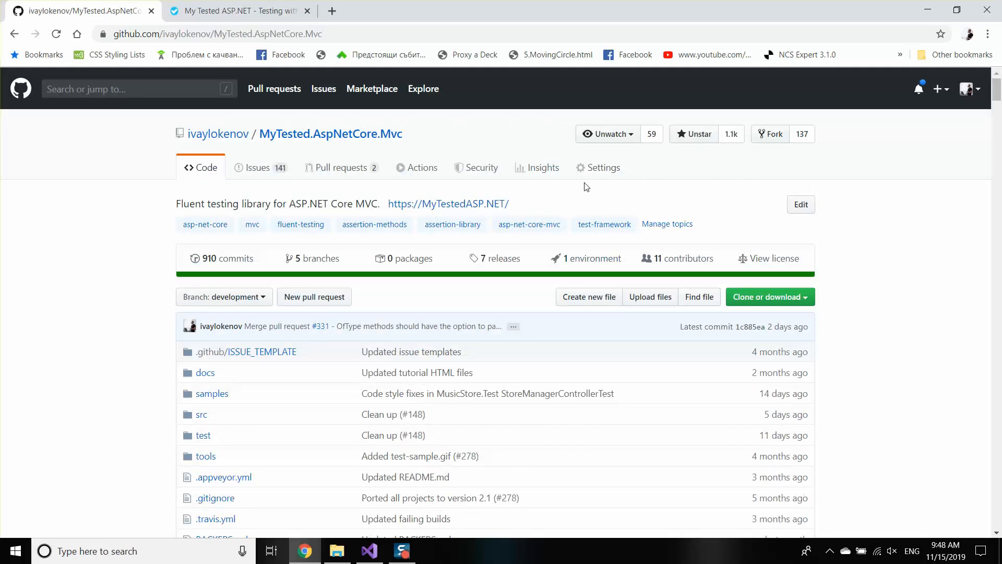
mouse_move(695, 185)
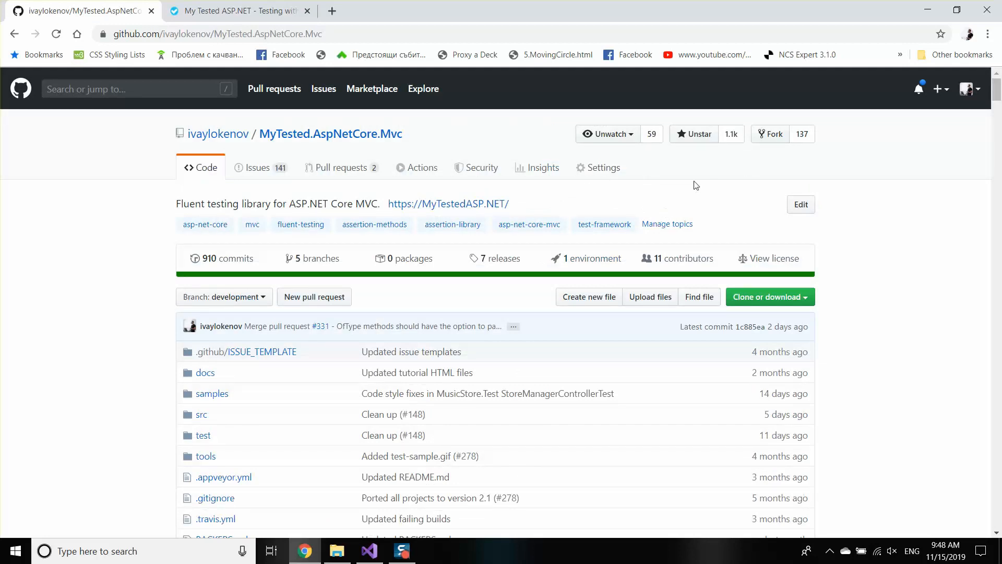
mouse_move(703, 207)
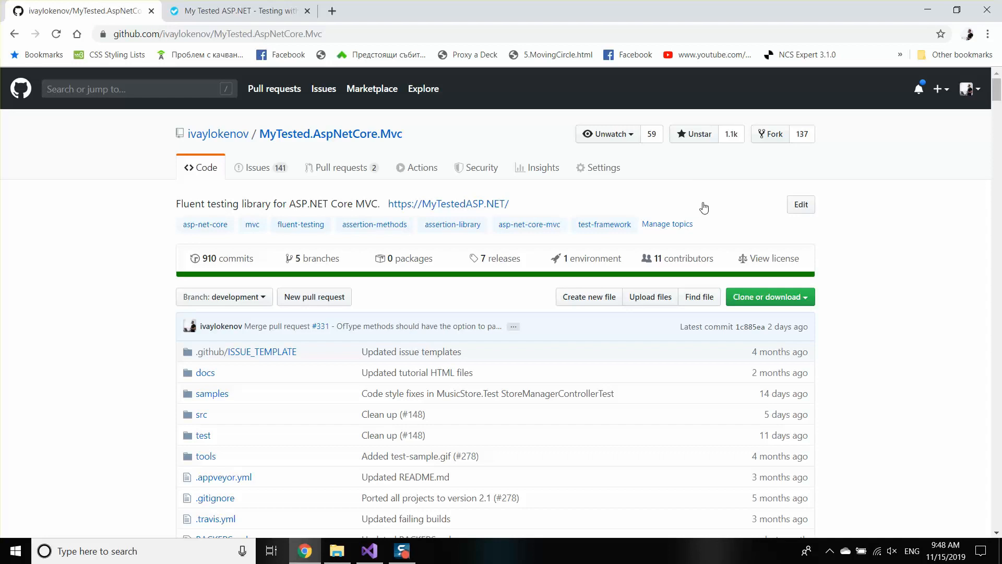
scroll(down, 3)
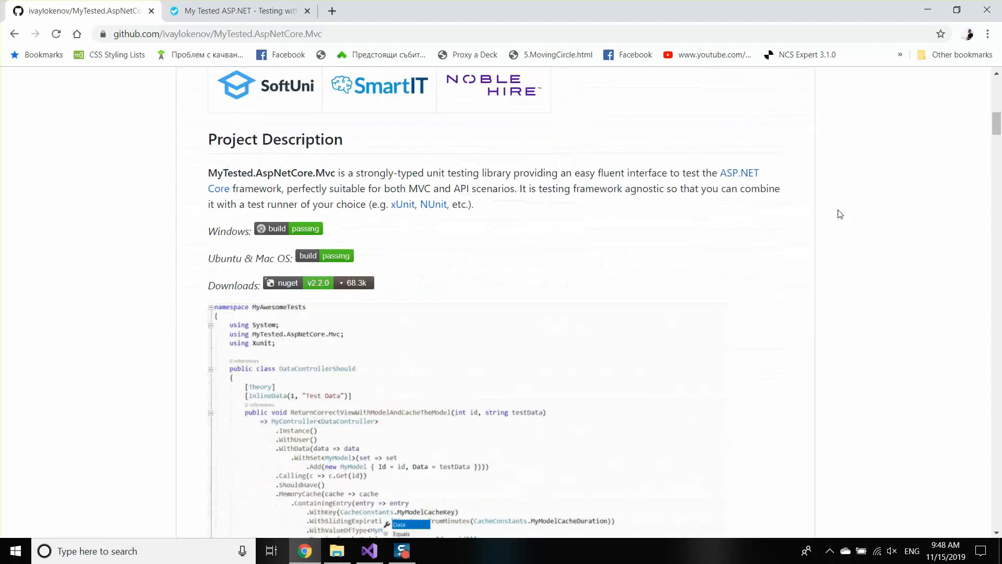
scroll(down, 3)
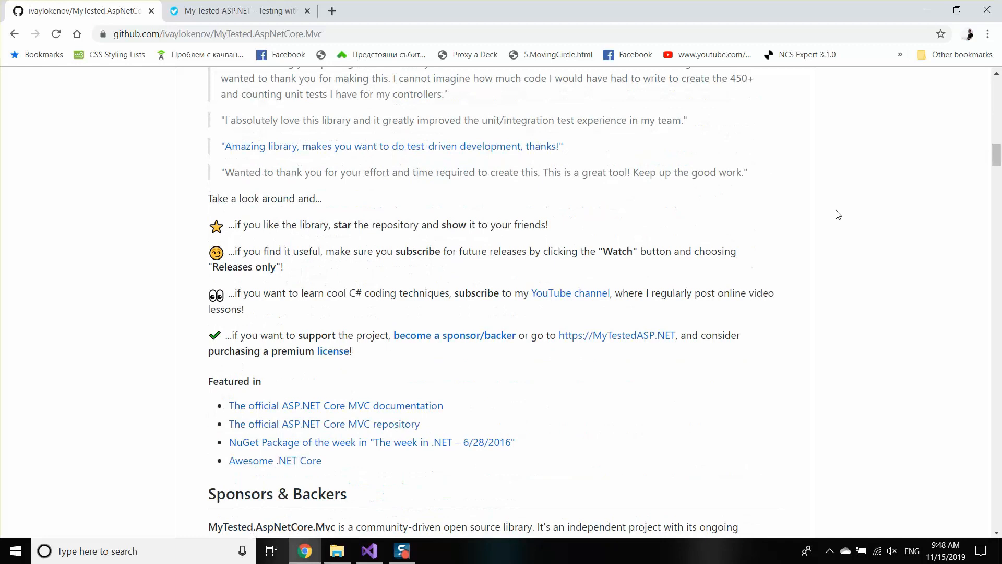
scroll(up, 3)
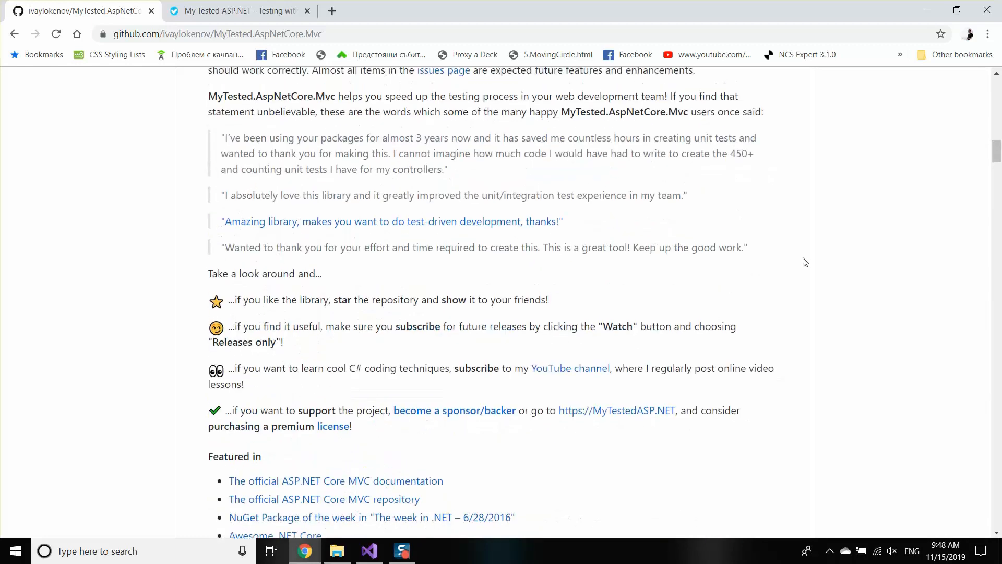
scroll(up, 3)
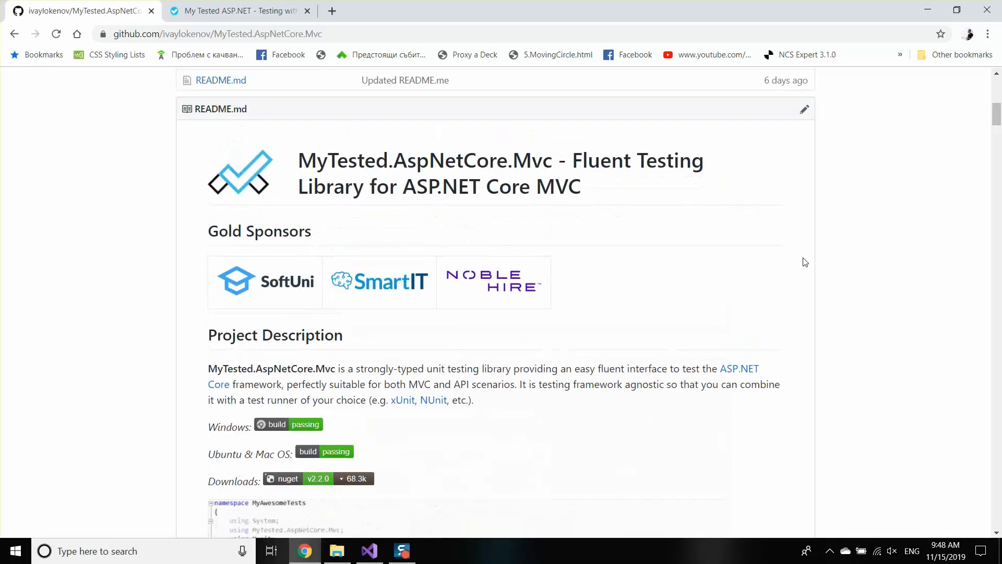
scroll(down, 3)
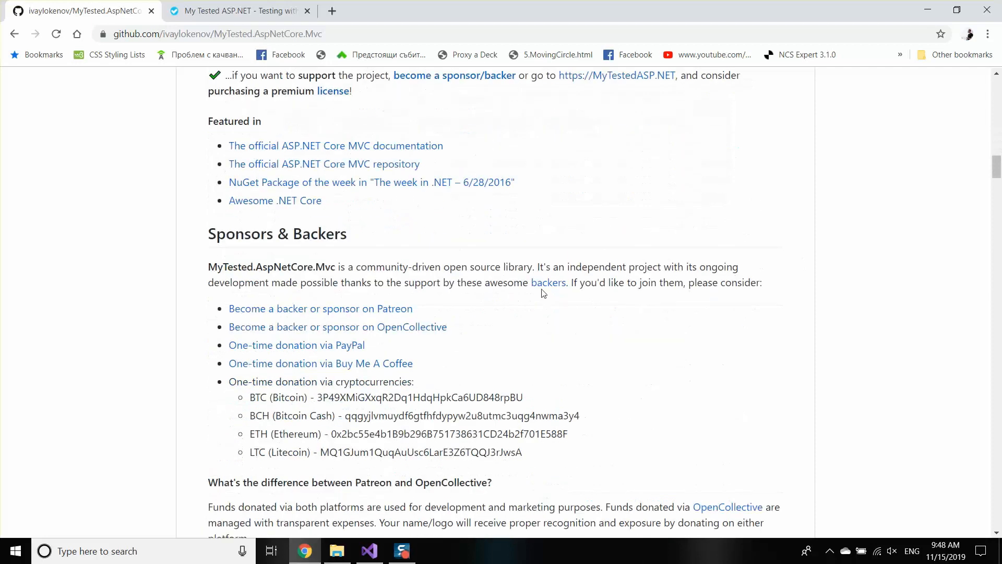
mouse_move(572, 239)
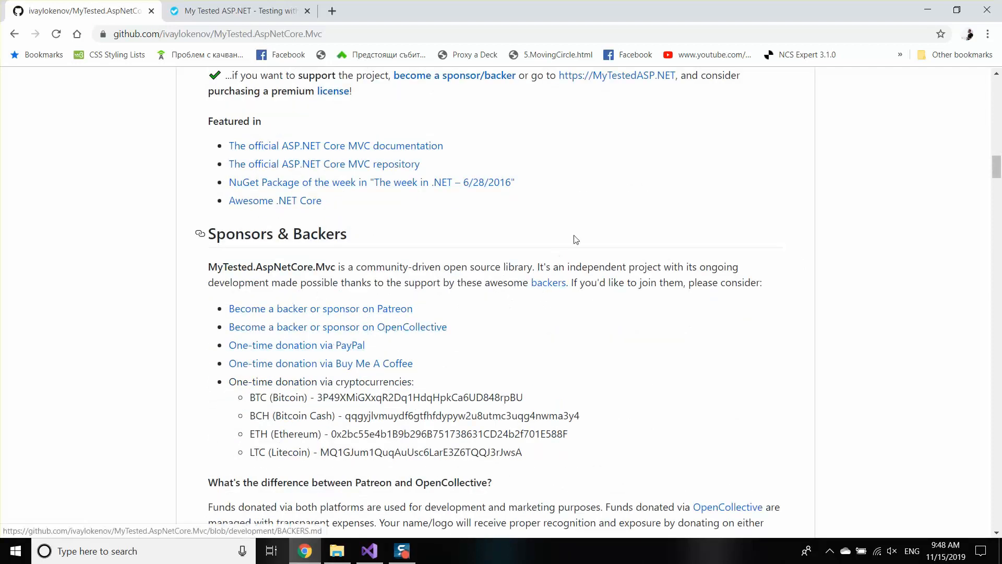